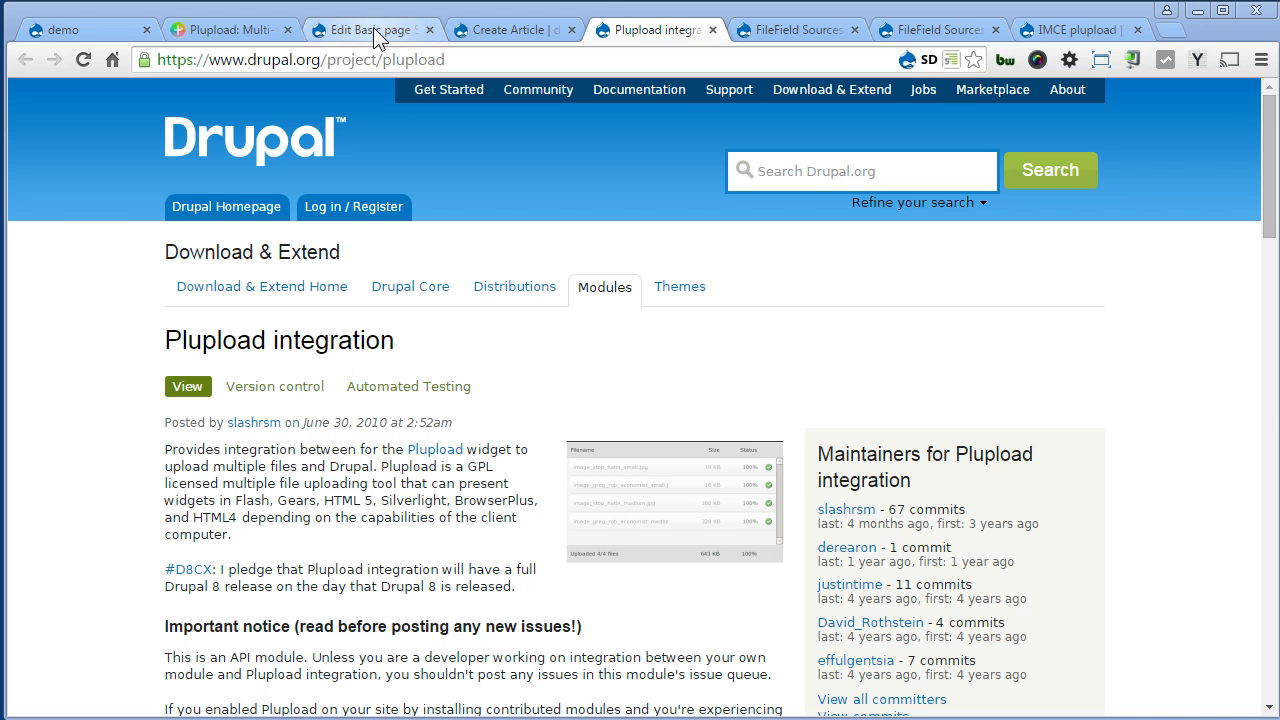
# Step: Queue four nature photos in the IMCE file browser from the Services page body editor
pyautogui.click(370, 30)
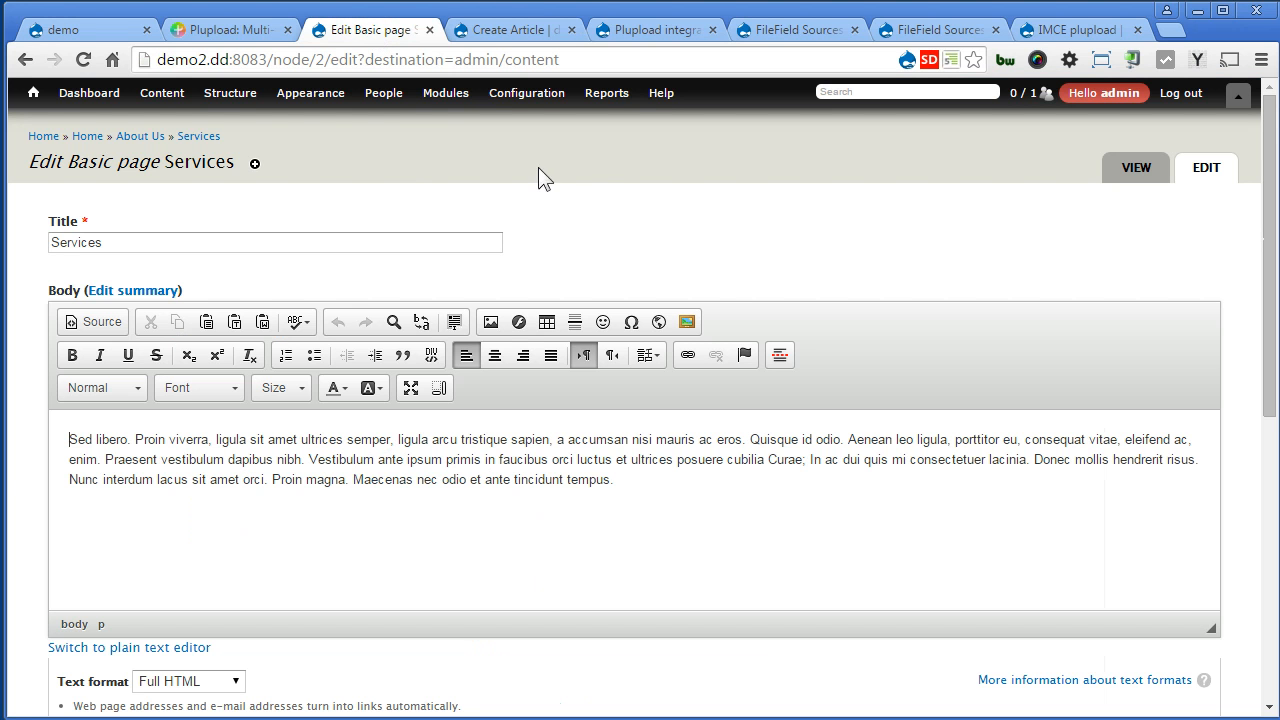
pyautogui.click(688, 322)
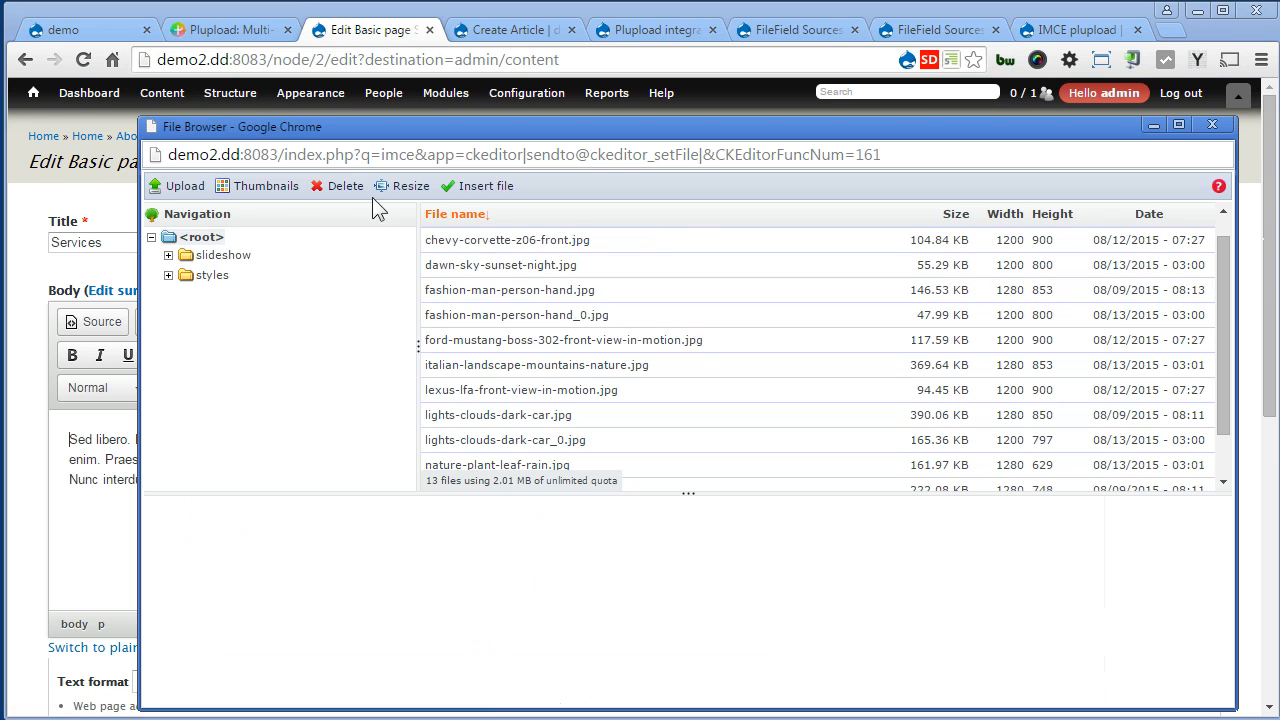
pyautogui.click(184, 184)
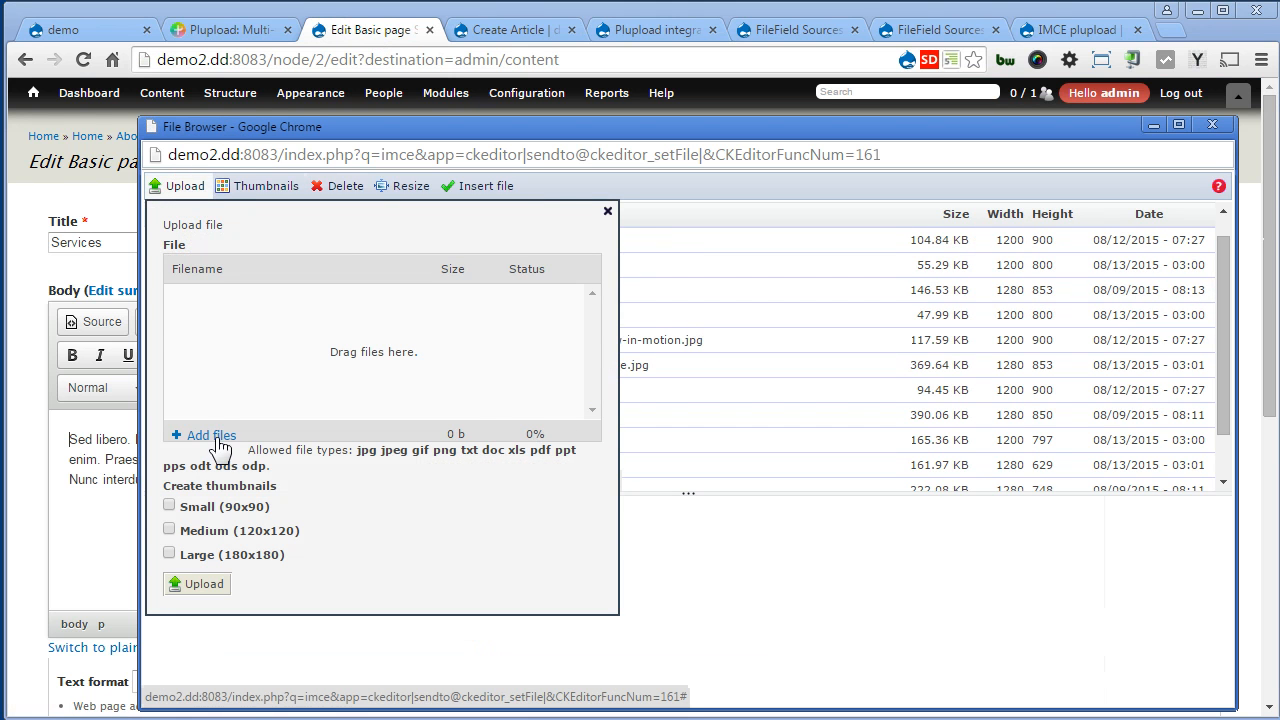
pyautogui.click(210, 436)
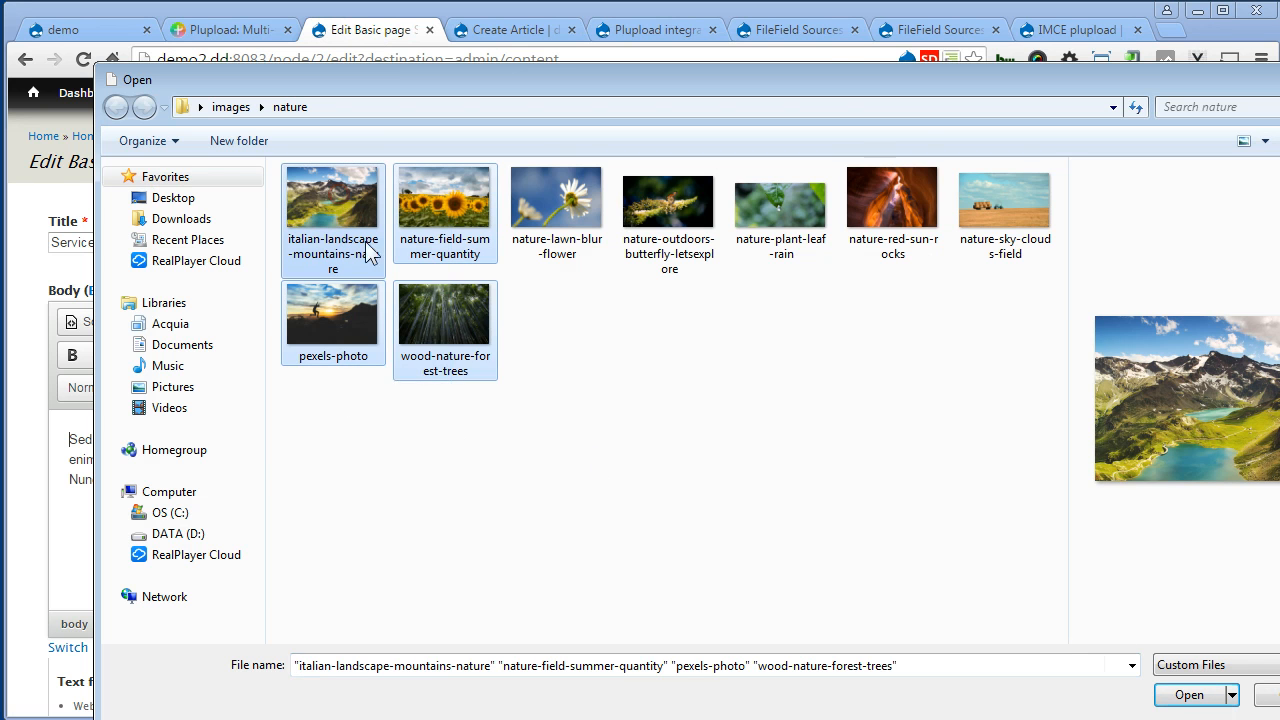
pyautogui.click(1188, 694)
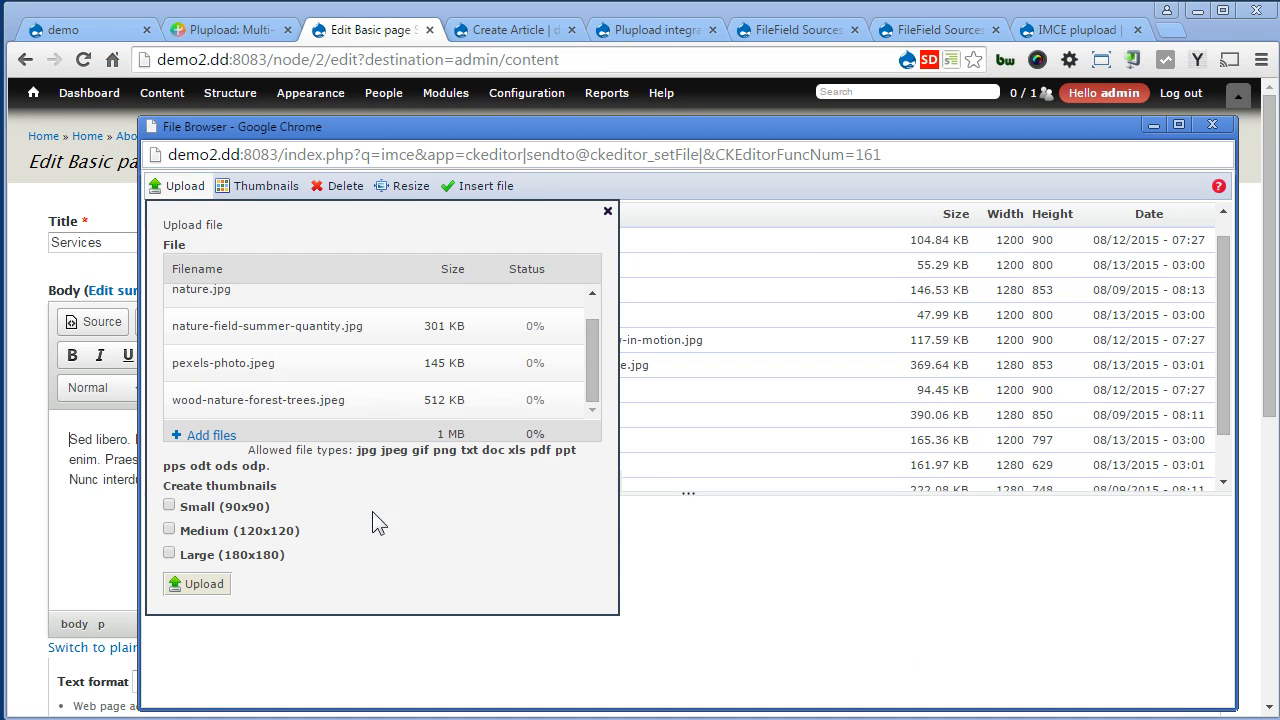
pyautogui.moveTo(424, 590)
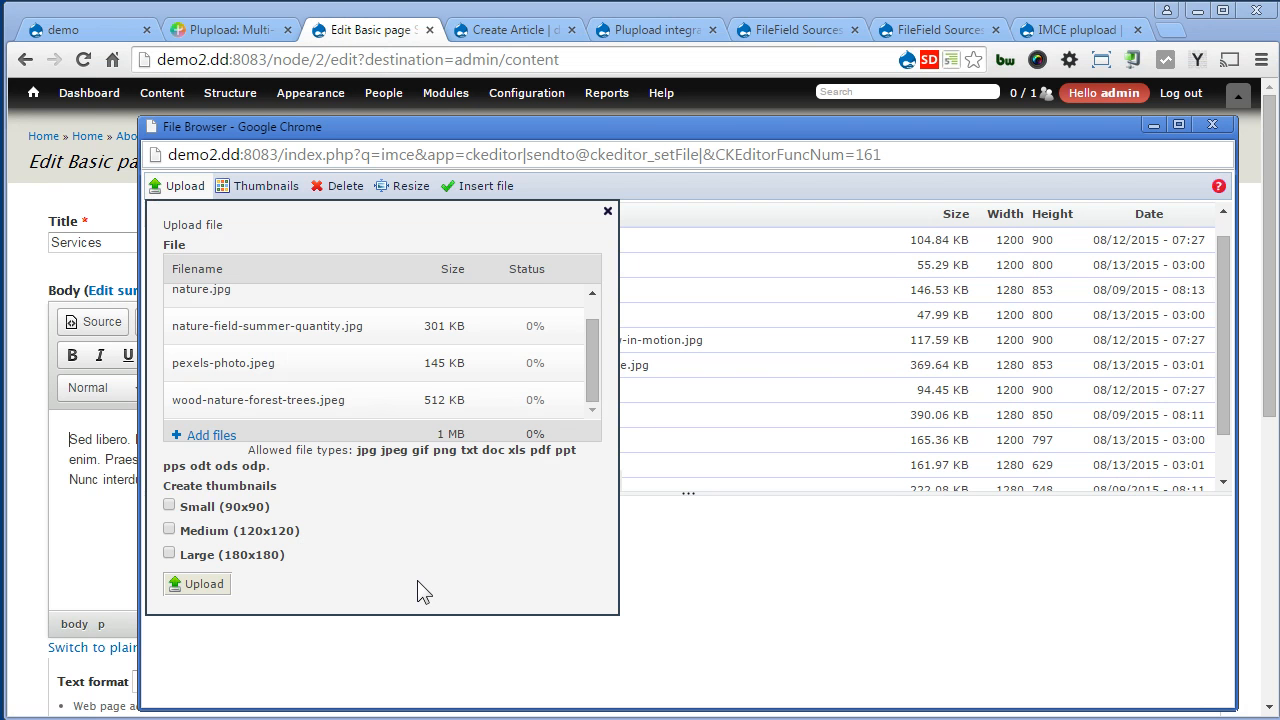
# Step: Switch the Article's File field to Advanced upload and add four photos to its queue
pyautogui.click(510, 30)
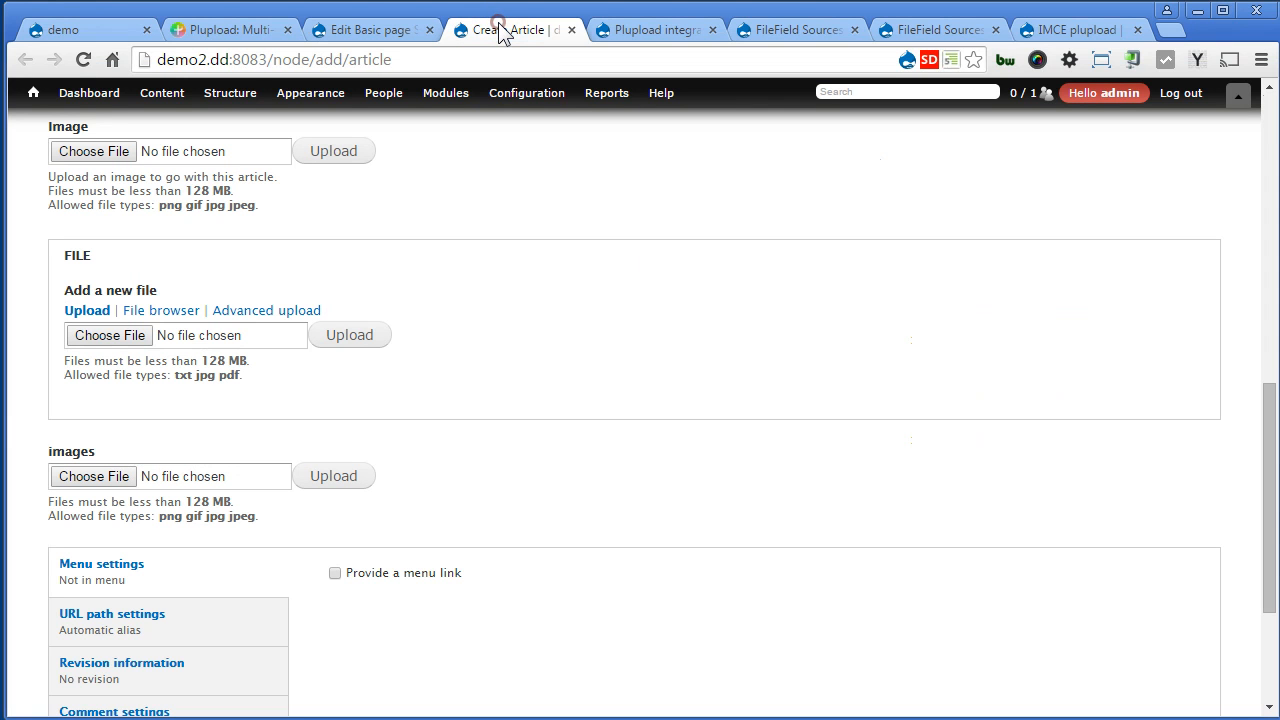
pyautogui.click(526, 92)
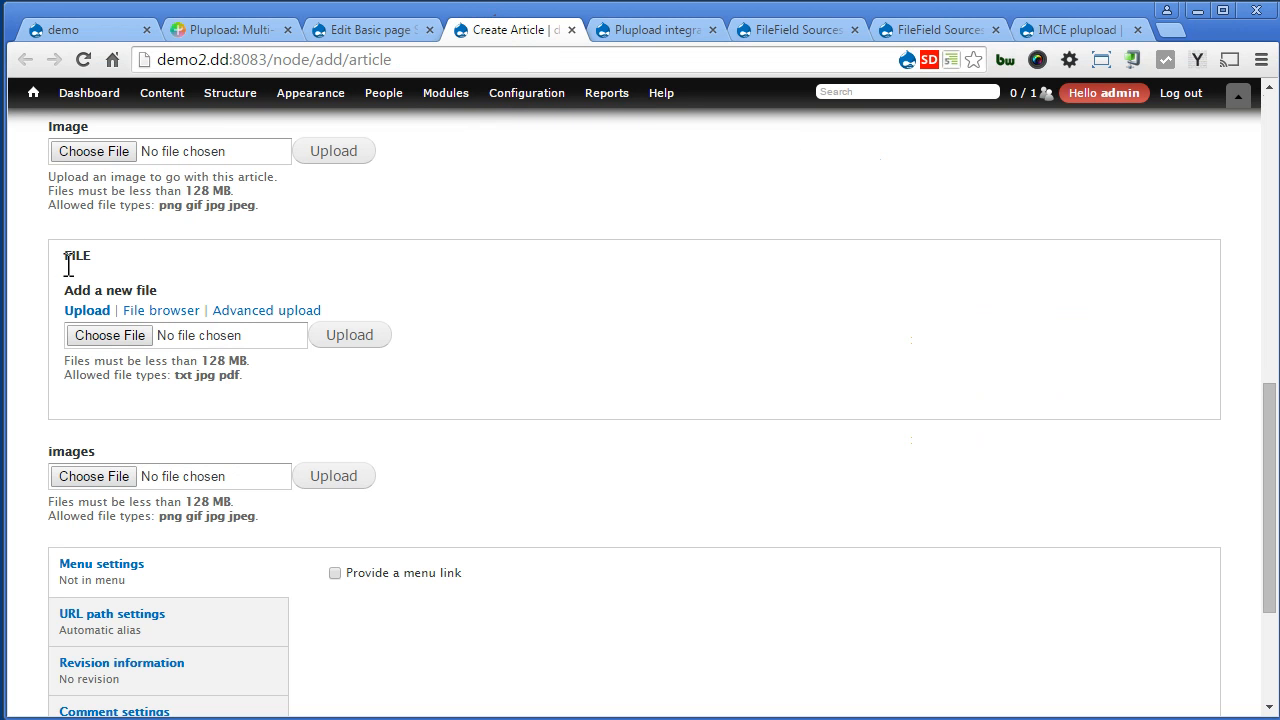
pyautogui.moveTo(276, 292)
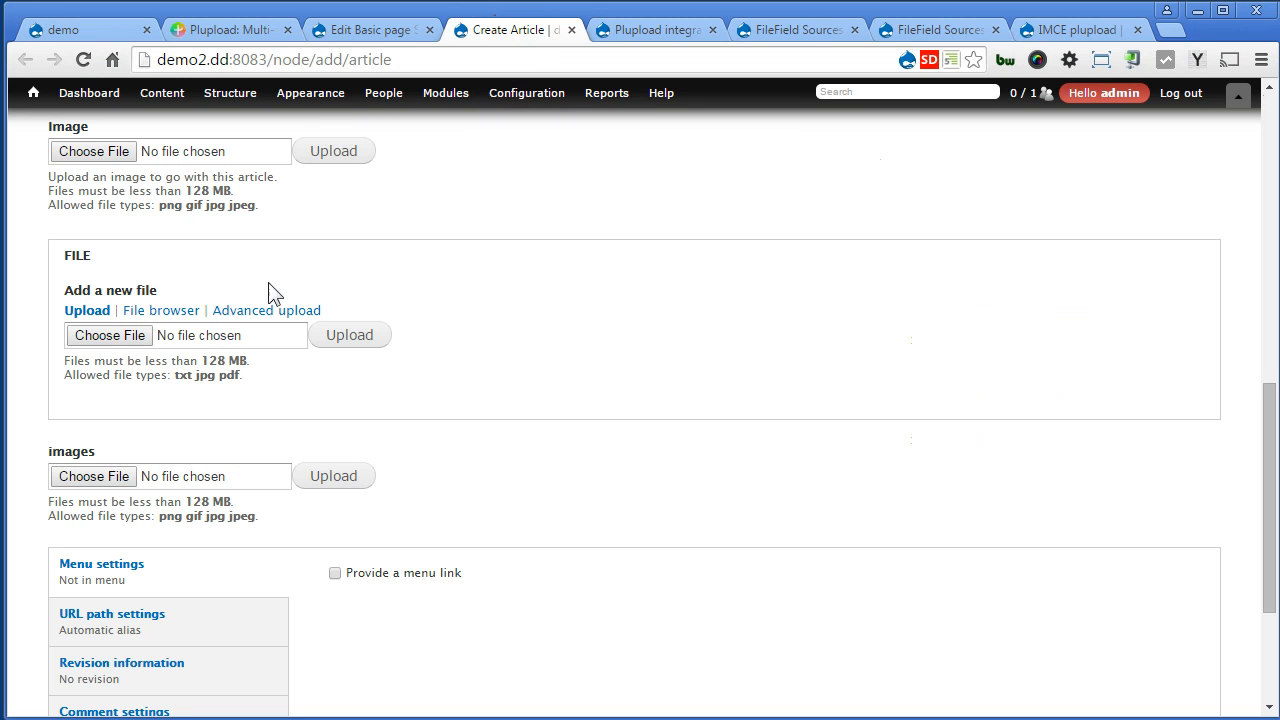
pyautogui.click(268, 310)
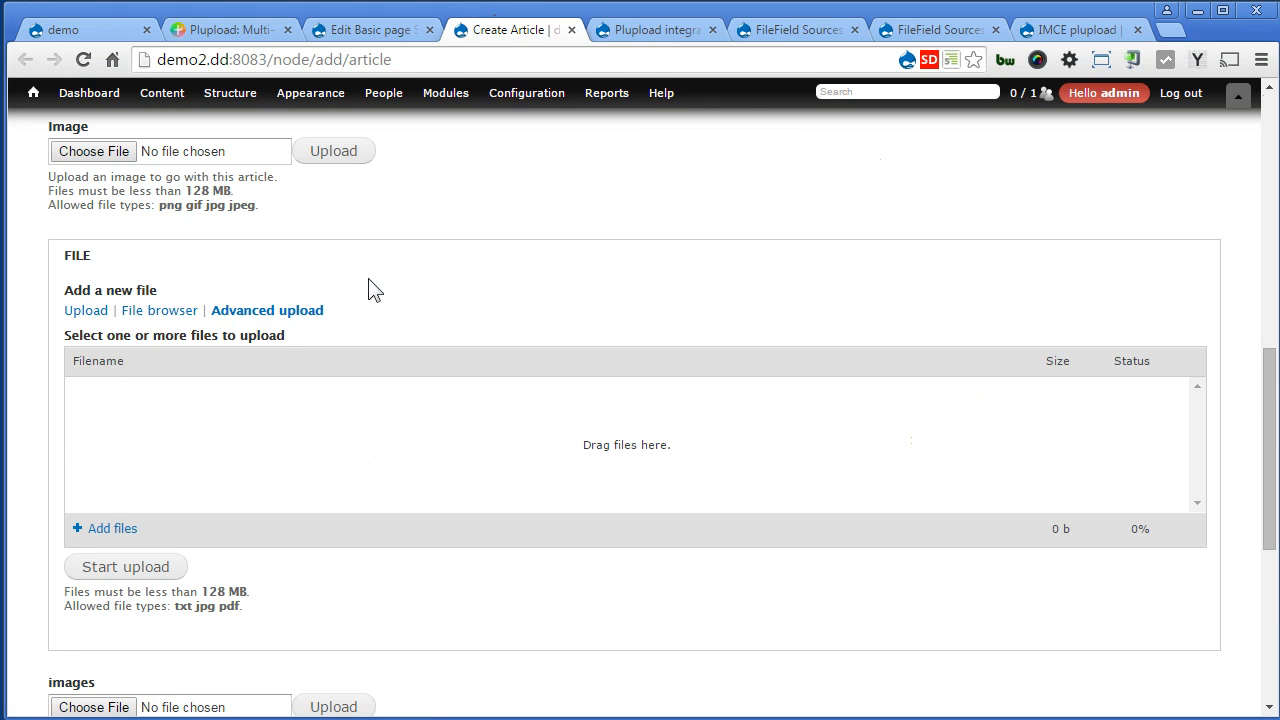
pyautogui.moveTo(112, 528)
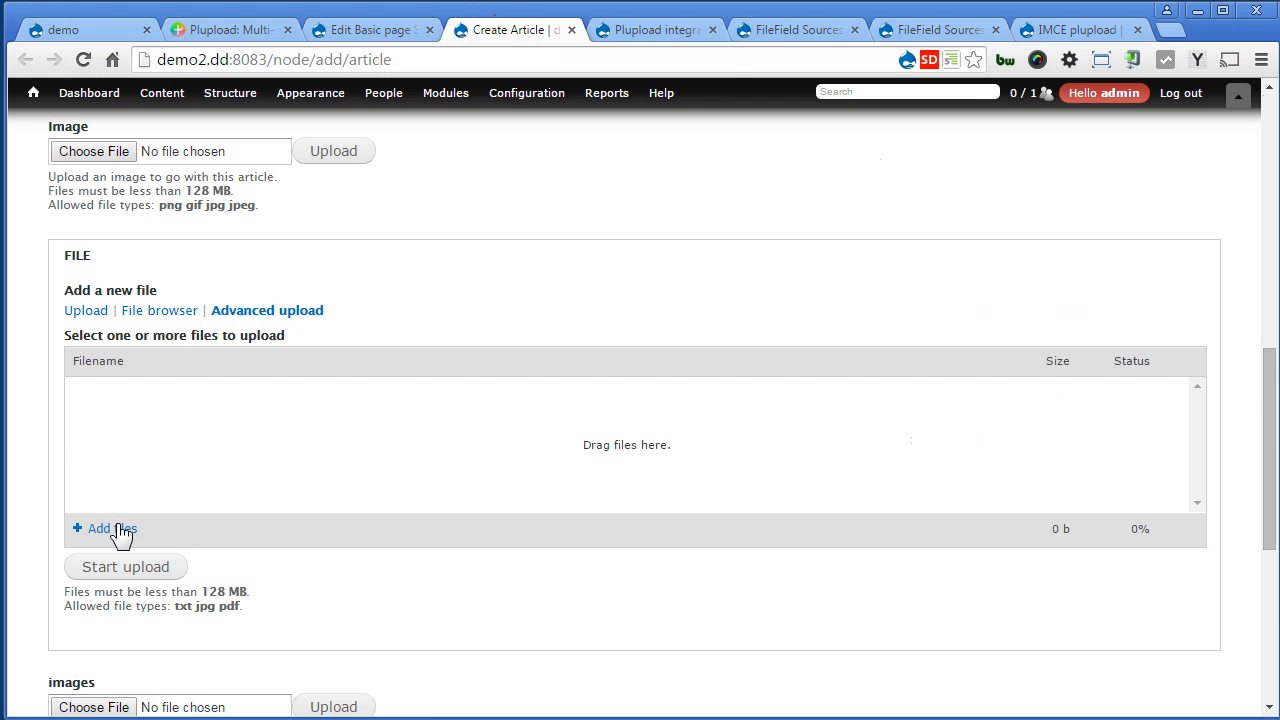
pyautogui.click(104, 528)
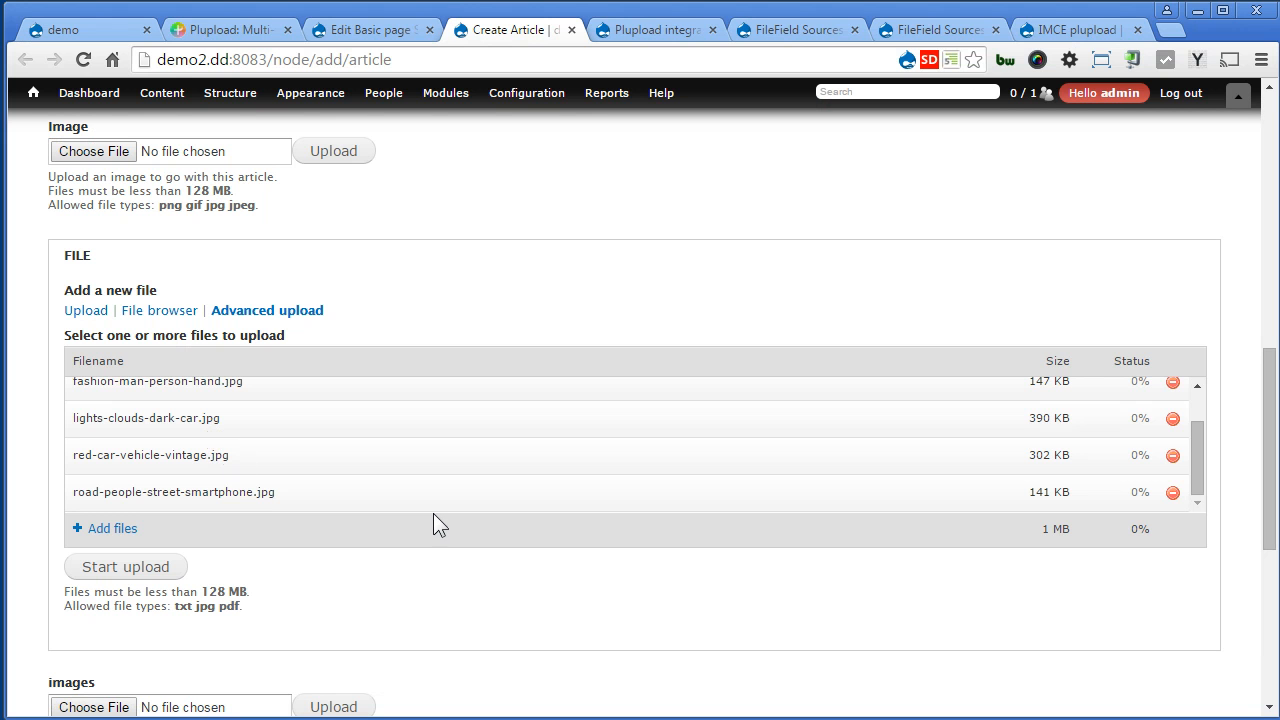
pyautogui.moveTo(468, 558)
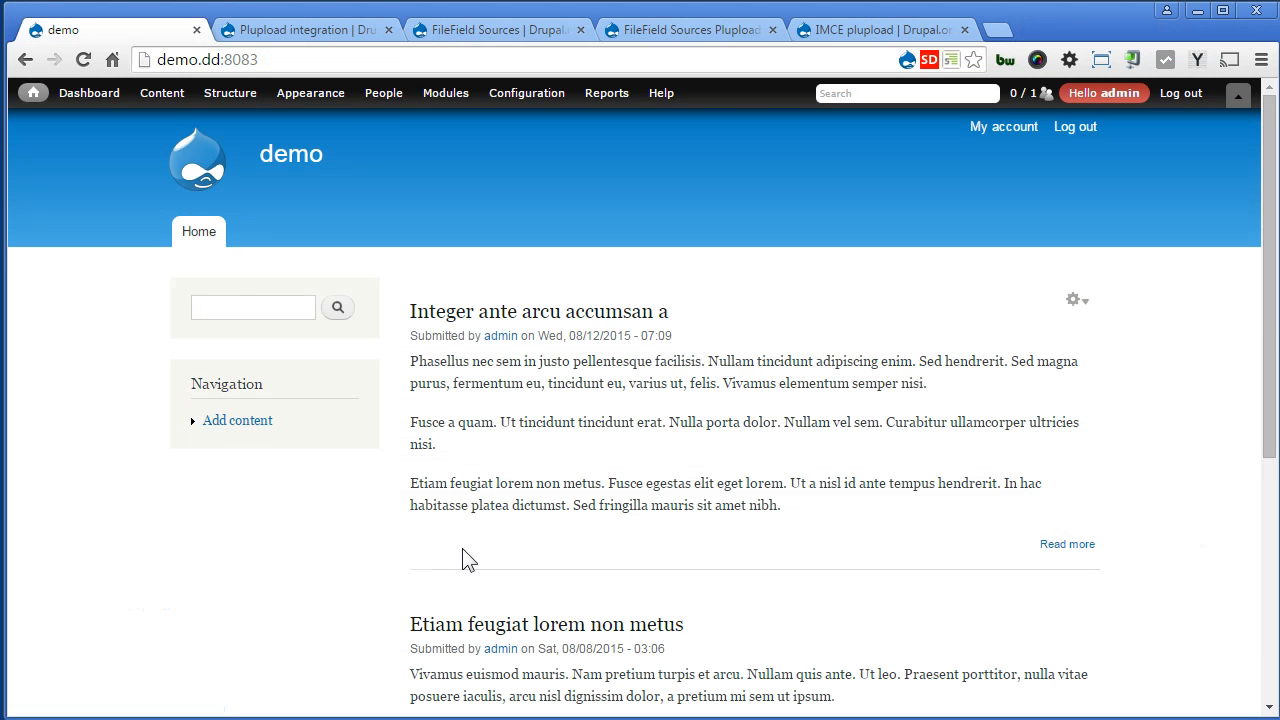
pyautogui.moveTo(324, 170)
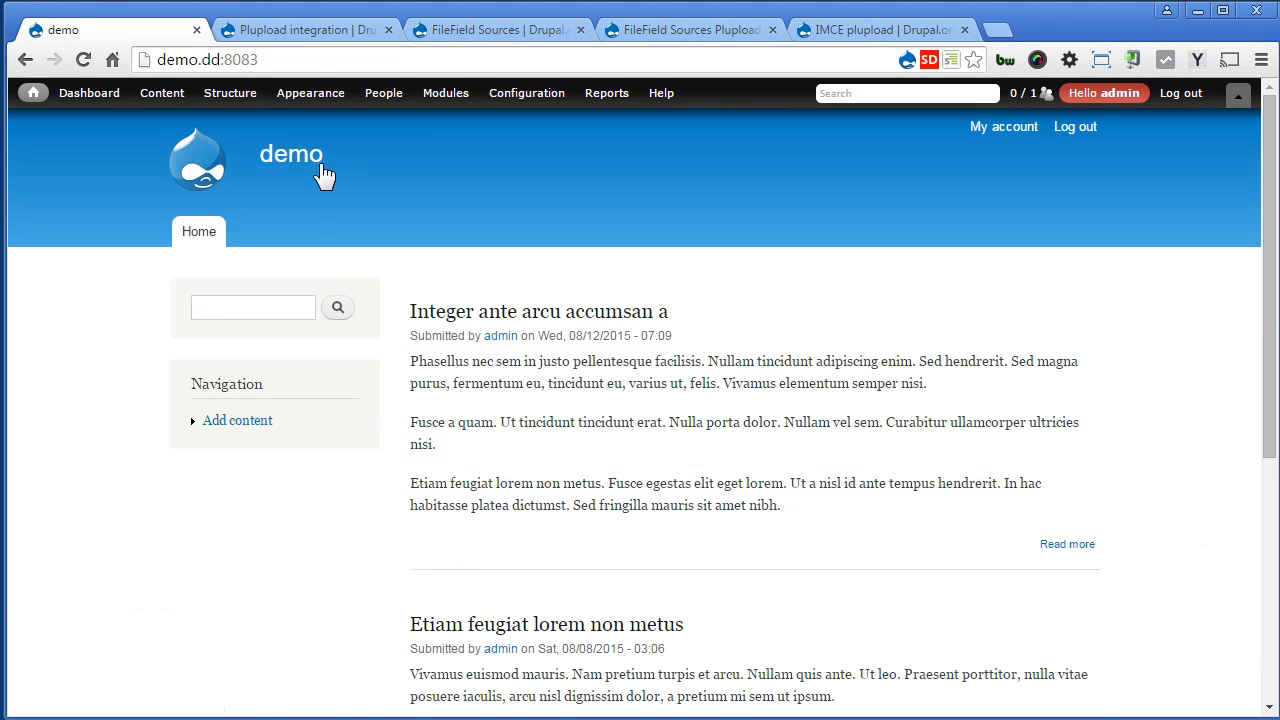
pyautogui.click(300, 30)
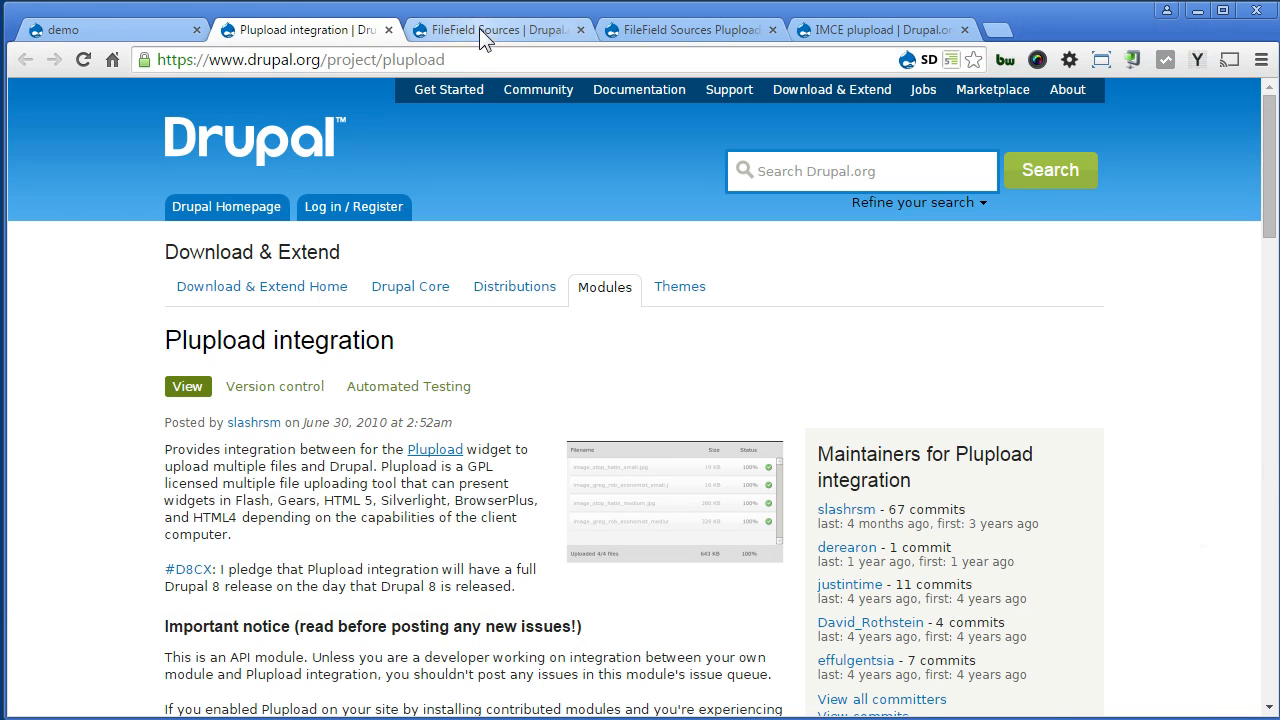
pyautogui.click(490, 30)
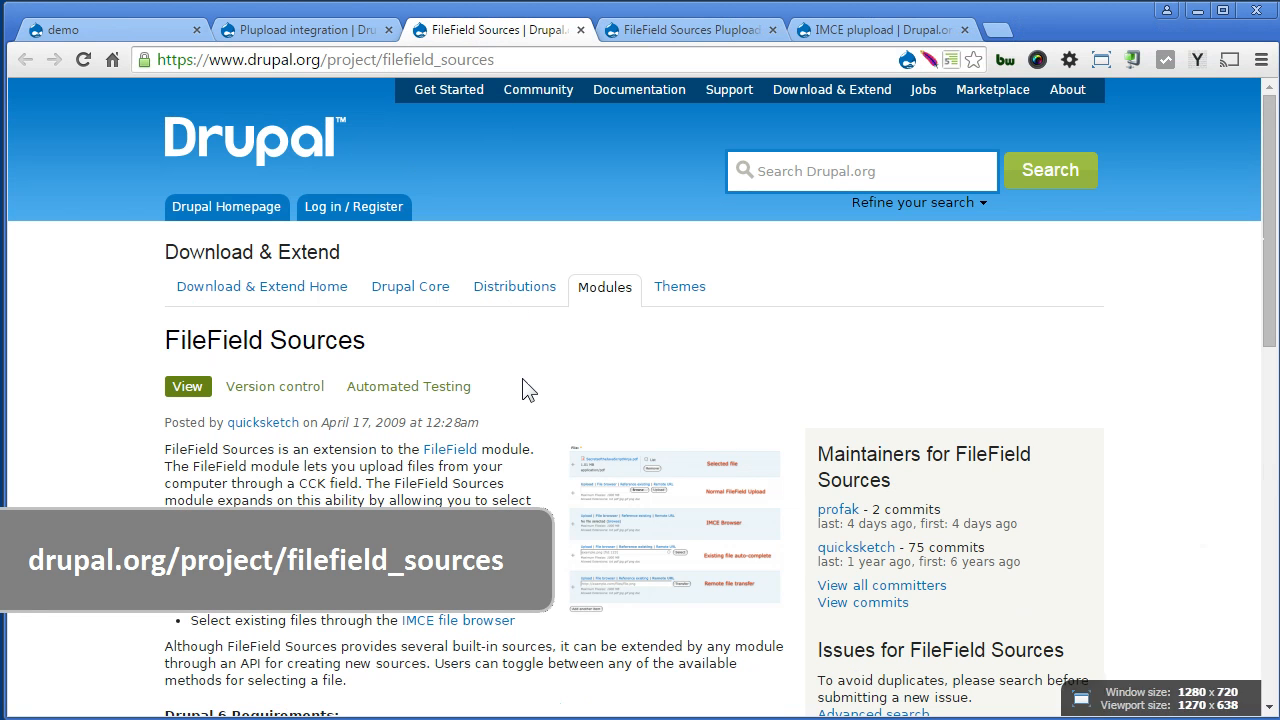
pyautogui.click(684, 30)
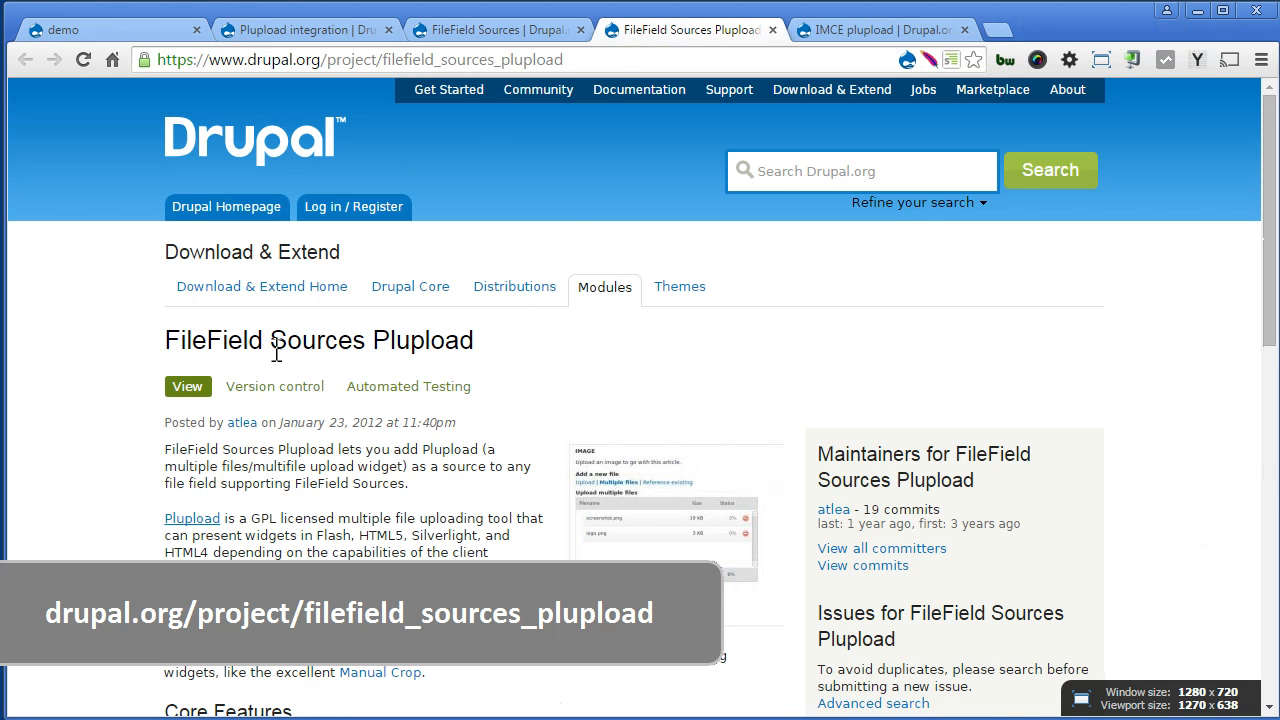
pyautogui.moveTo(620, 384)
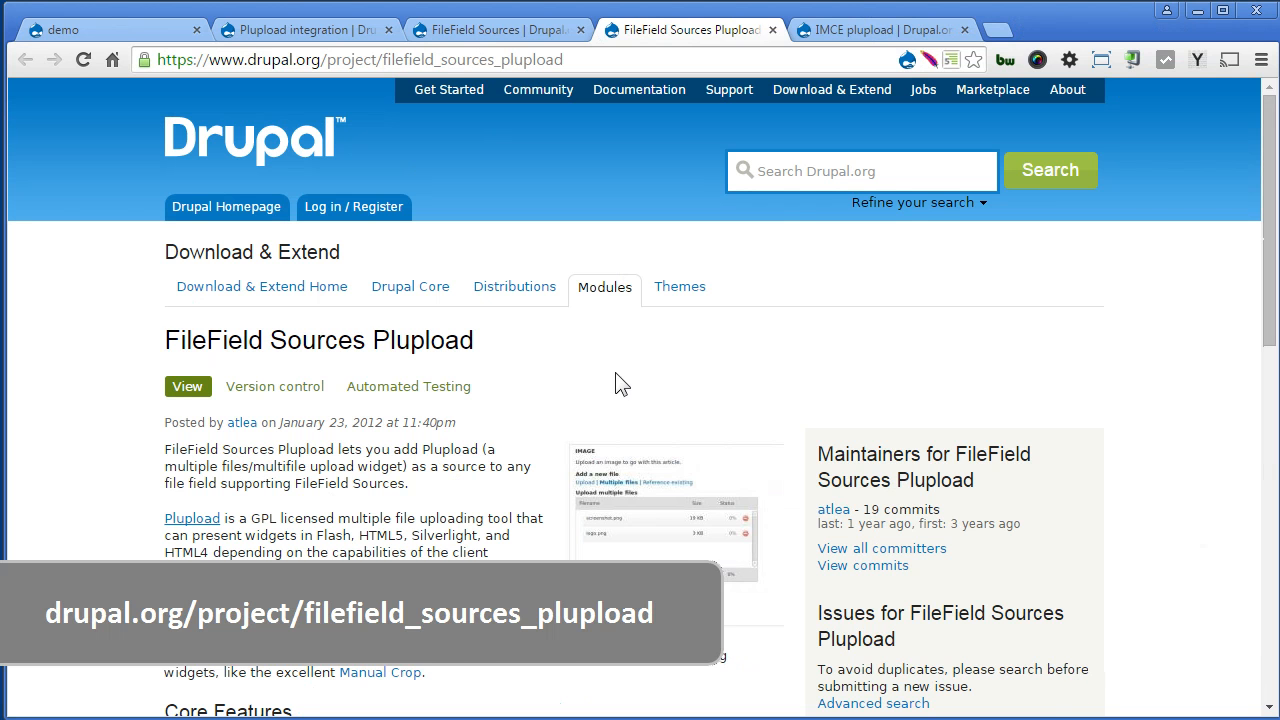
pyautogui.click(876, 30)
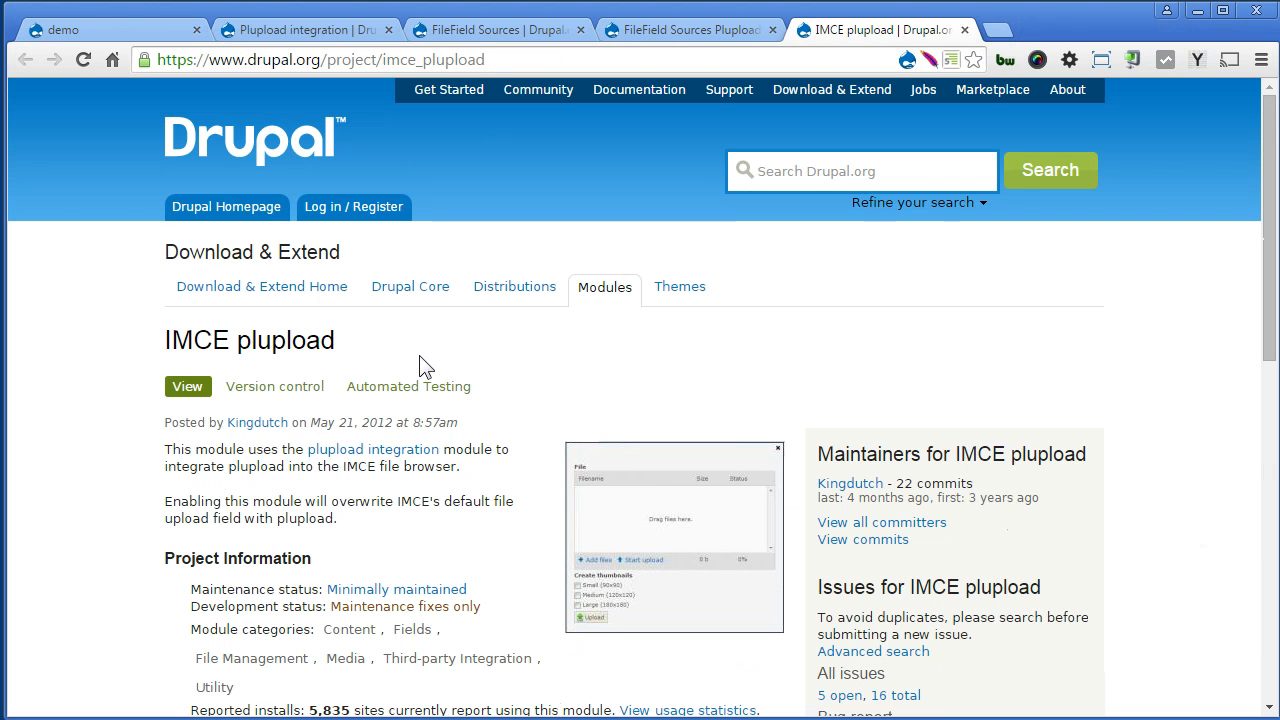
pyautogui.click(110, 30)
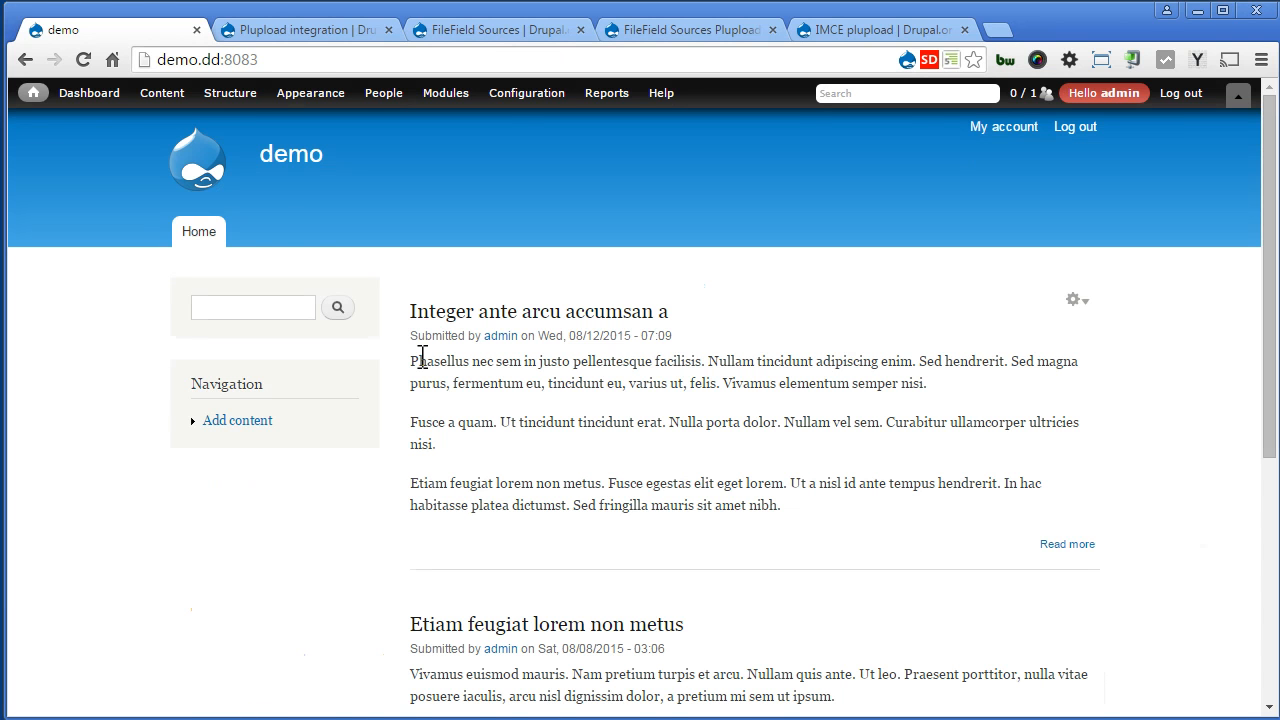
# Step: Return to the Plupload integration project page on Drupal.org
pyautogui.click(304, 30)
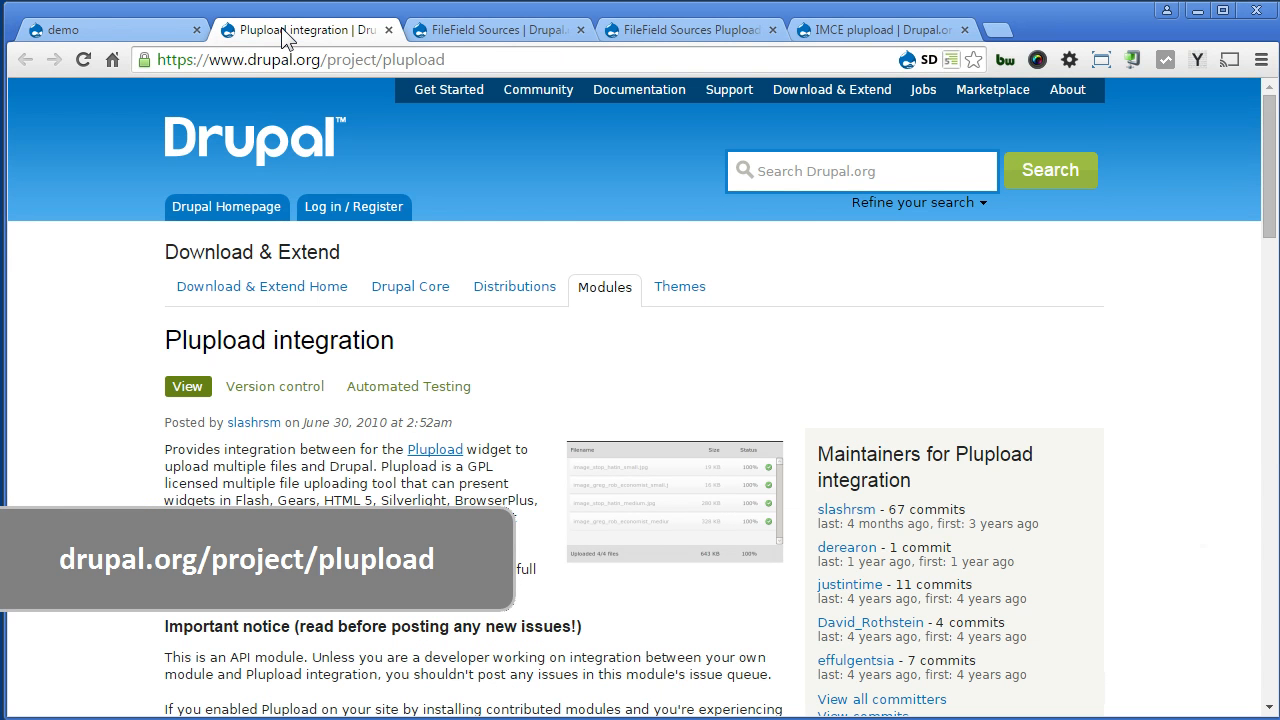
pyautogui.moveTo(428, 456)
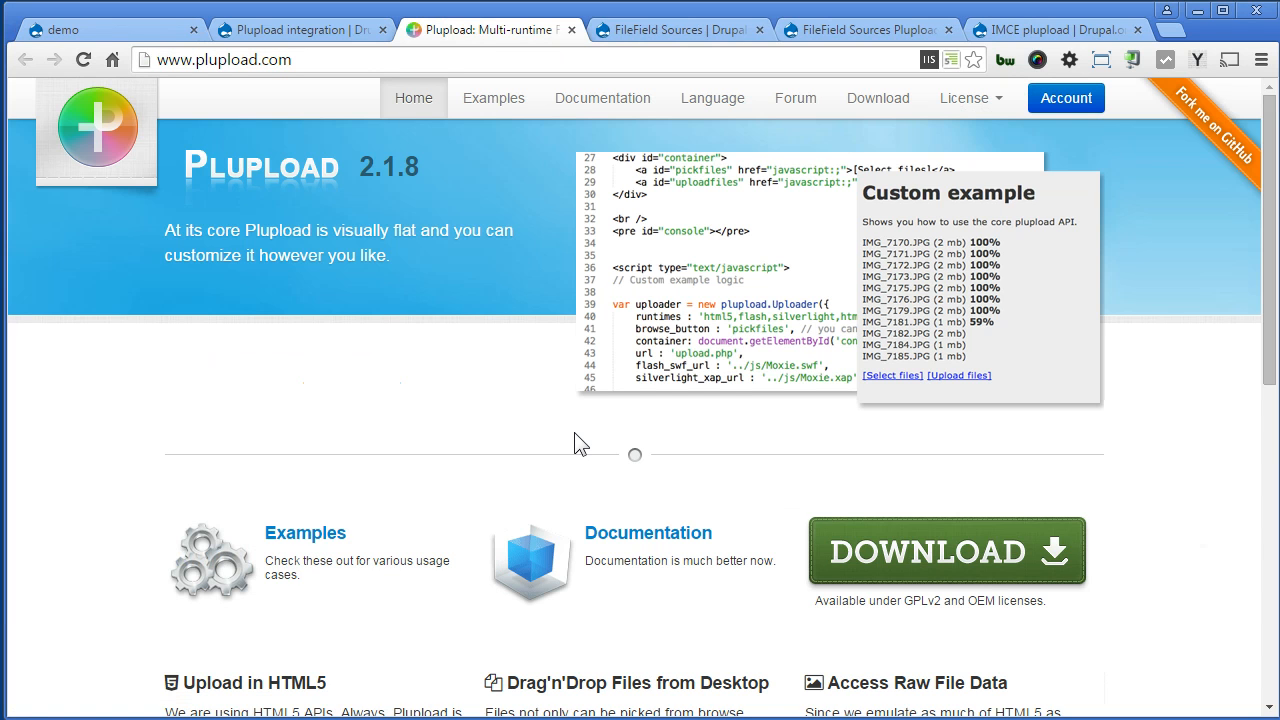
pyautogui.moveTo(392, 176)
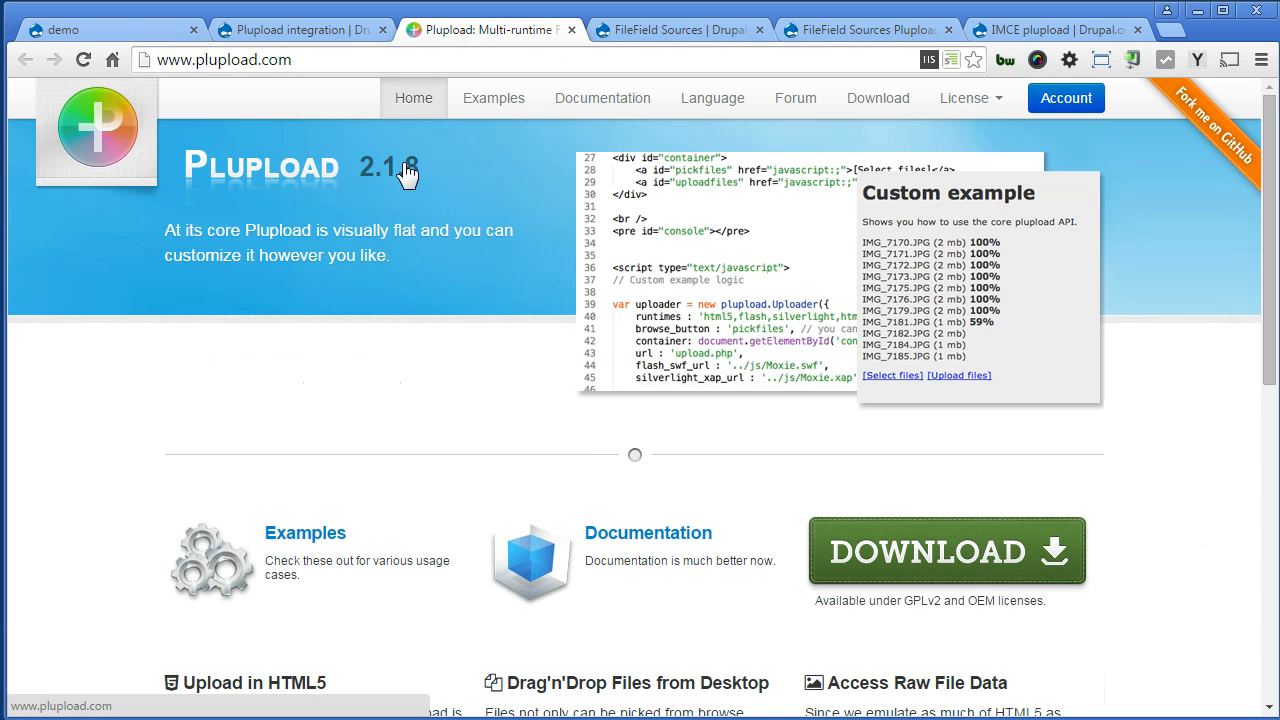
pyautogui.moveTo(440, 392)
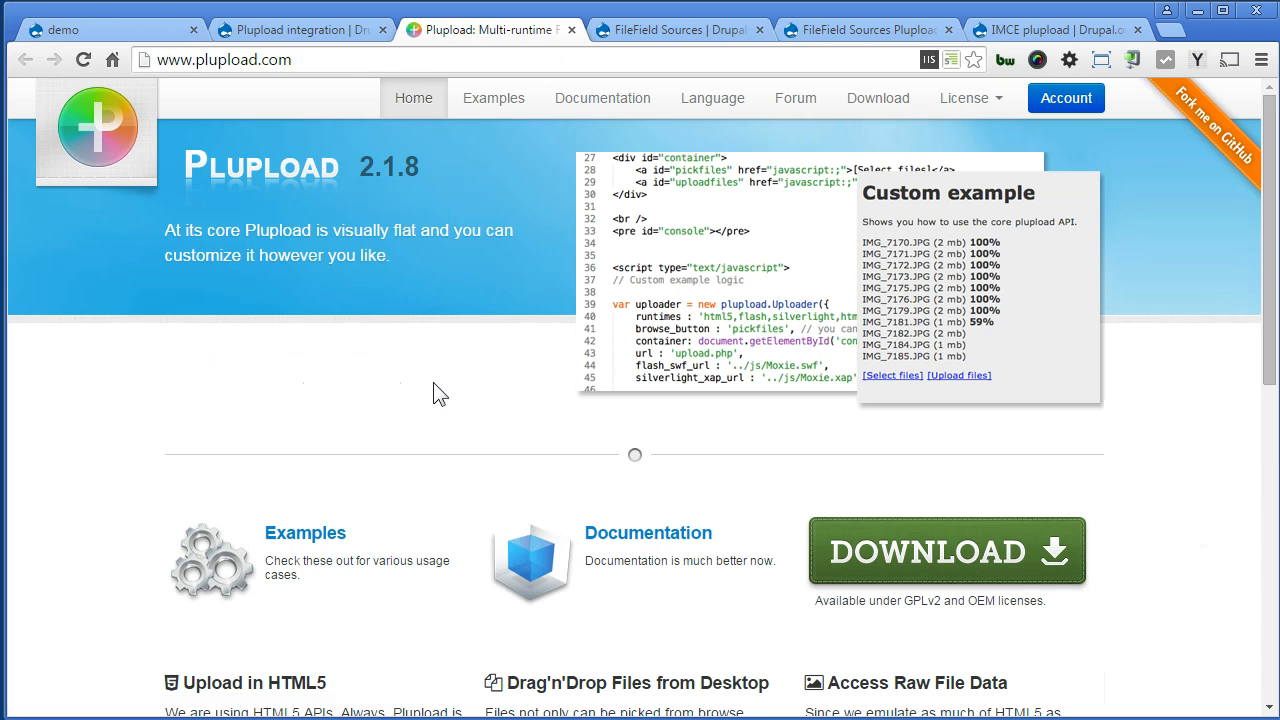
pyautogui.moveTo(278, 36)
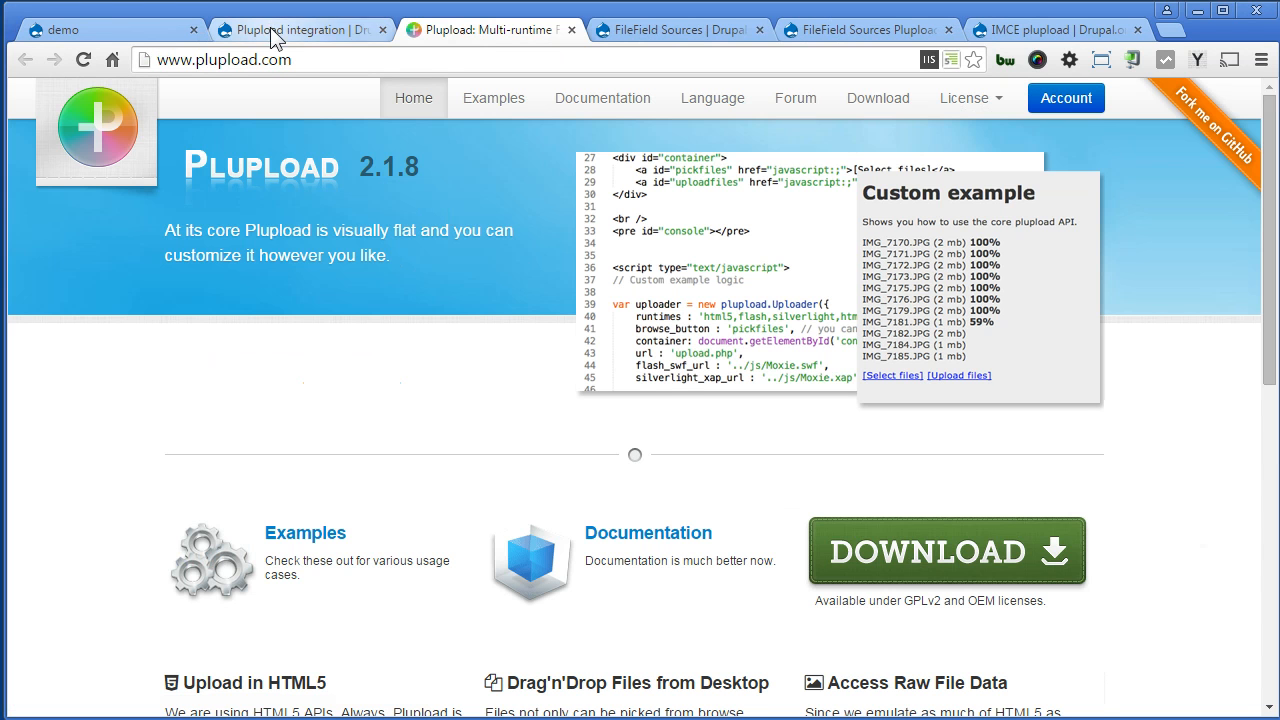
# Step: Read the compatibility warning recommending Plupload library v1.5.8 on the project page
pyautogui.click(296, 30)
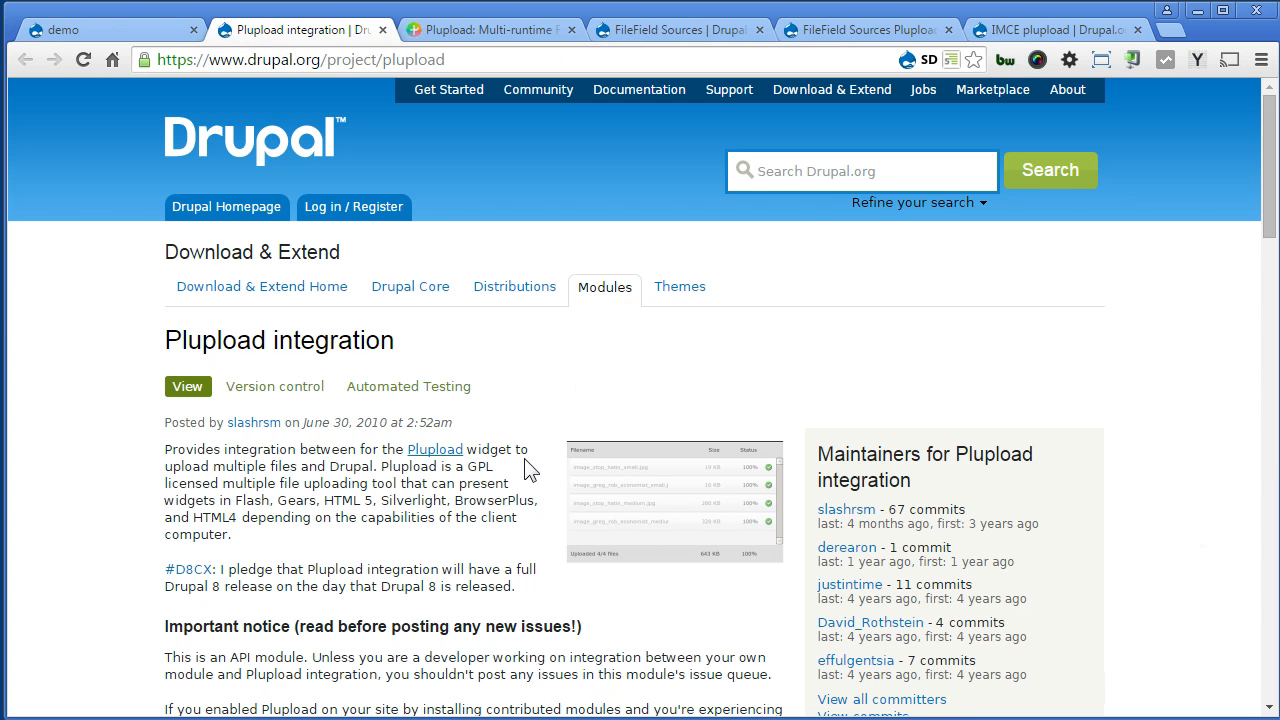
pyautogui.scroll(-3)
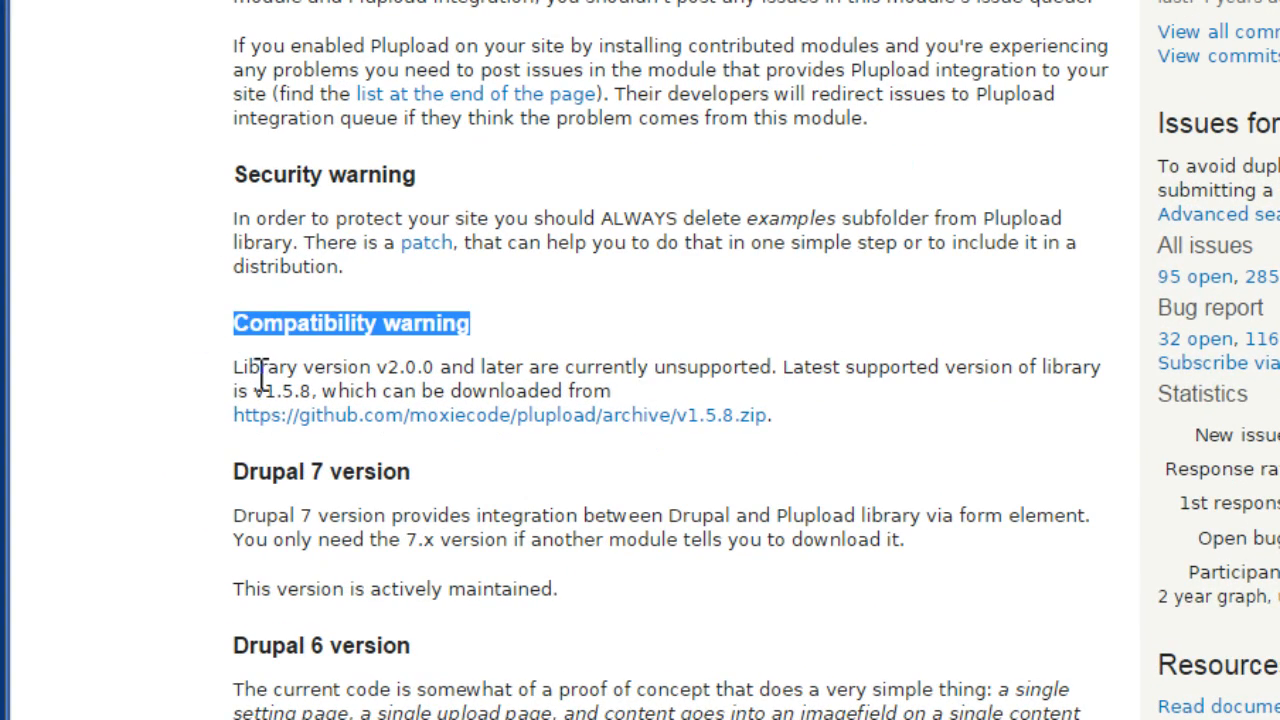
pyautogui.moveTo(400, 378)
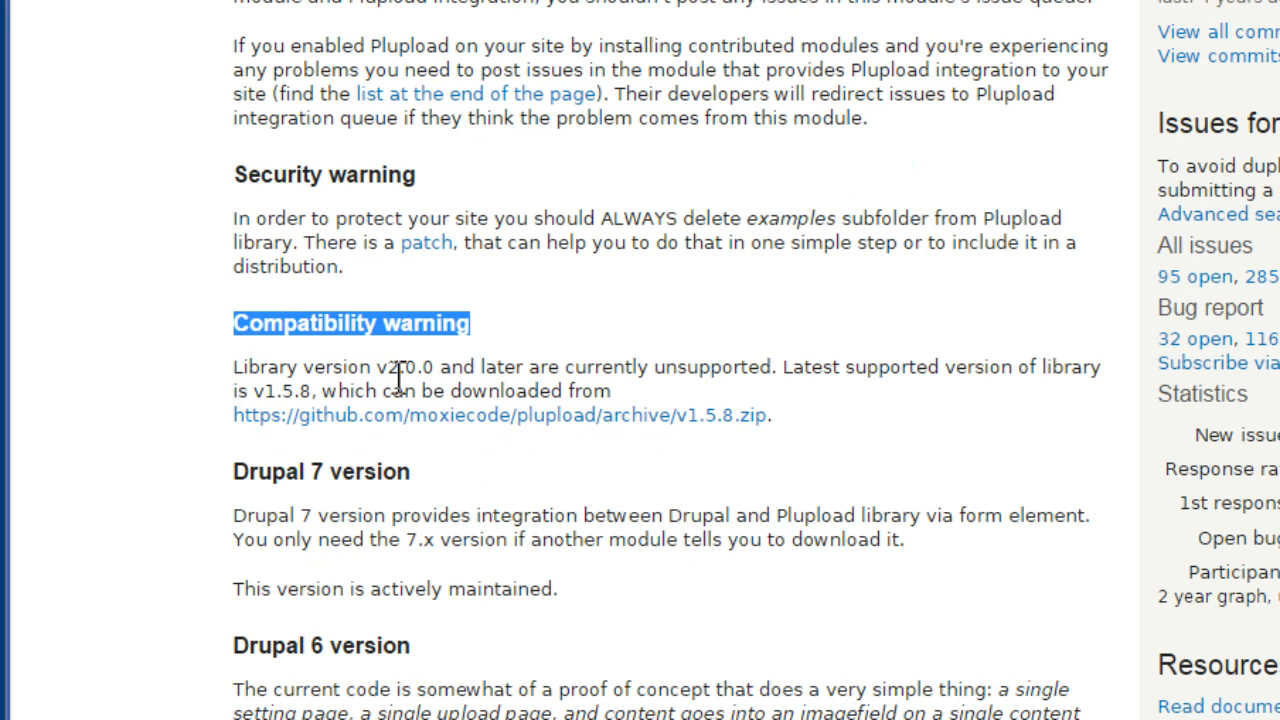
pyautogui.moveTo(624, 368)
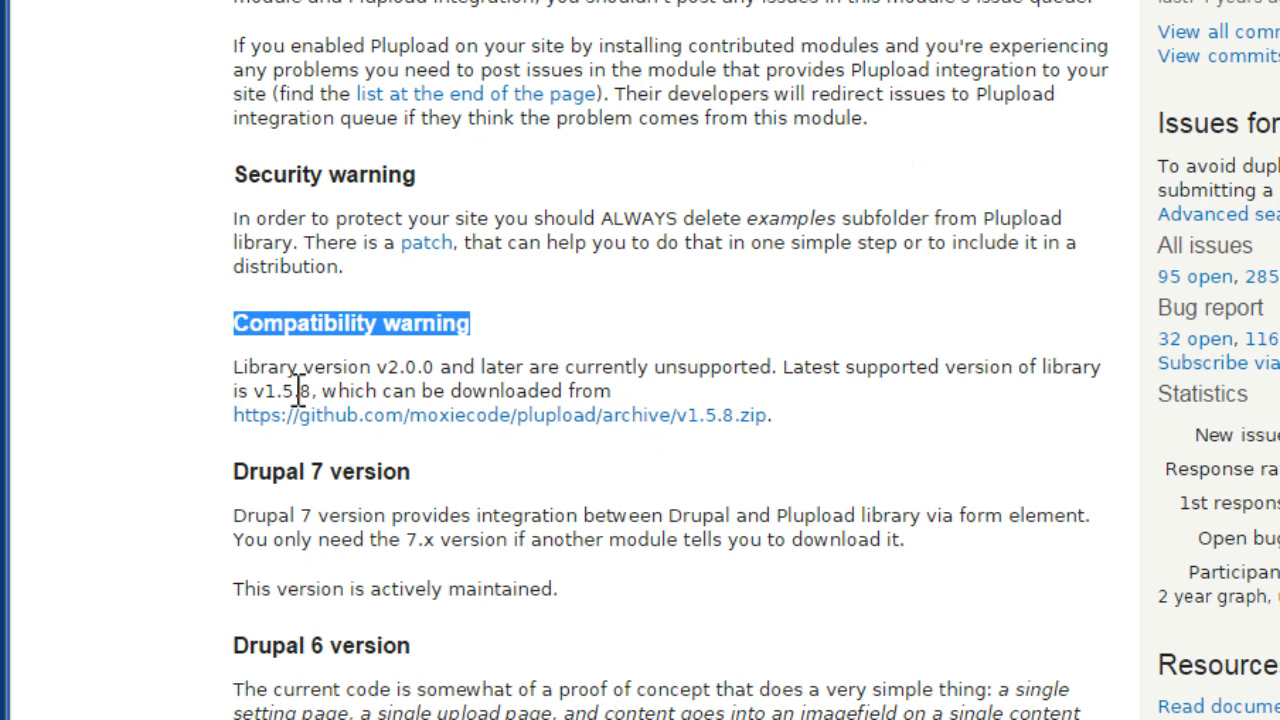
pyautogui.moveTo(340, 390)
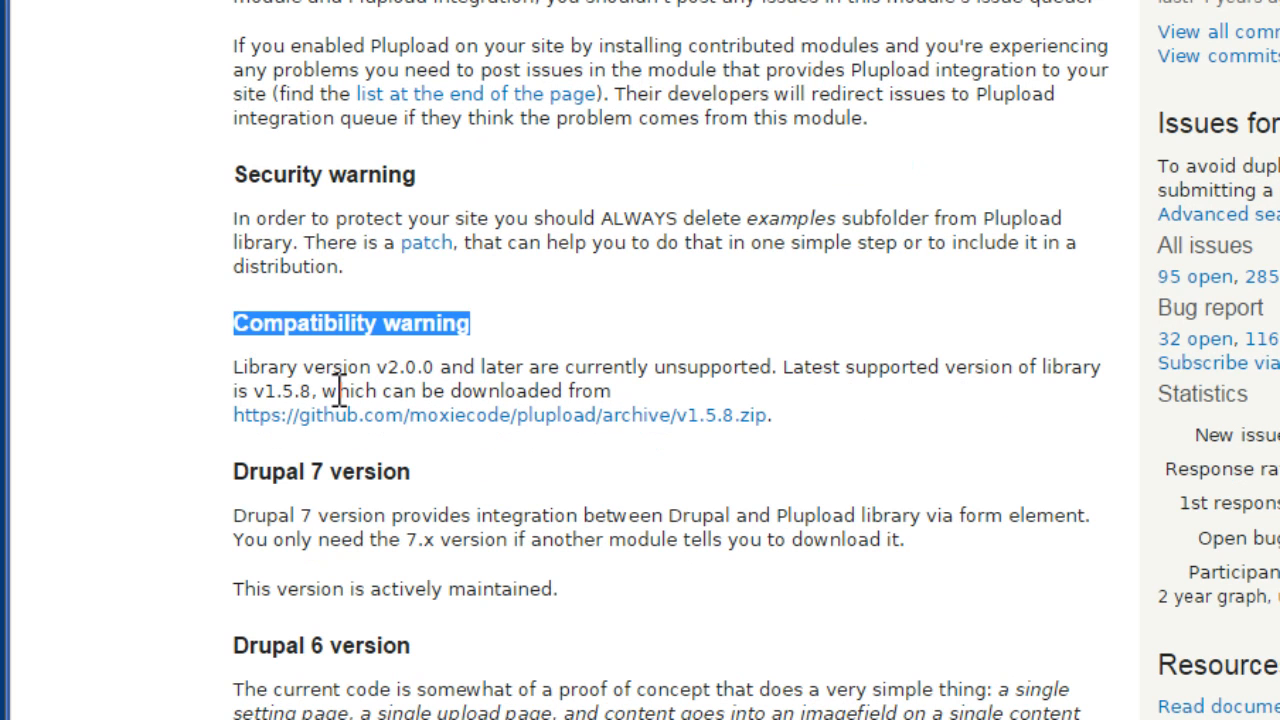
pyautogui.moveTo(610, 432)
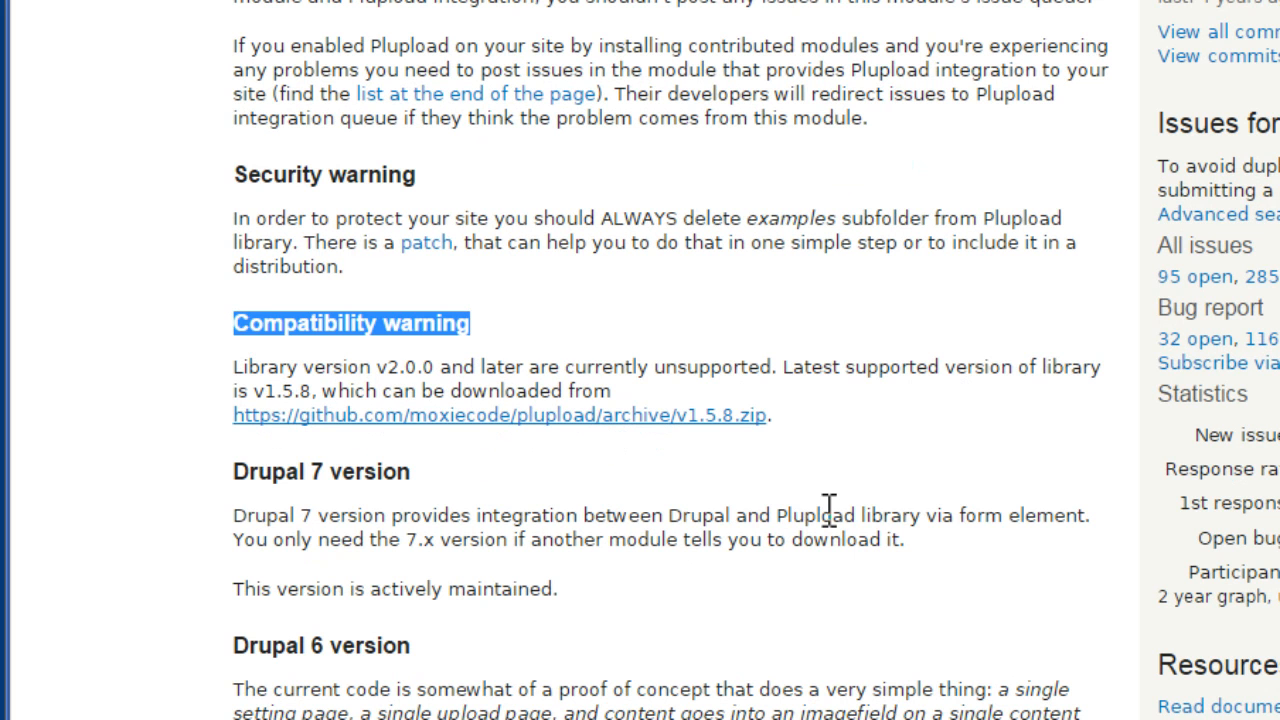
pyautogui.click(500, 414)
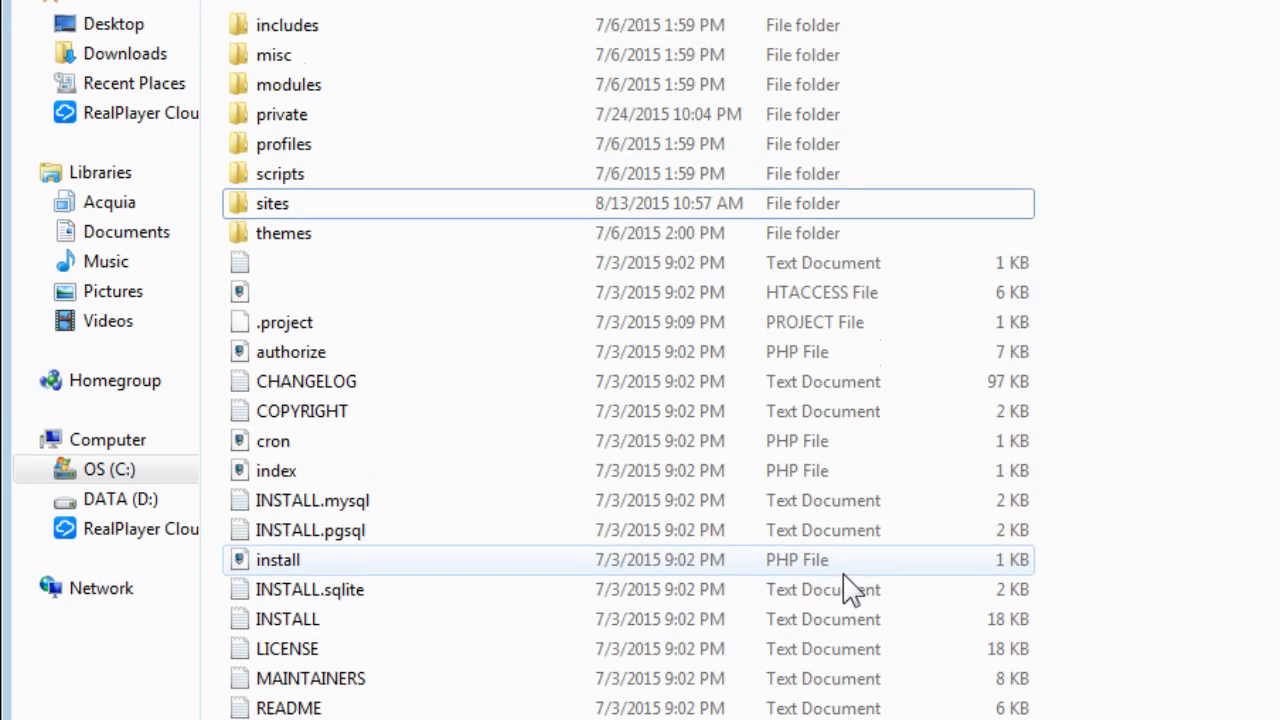
# Step: Browse into sites/all/libraries/plupload-1.5.8 and inspect the nested library folder
pyautogui.doubleClick(272, 204)
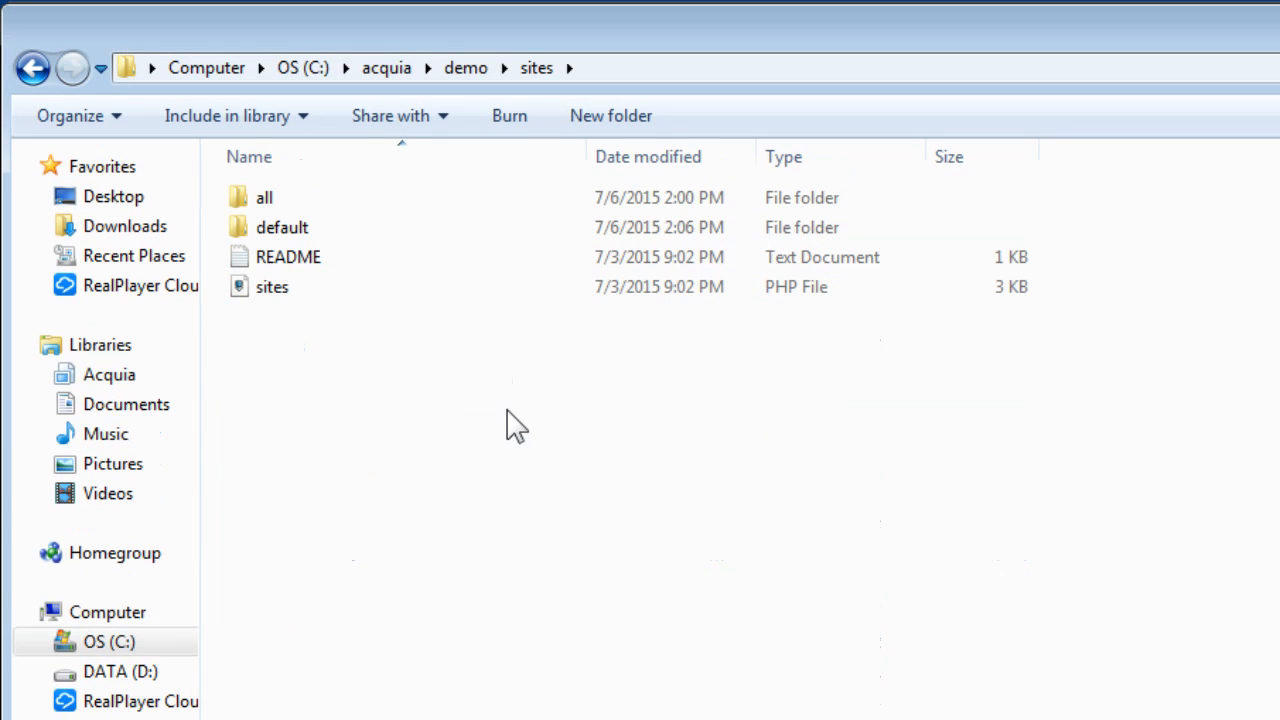
pyautogui.doubleClick(264, 198)
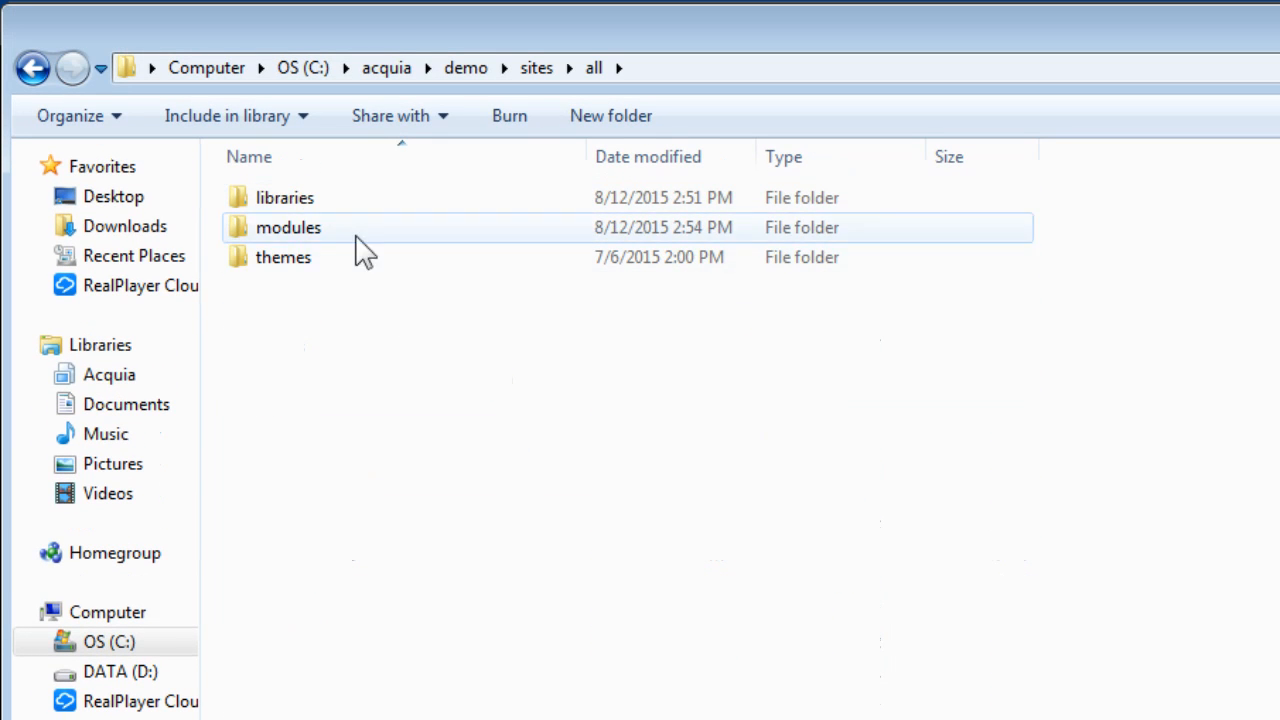
pyautogui.doubleClick(284, 198)
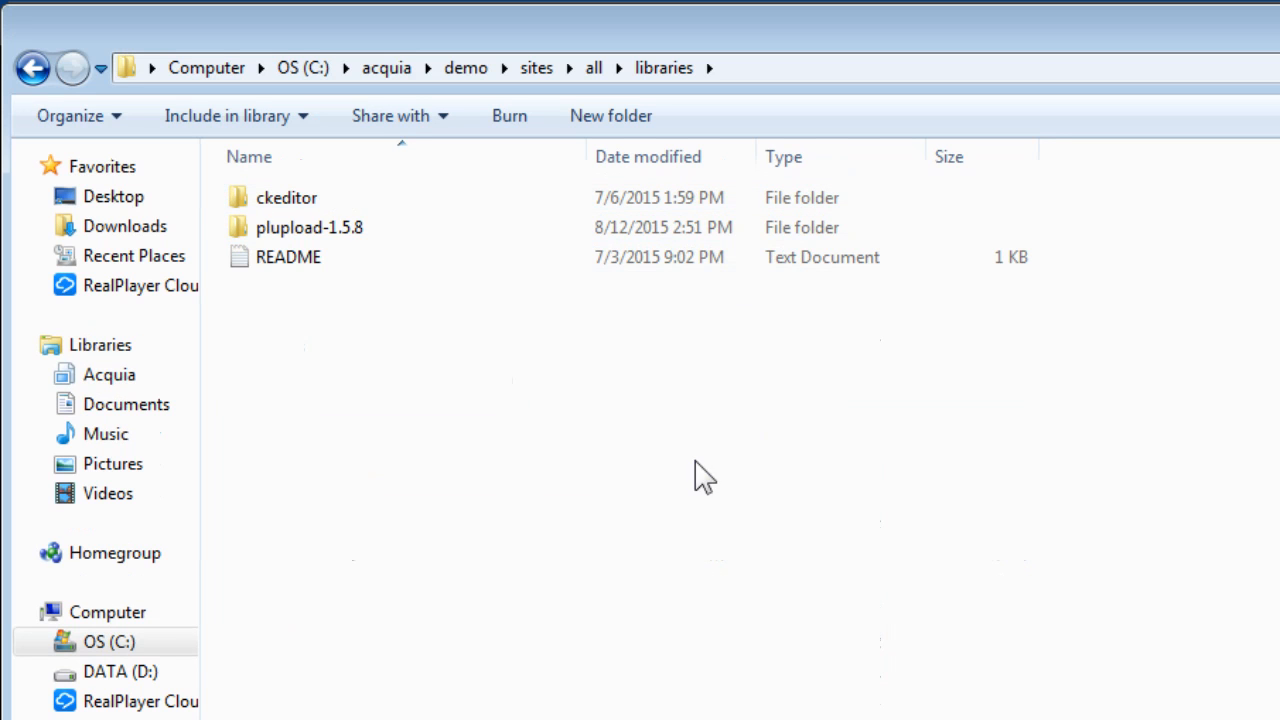
pyautogui.click(310, 228)
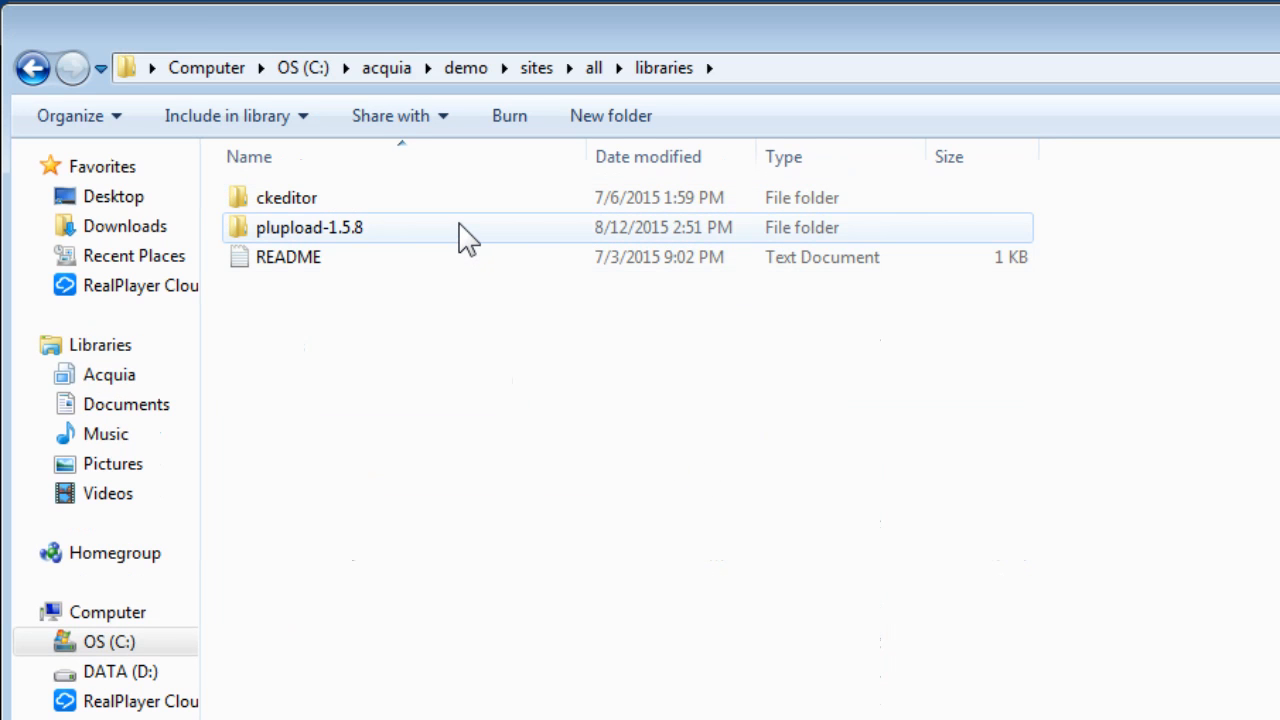
pyautogui.doubleClick(308, 228)
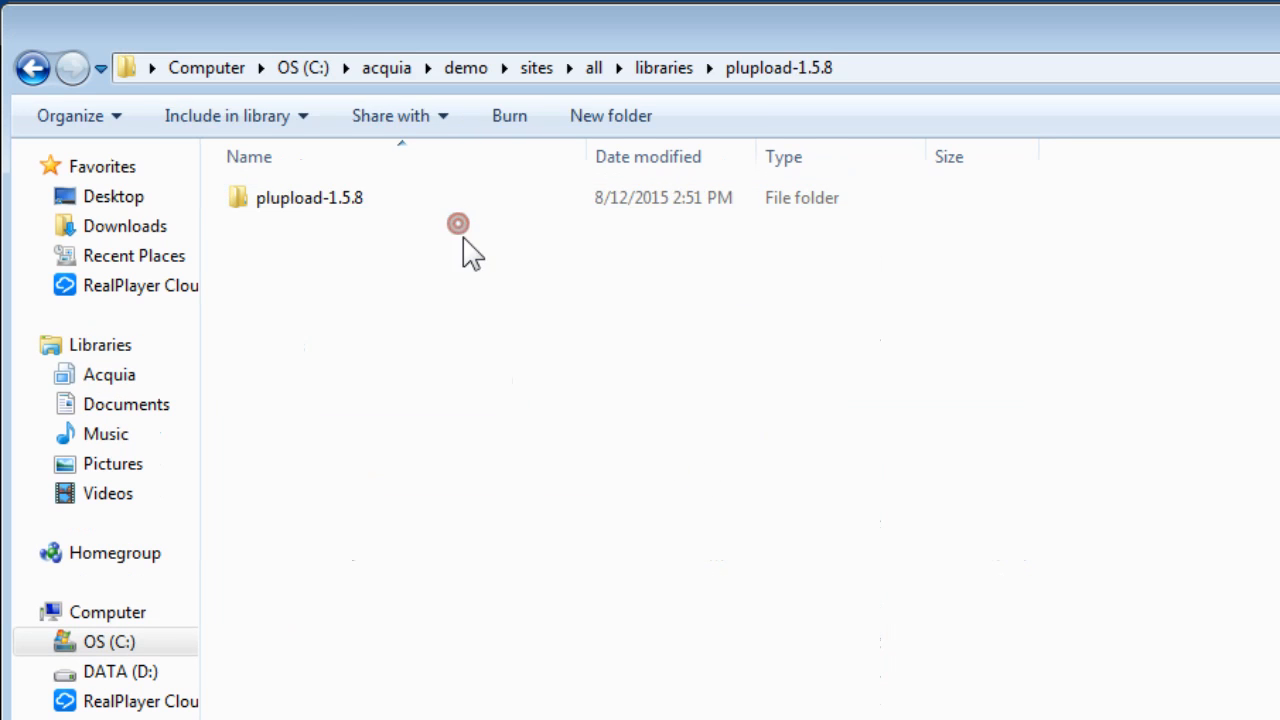
pyautogui.click(308, 198)
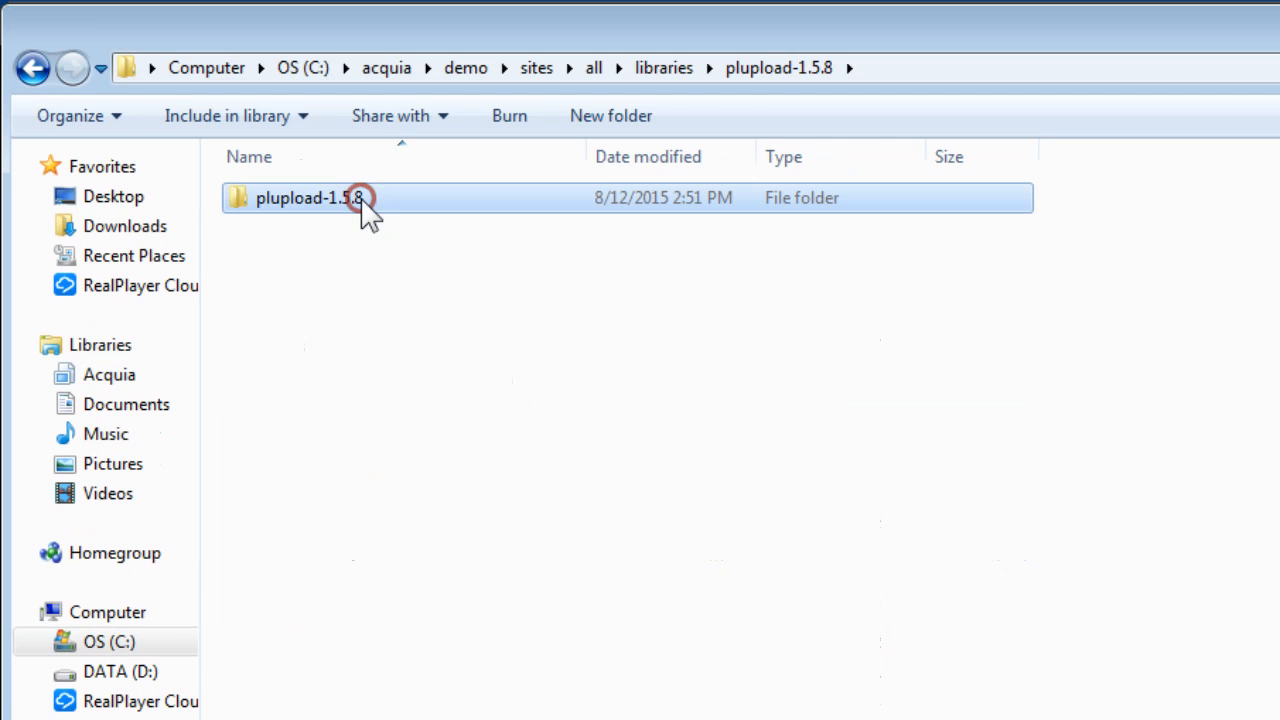
pyautogui.doubleClick(310, 198)
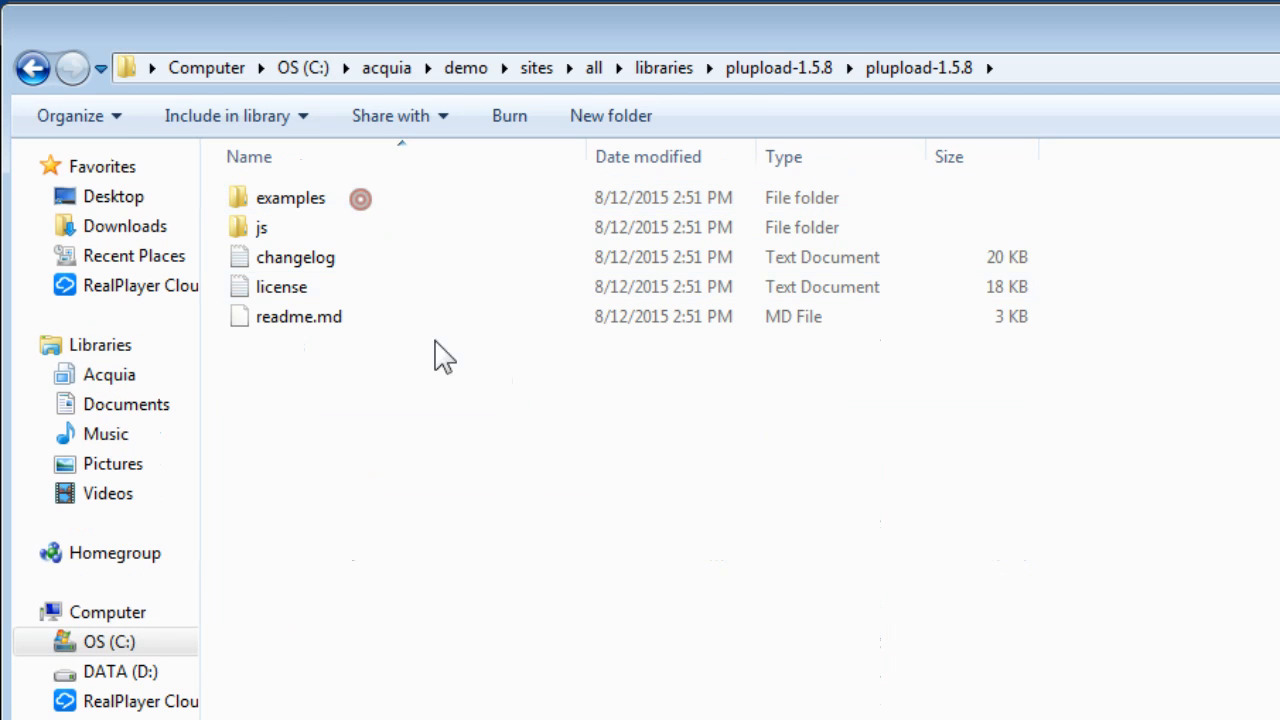
pyautogui.click(280, 288)
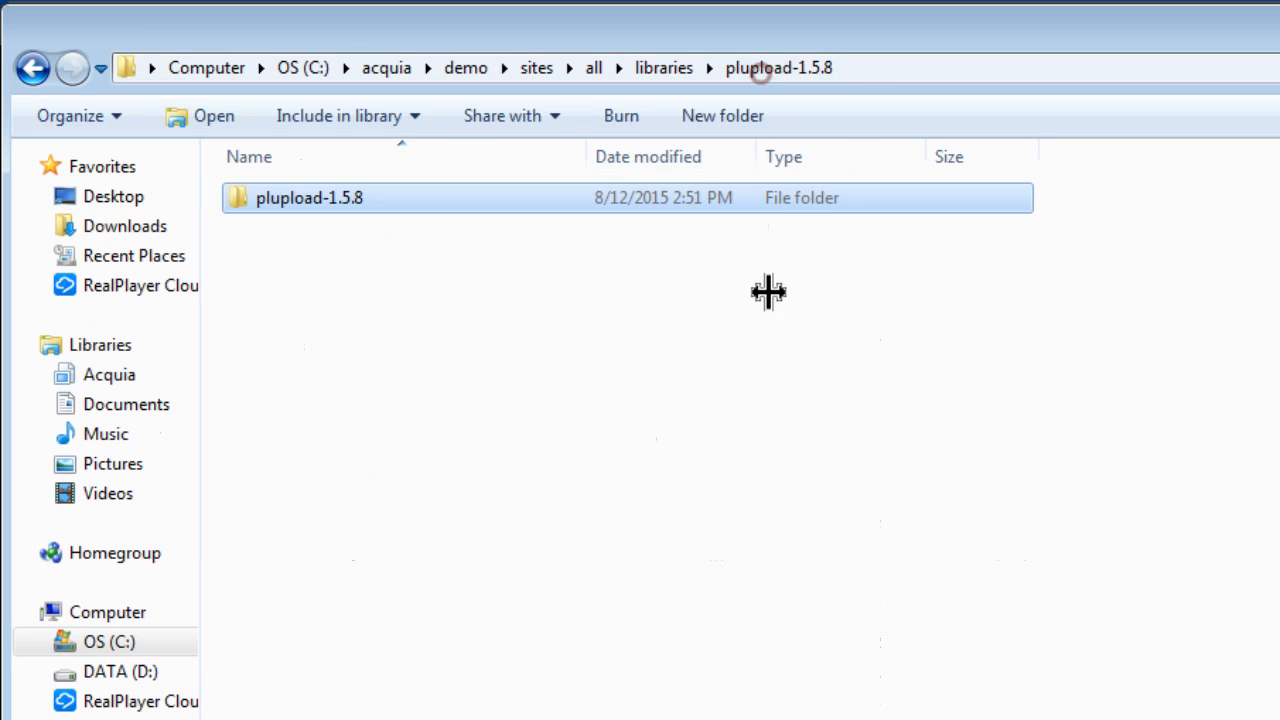
# Step: Rename the nested folder to plupload, move it into libraries and delete the leftover plupload-1.5.8 folder
pyautogui.rightClick(310, 198)
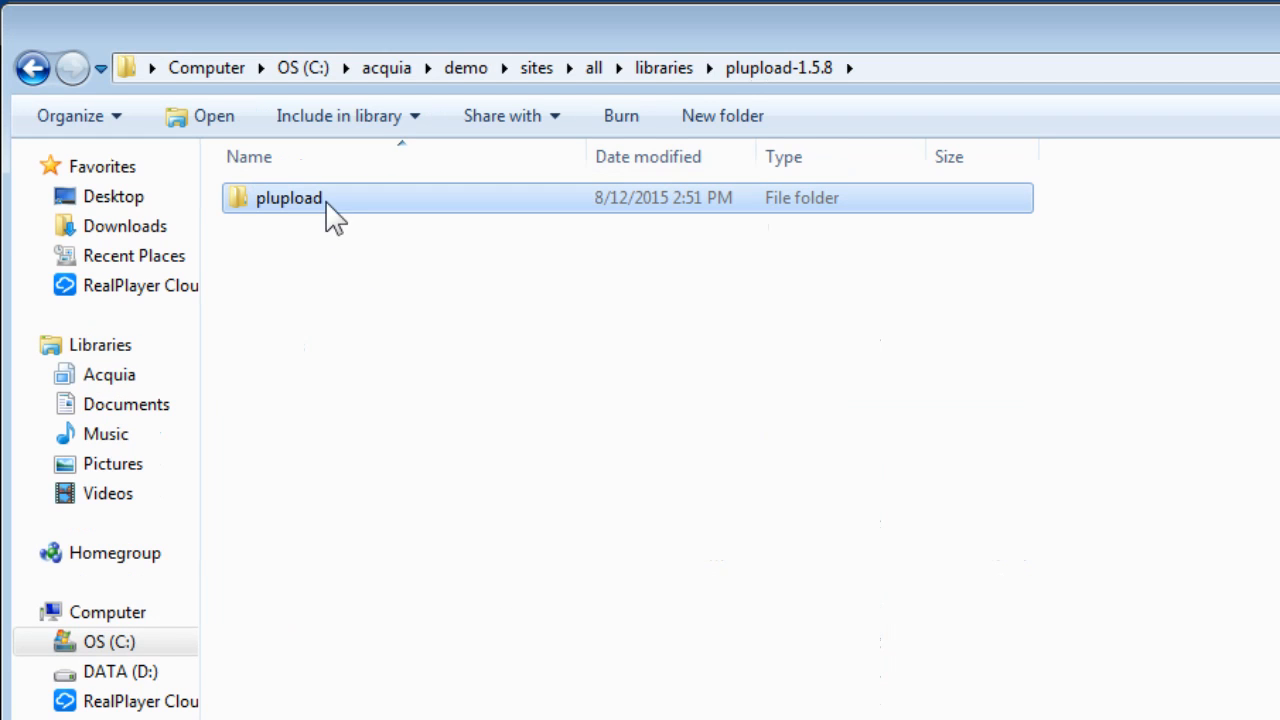
pyautogui.moveTo(416, 430)
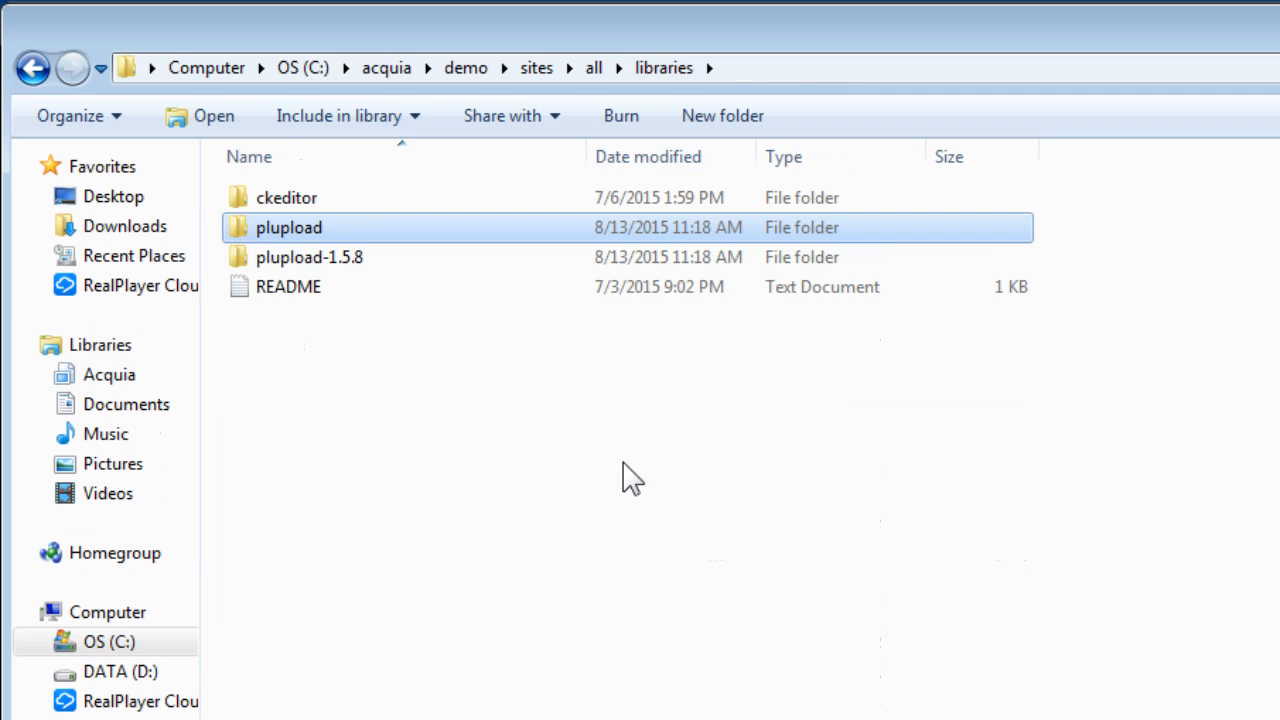
pyautogui.click(310, 256)
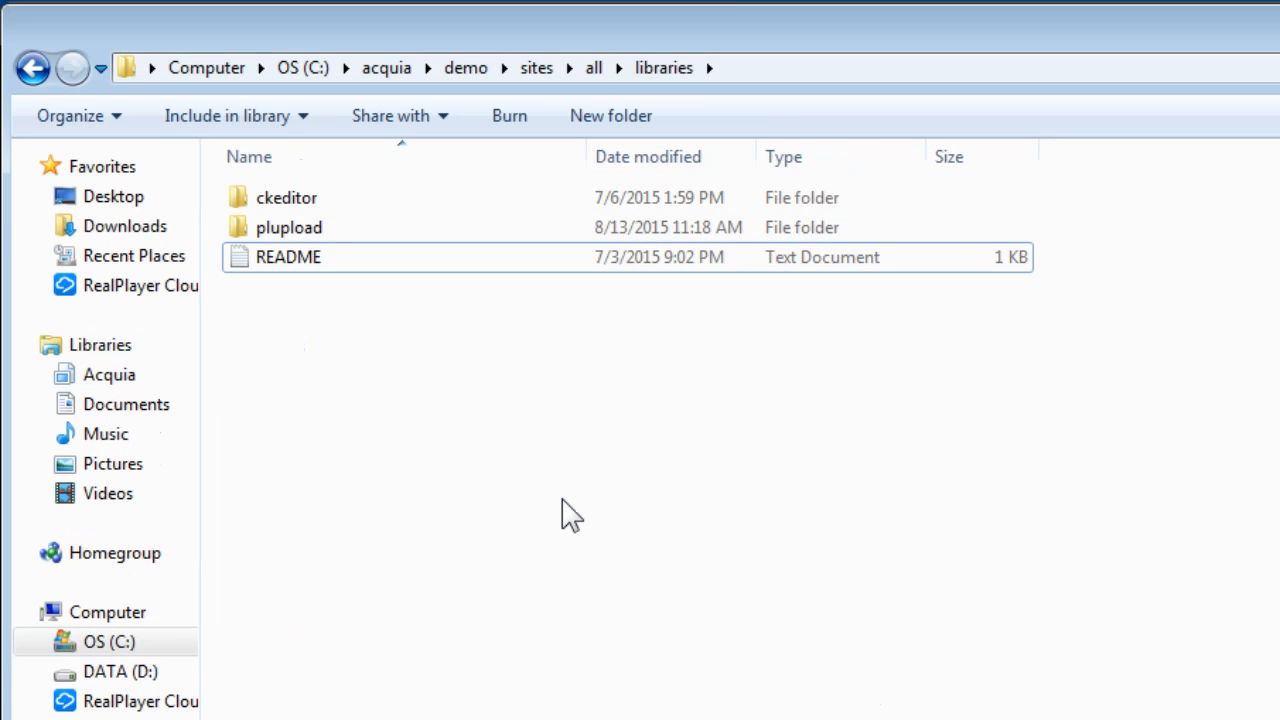
pyautogui.moveTo(584, 198)
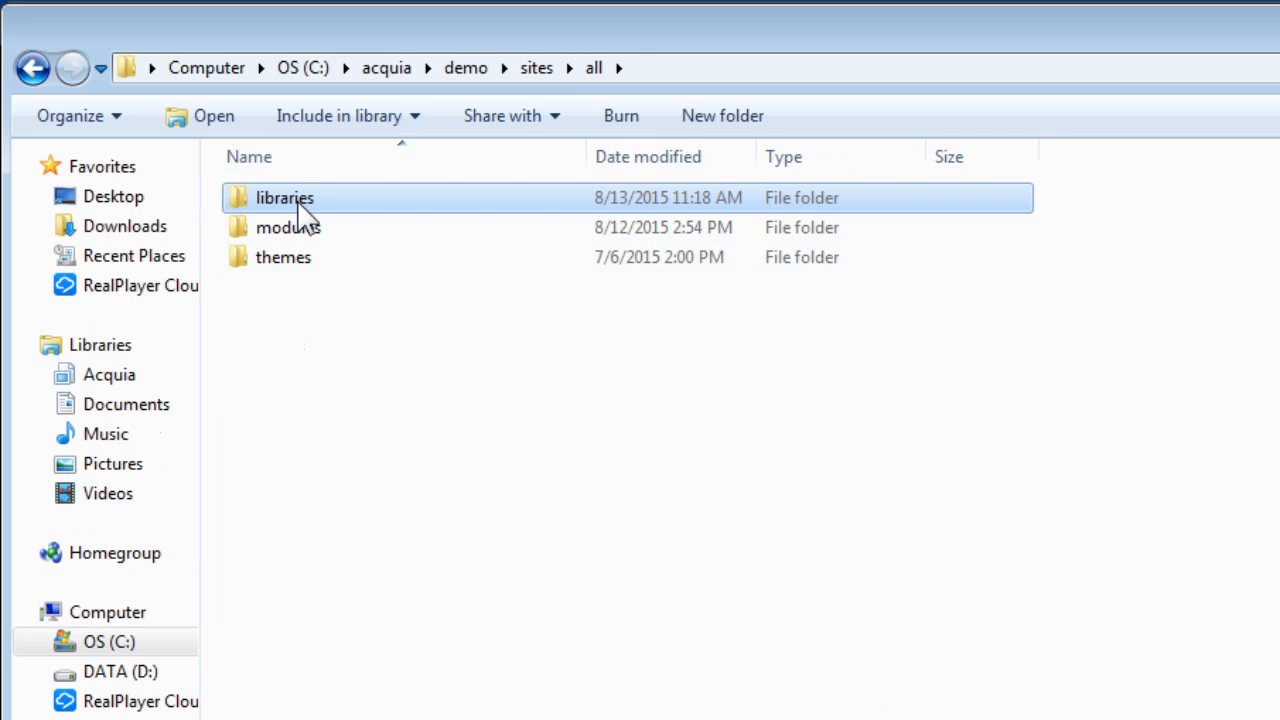
pyautogui.doubleClick(284, 198)
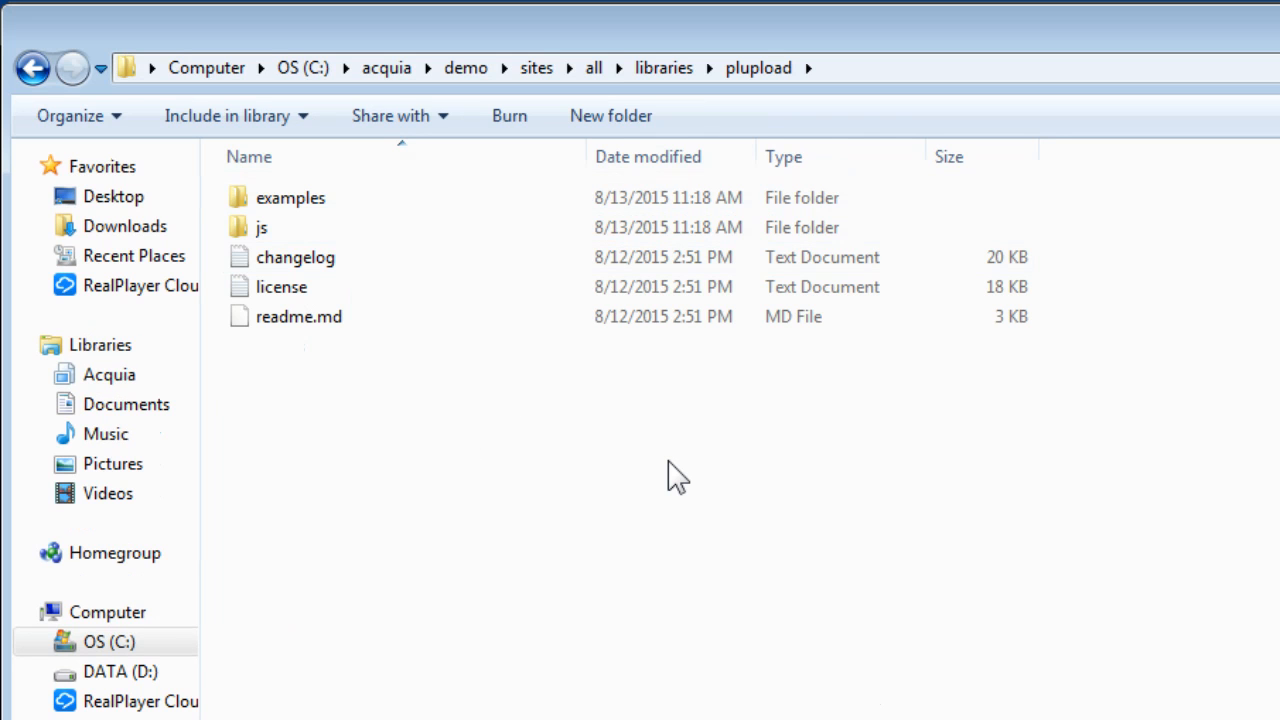
pyautogui.moveTo(640, 528)
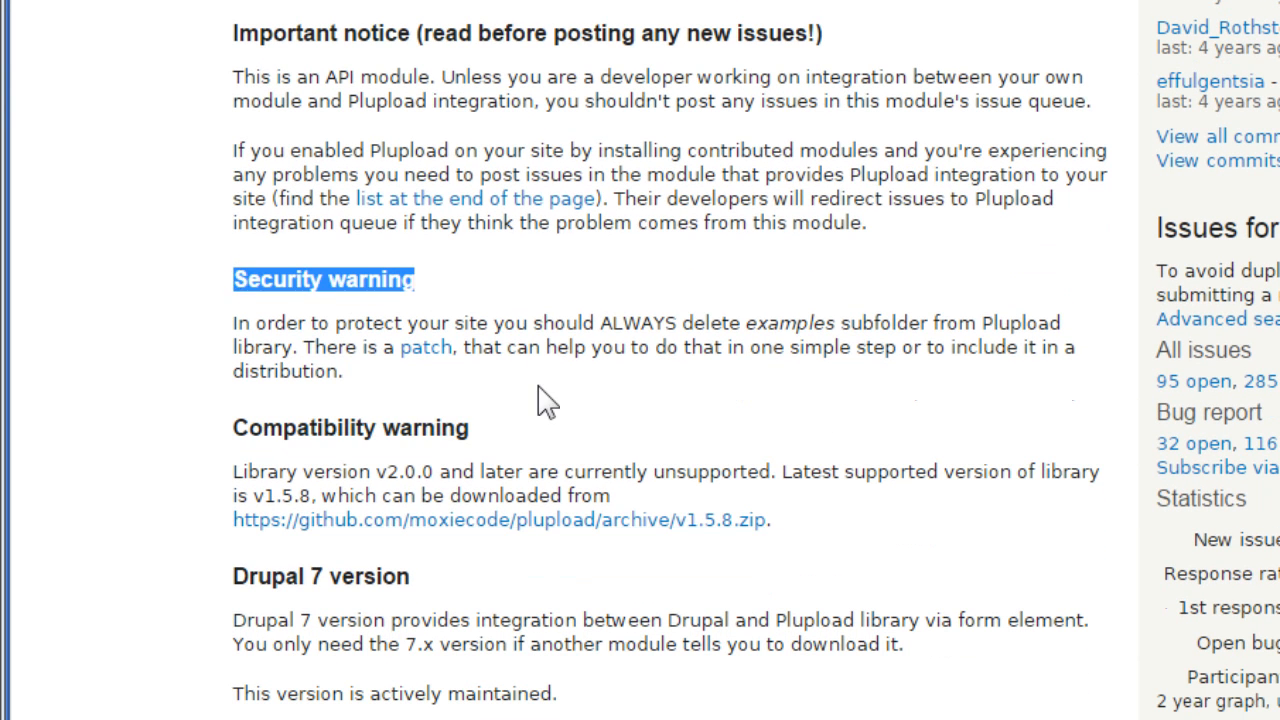
pyautogui.moveTo(638, 424)
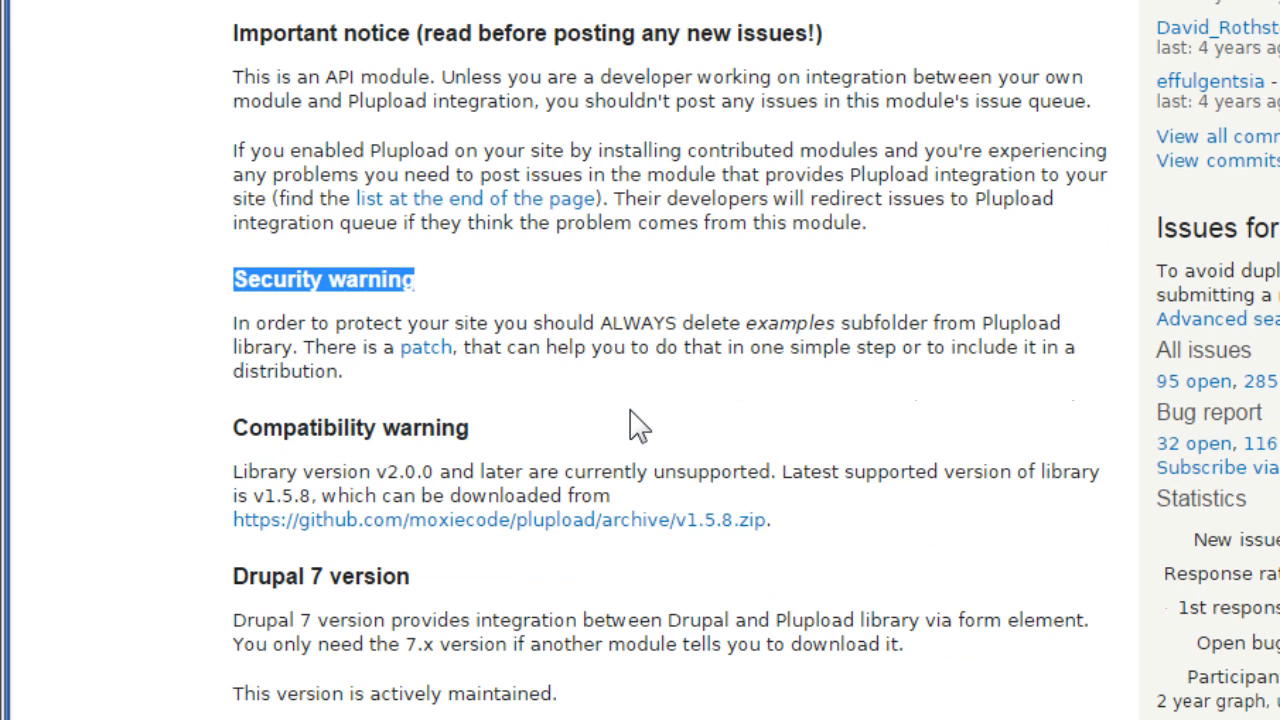
pyautogui.moveTo(748, 344)
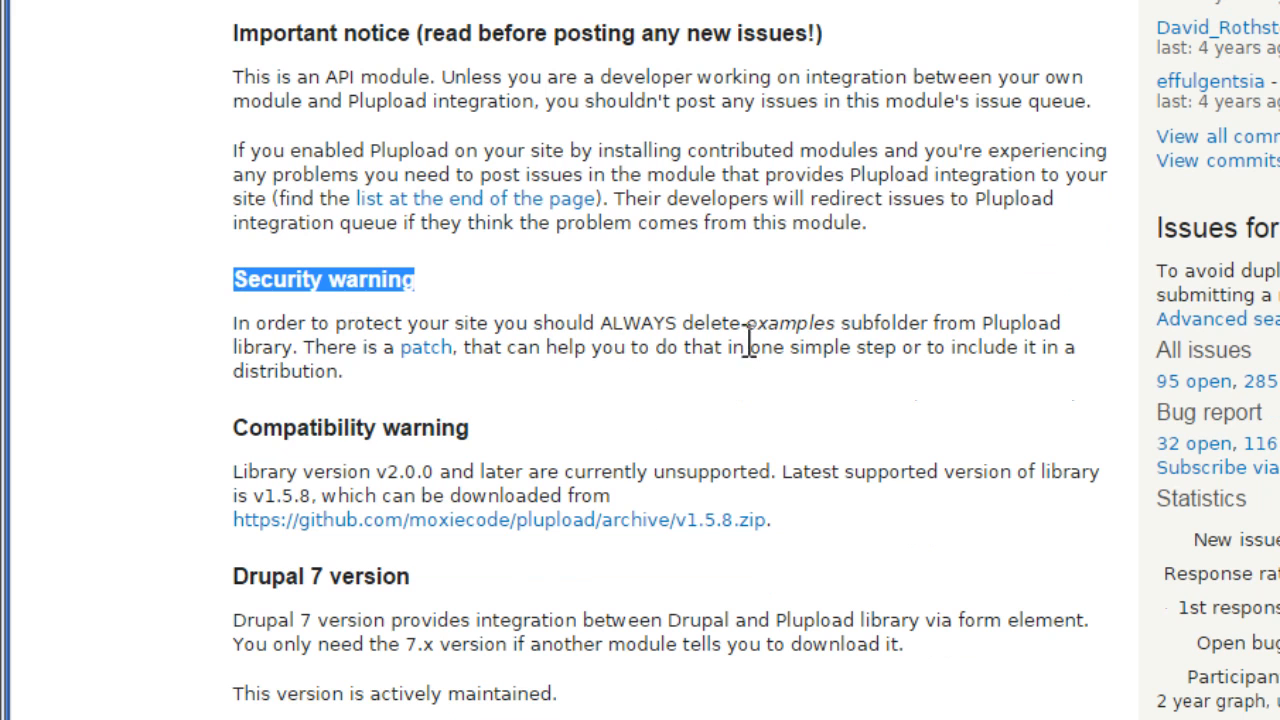
# Step: Read the security warning about deleting the examples subfolder and reopen the plupload folder
pyautogui.doubleClick(788, 322)
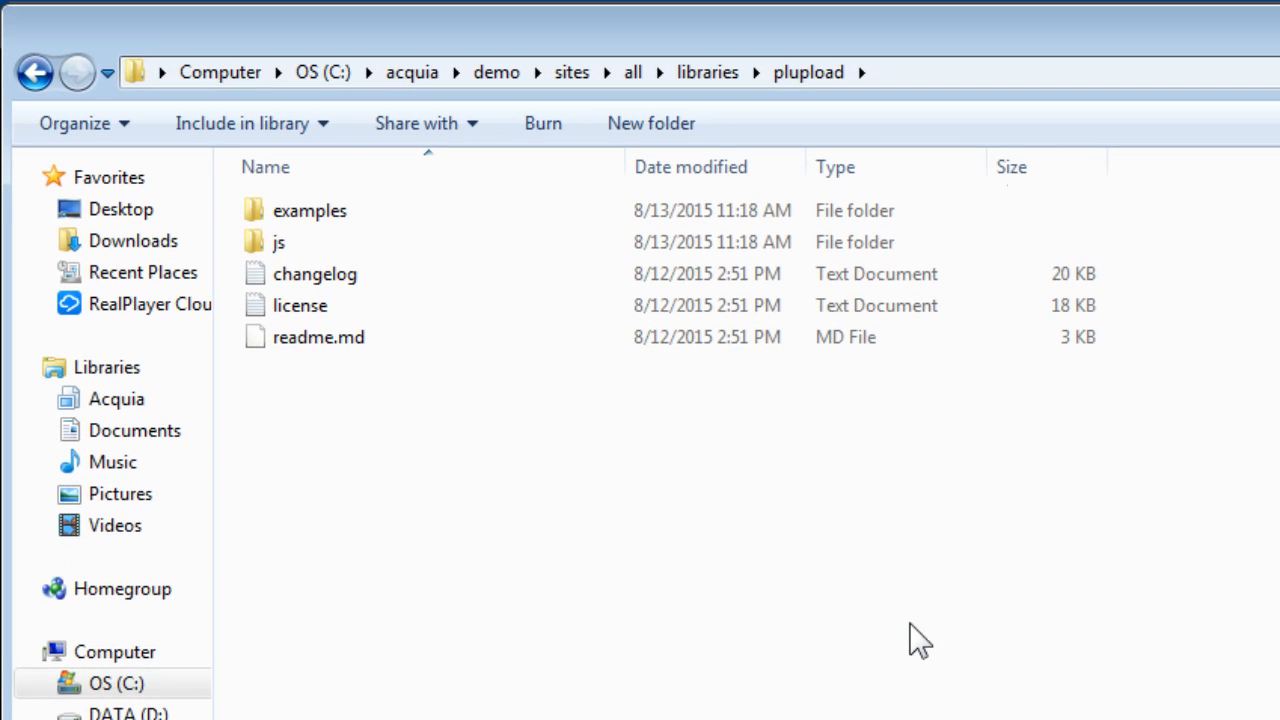
# Step: Select the examples subfolder in the plupload library folder for deletion
pyautogui.click(308, 210)
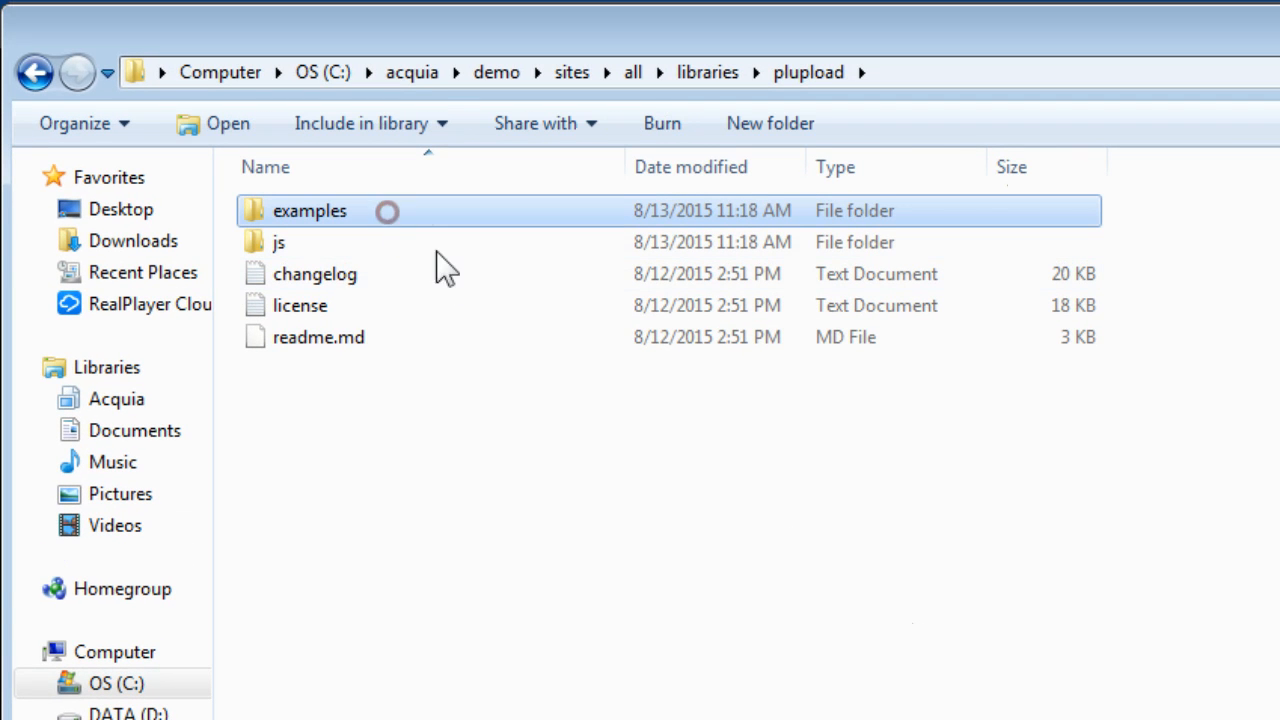
pyautogui.moveTo(650, 560)
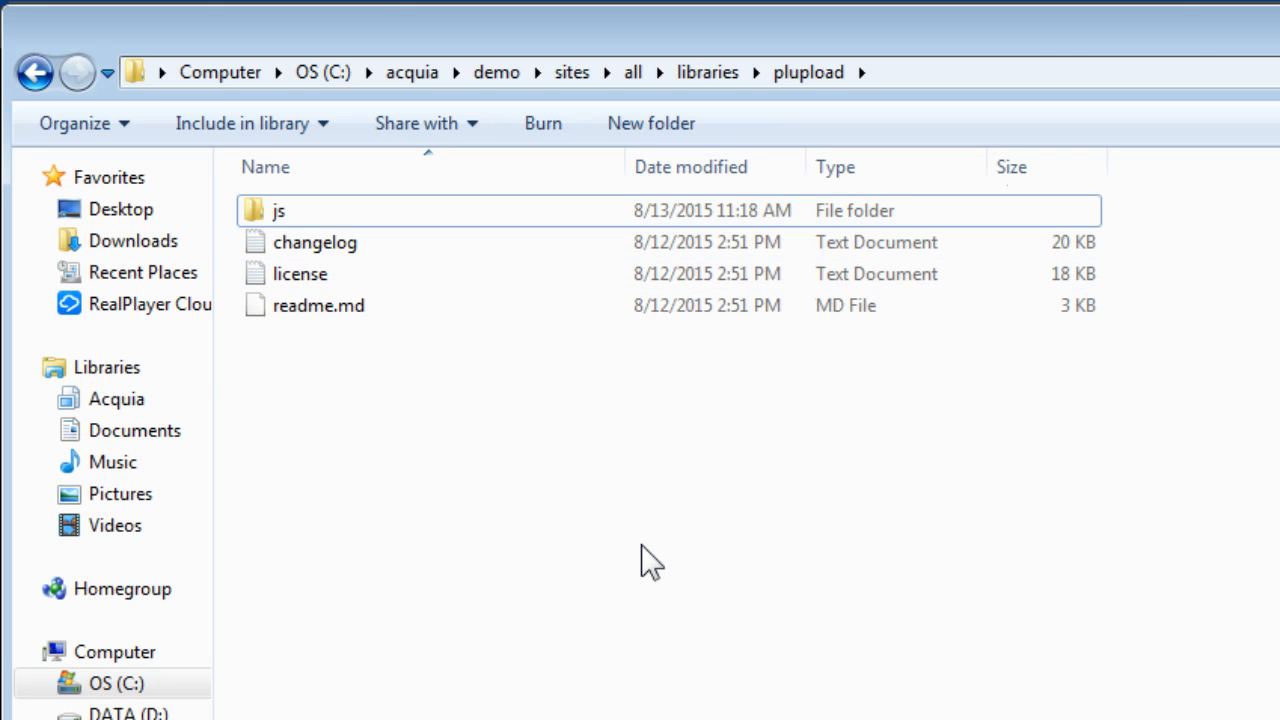
# Step: Filter the module list by 'plu' and enable FileField Sources Plupload, IMCE plupload and Plupload integration
pyautogui.click(100, 30)
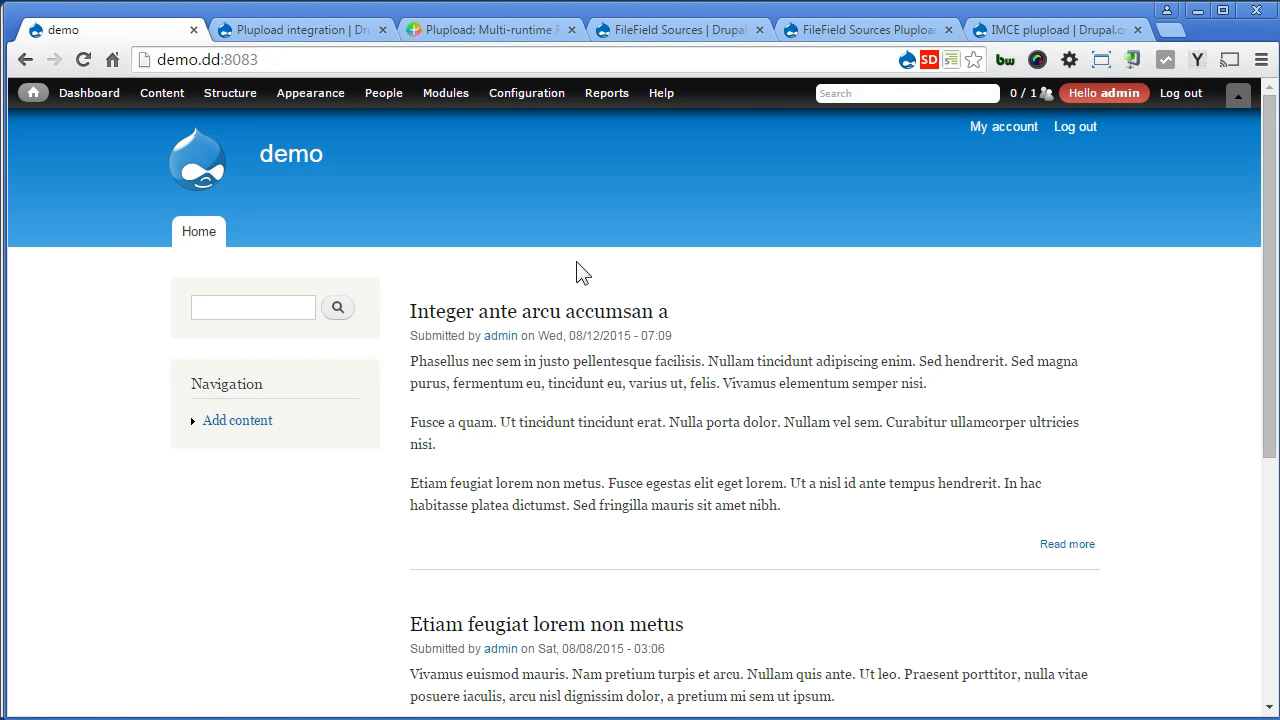
pyautogui.click(444, 92)
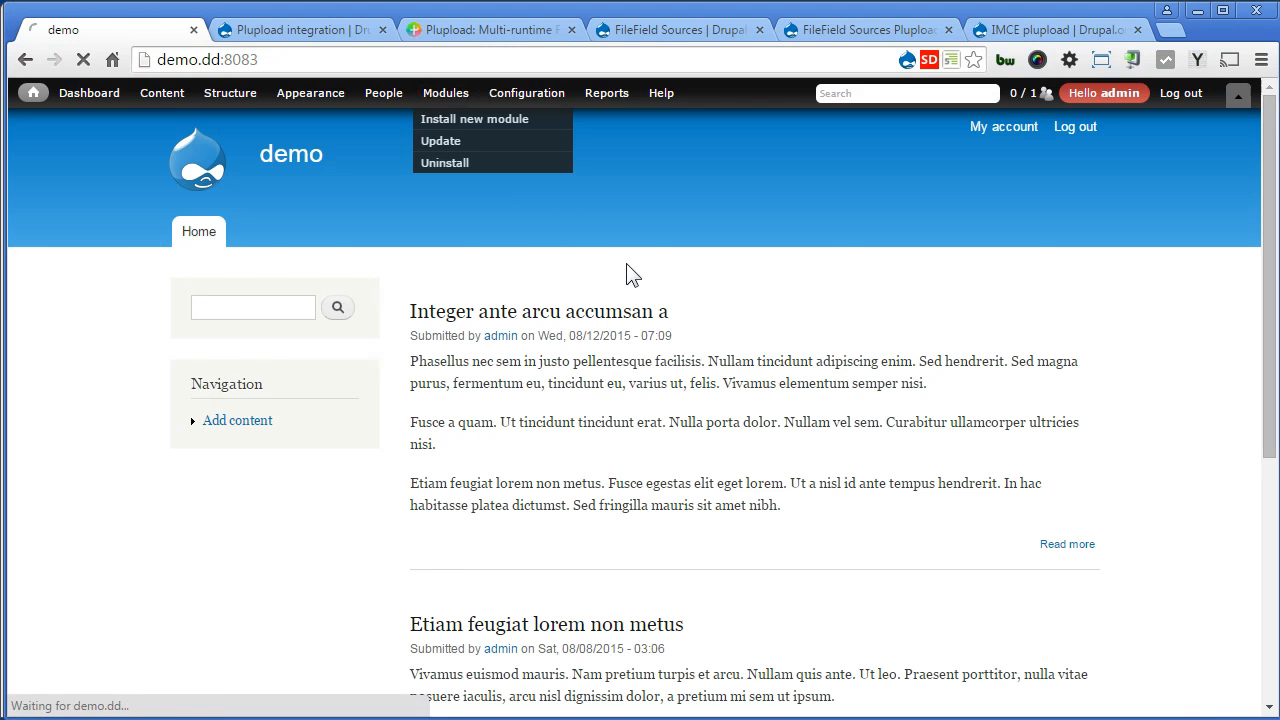
pyautogui.click(444, 94)
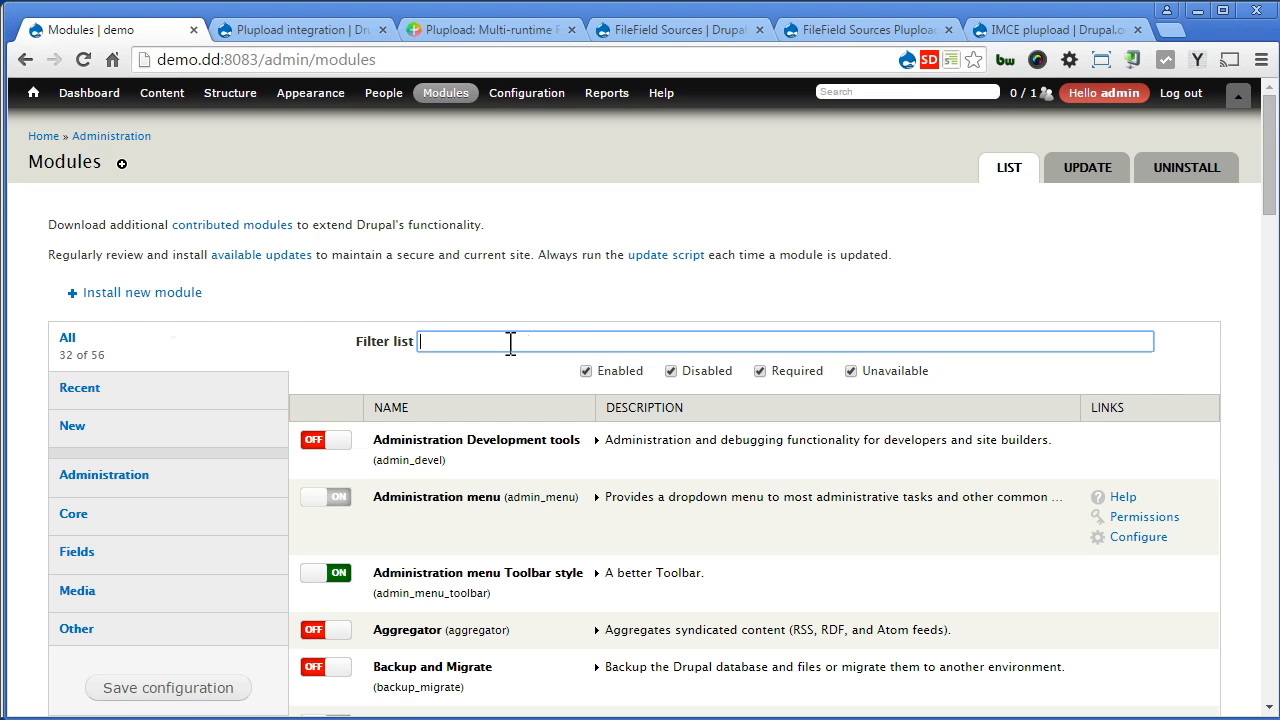
pyautogui.write('plupload')
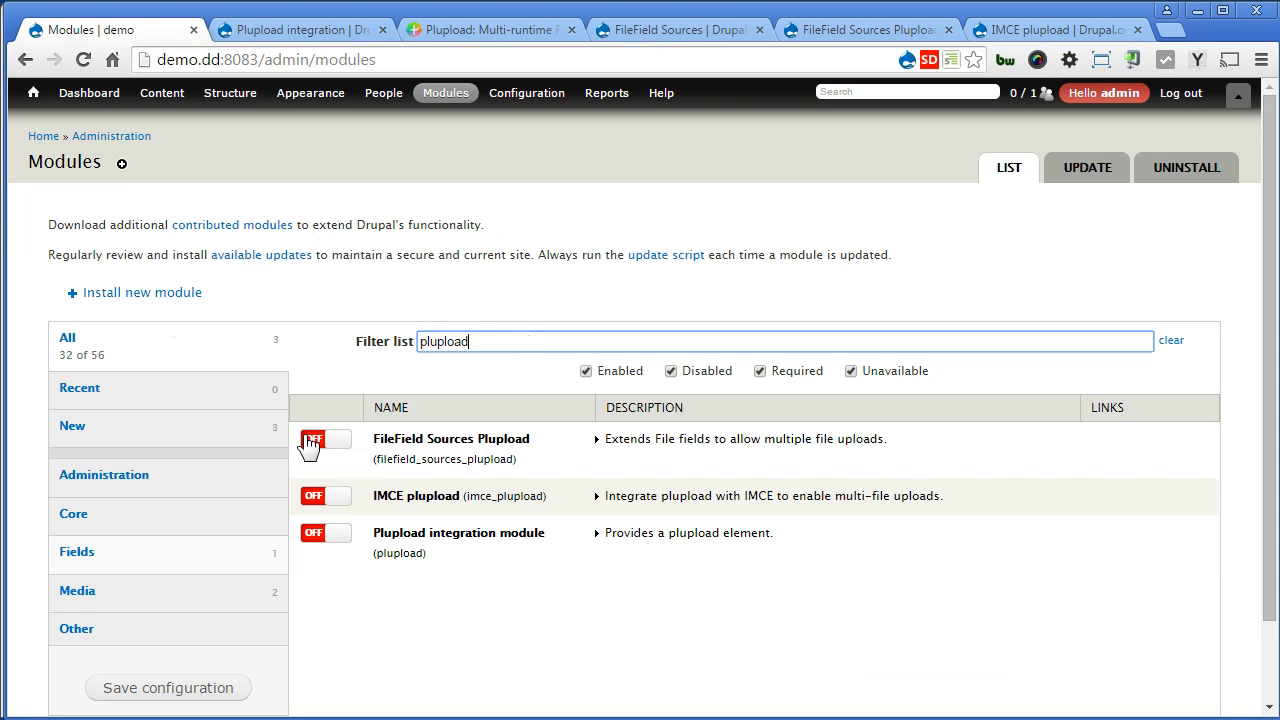
pyautogui.click(324, 440)
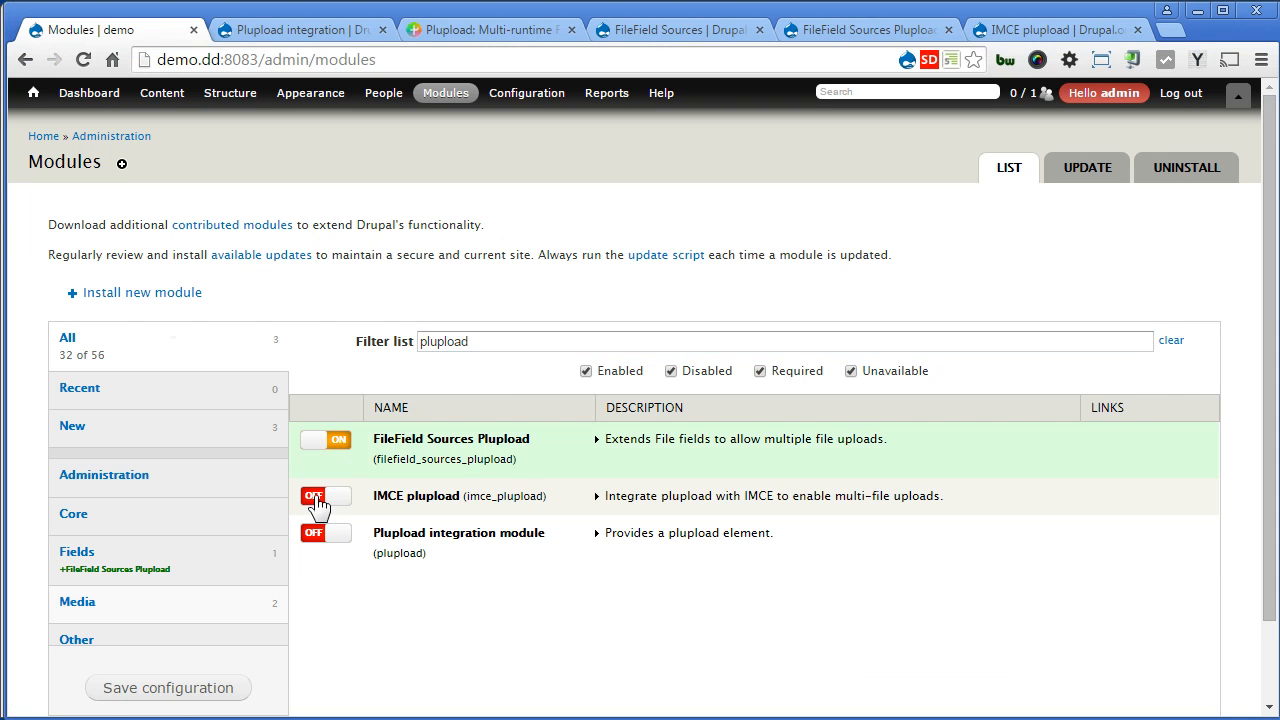
pyautogui.click(324, 496)
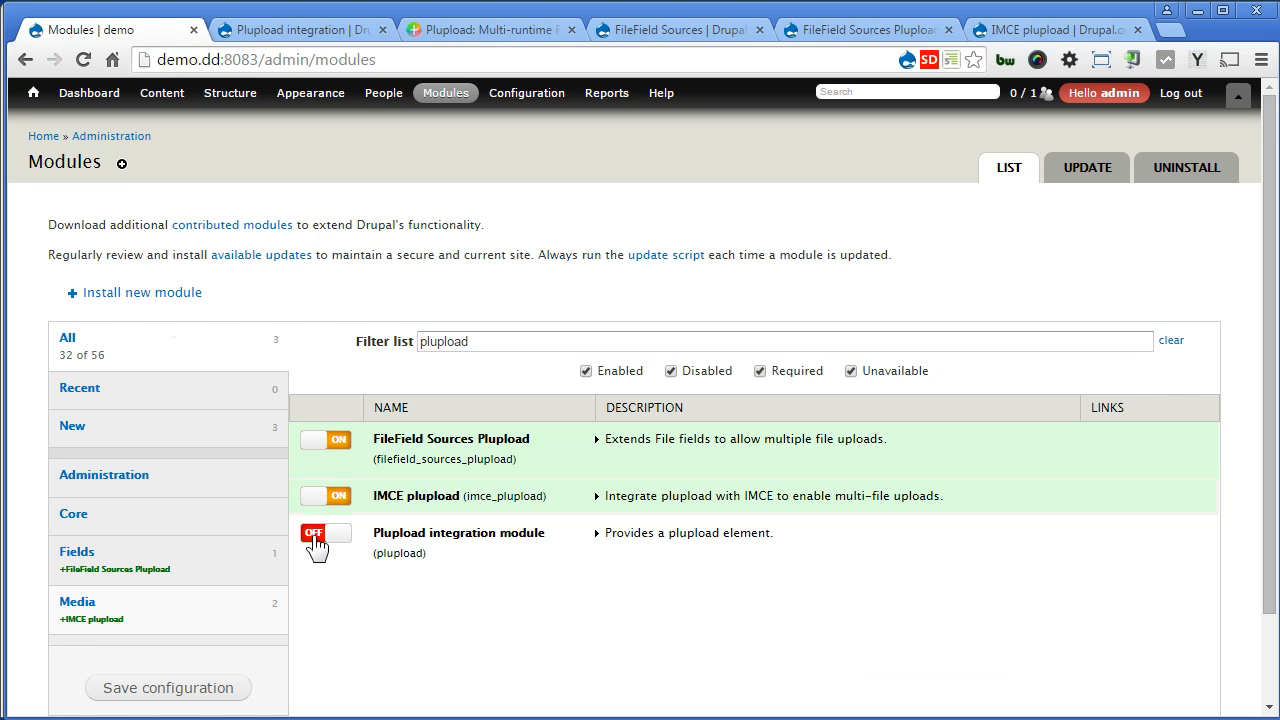
pyautogui.click(324, 532)
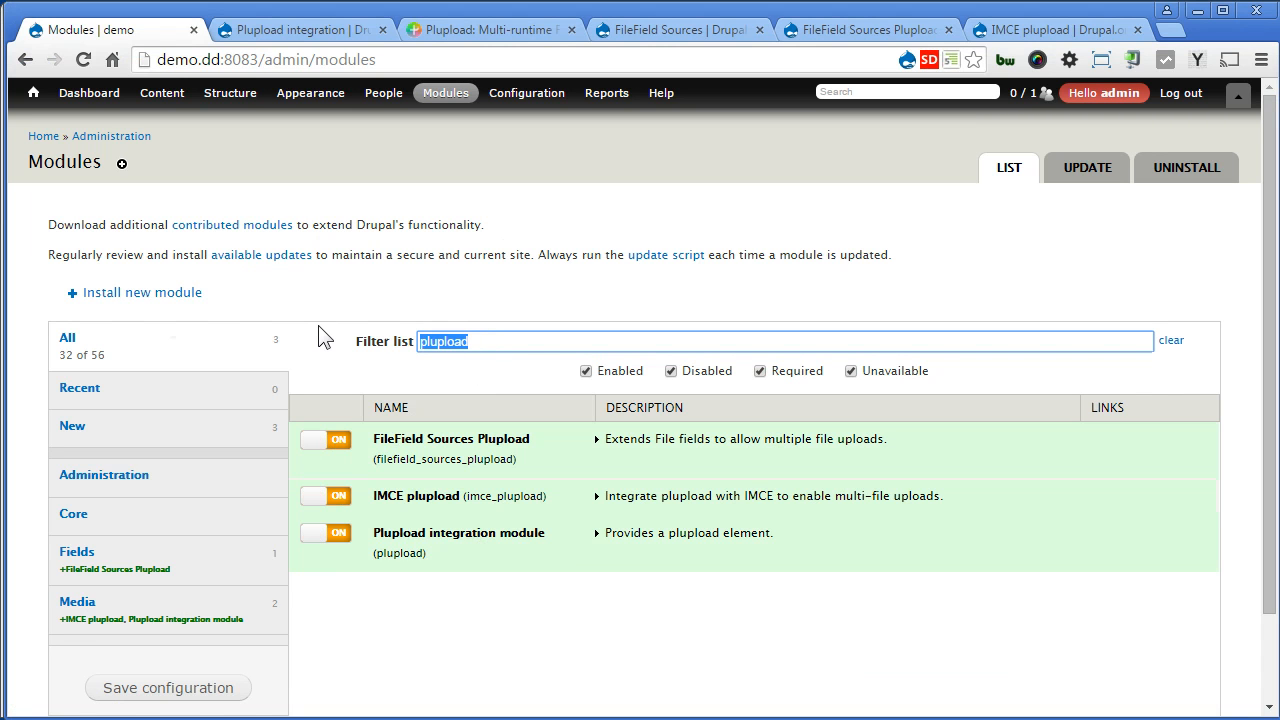
# Step: Filter by 'file', enable File Field Sources and FileField Sources Plupload, and save the configuration
pyautogui.write('file')
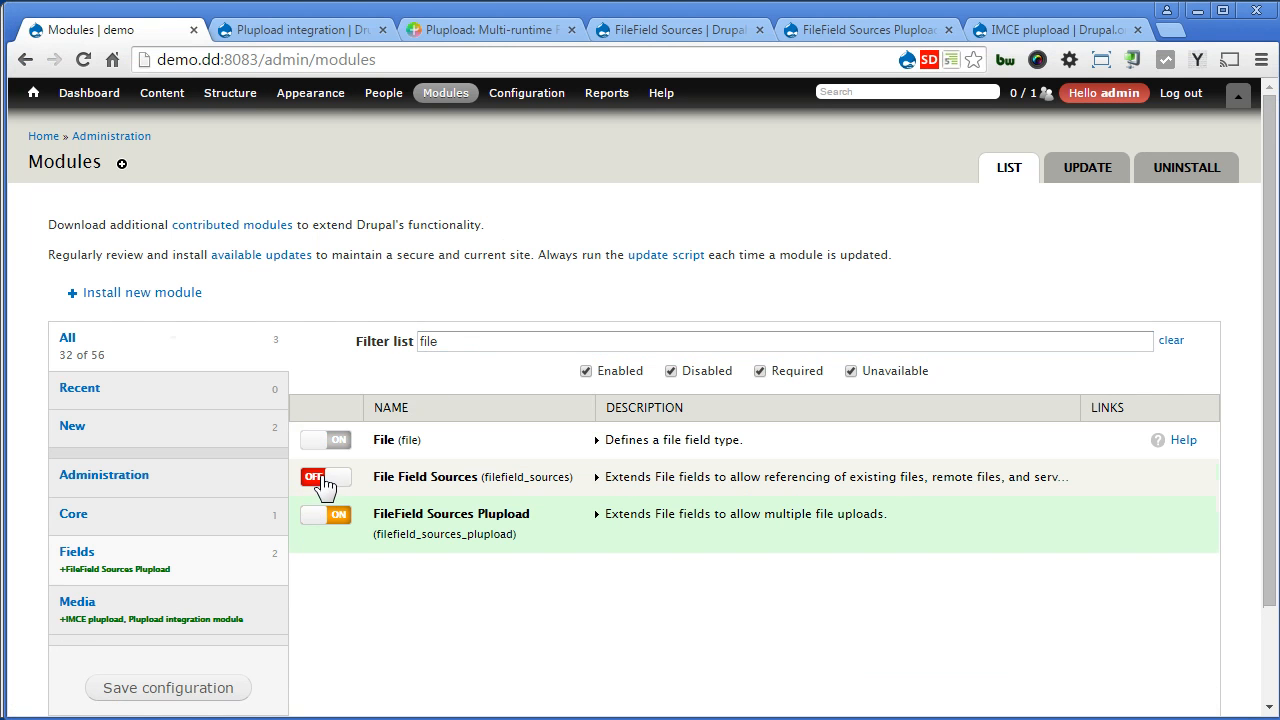
pyautogui.click(324, 476)
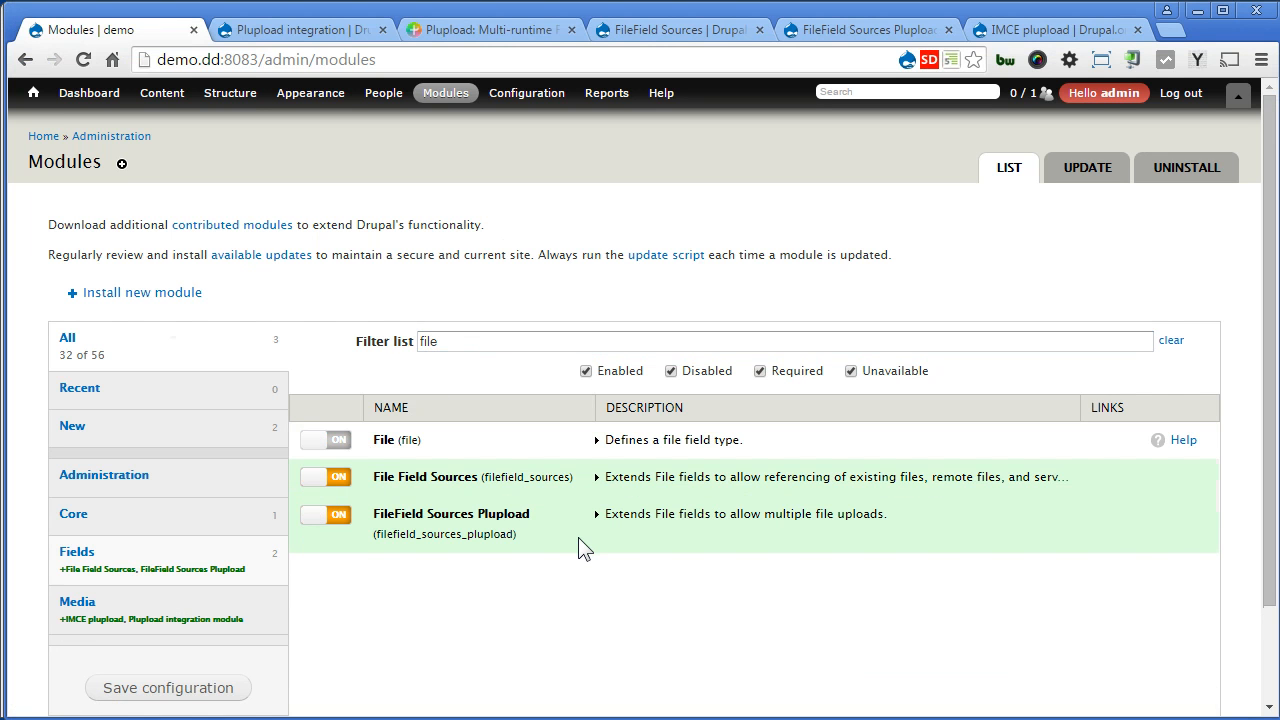
pyautogui.click(168, 688)
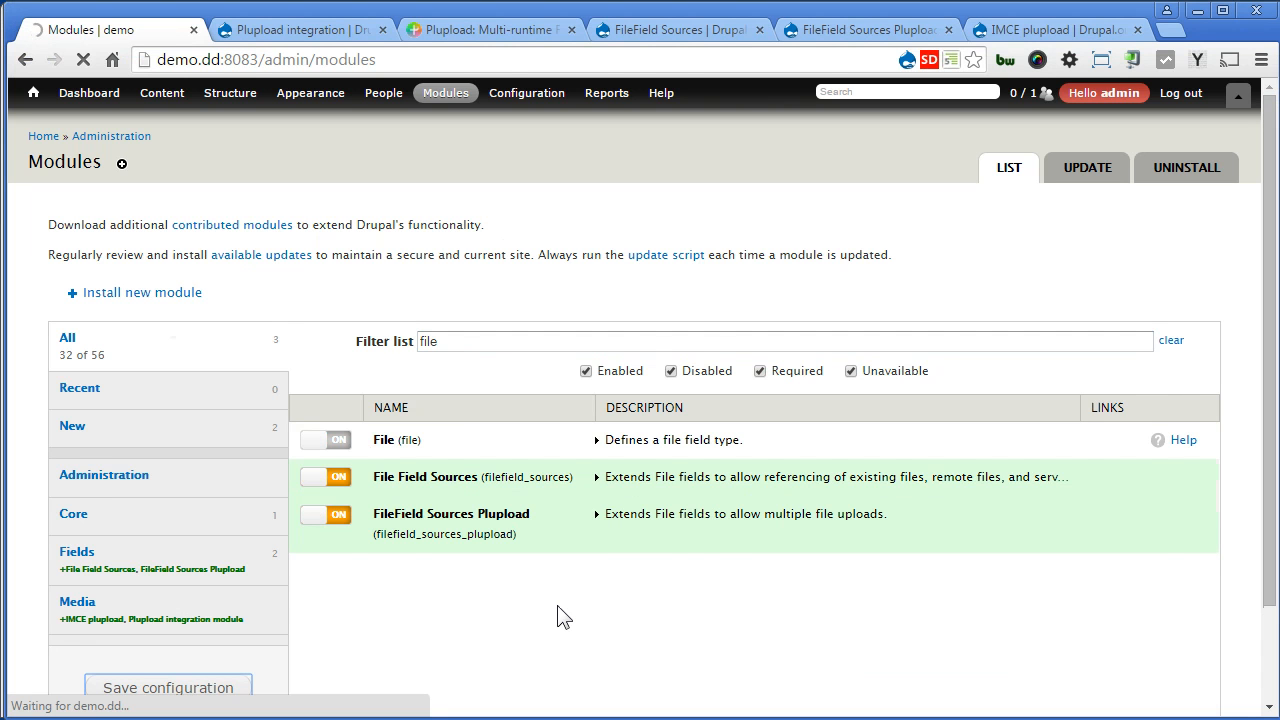
pyautogui.click(168, 688)
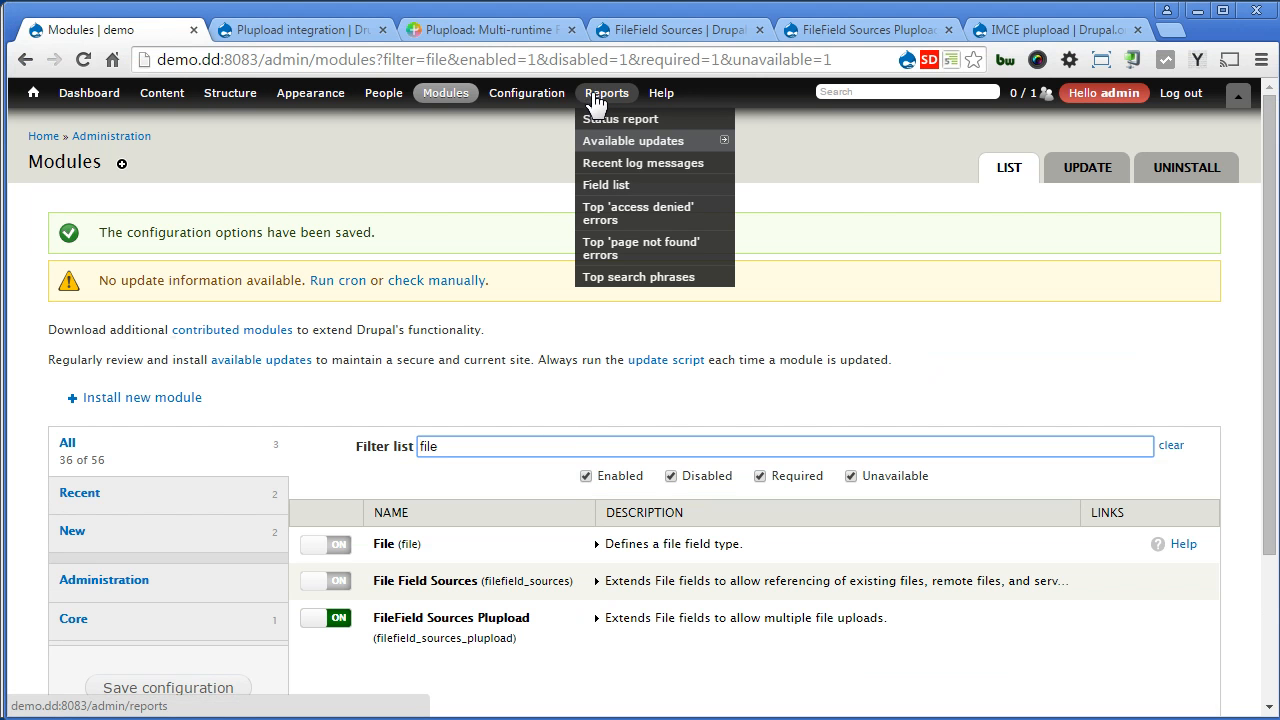
# Step: Check the status report shows the Plupload library at 1.5.8, then go to Create Article
pyautogui.click(620, 120)
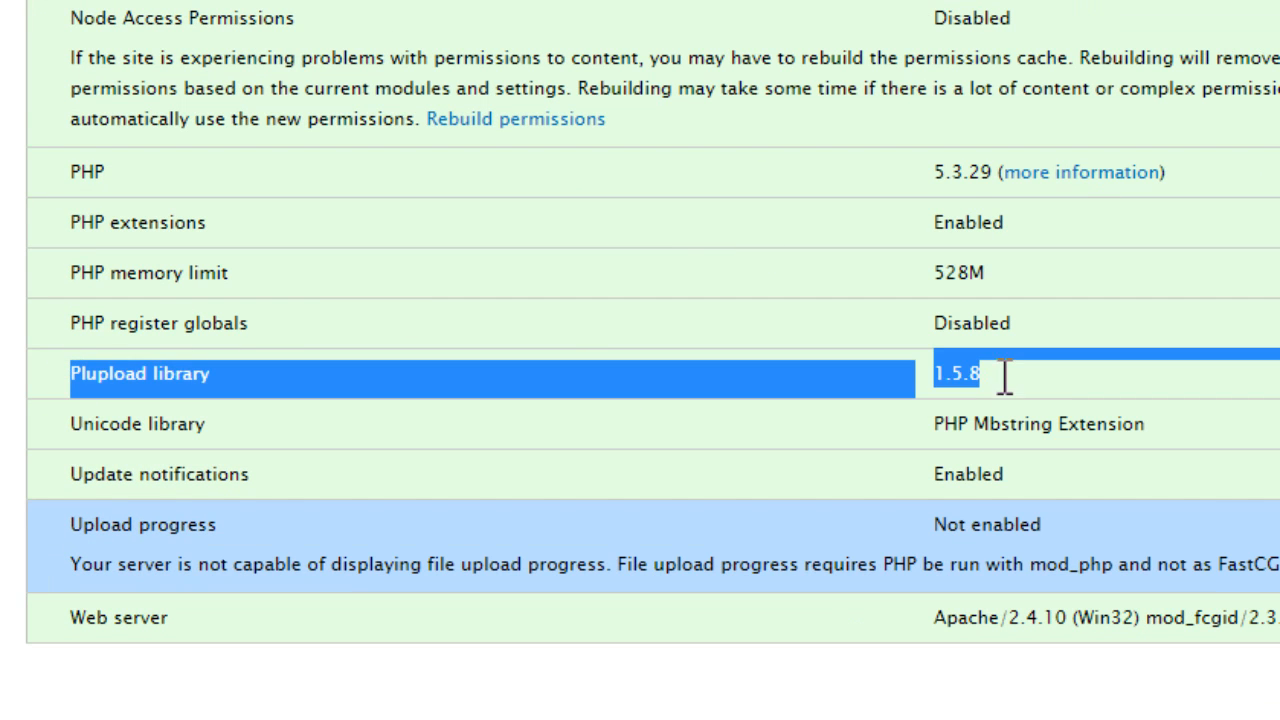
pyautogui.moveTo(1010, 388)
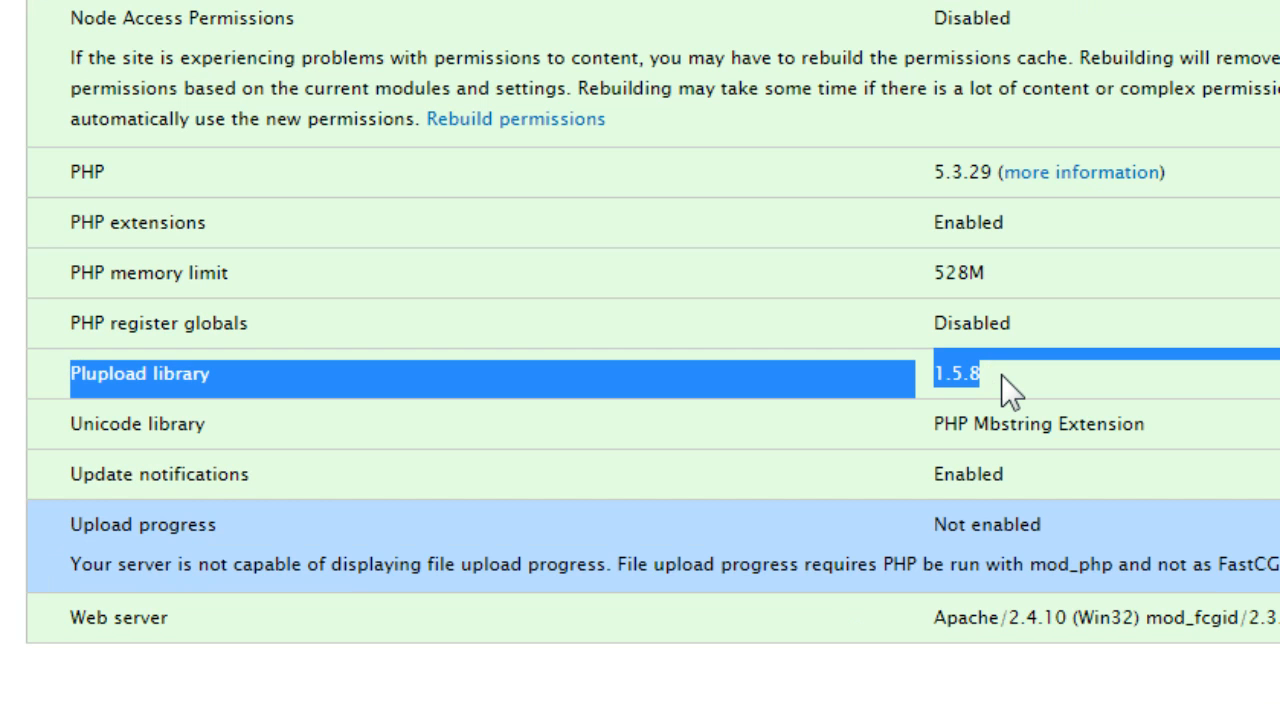
pyautogui.press('ctrl+minus')
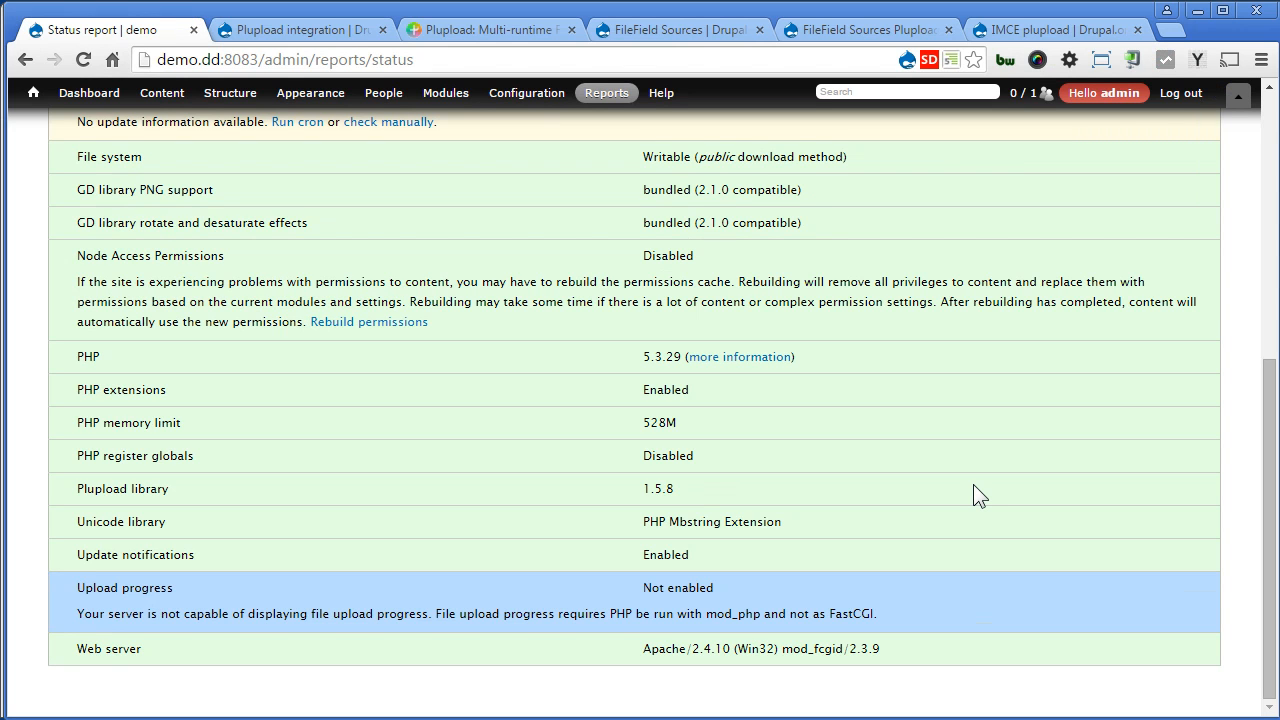
pyautogui.moveTo(684, 396)
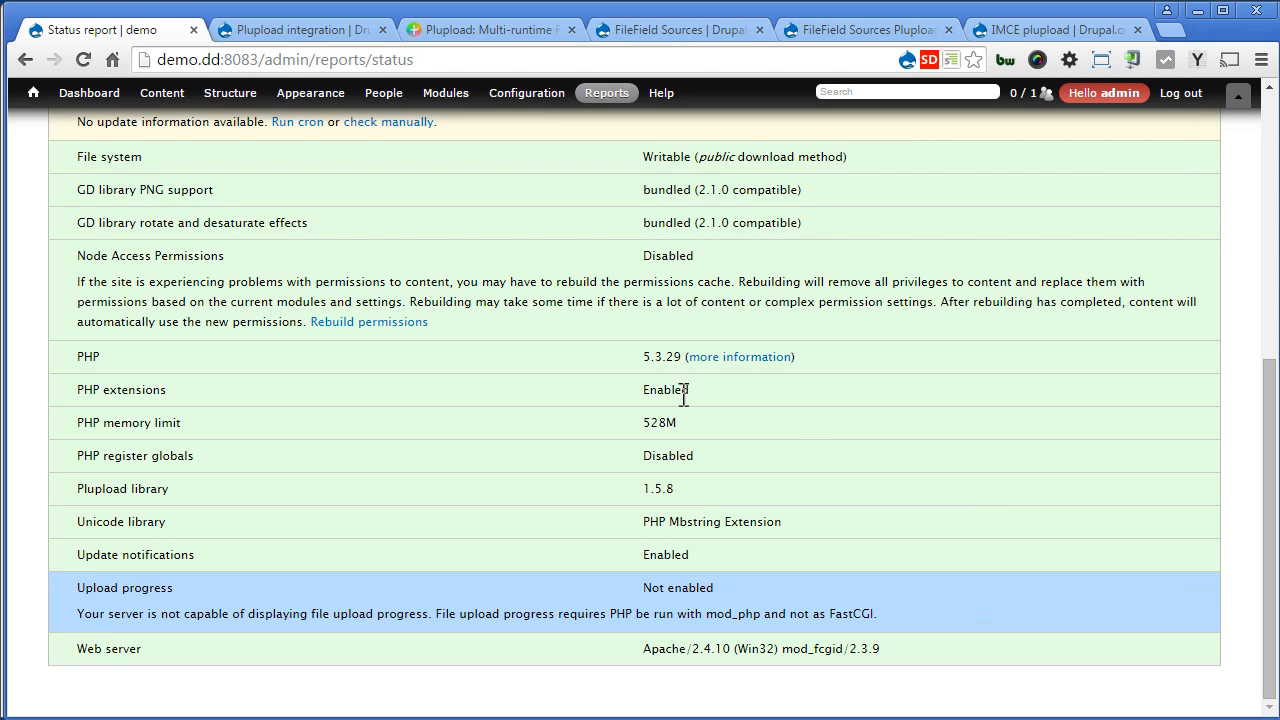
pyautogui.click(160, 92)
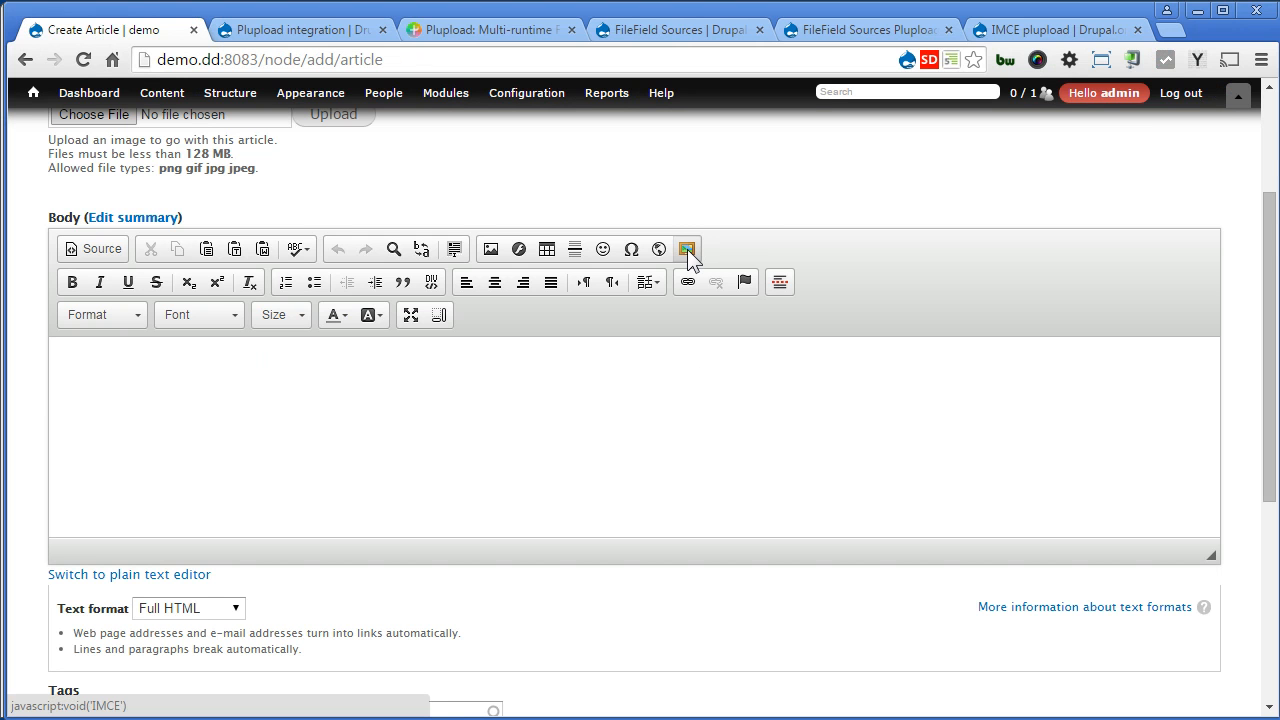
# Step: Upload three nature photos at once through the IMCE file browser in the article body editor
pyautogui.click(688, 248)
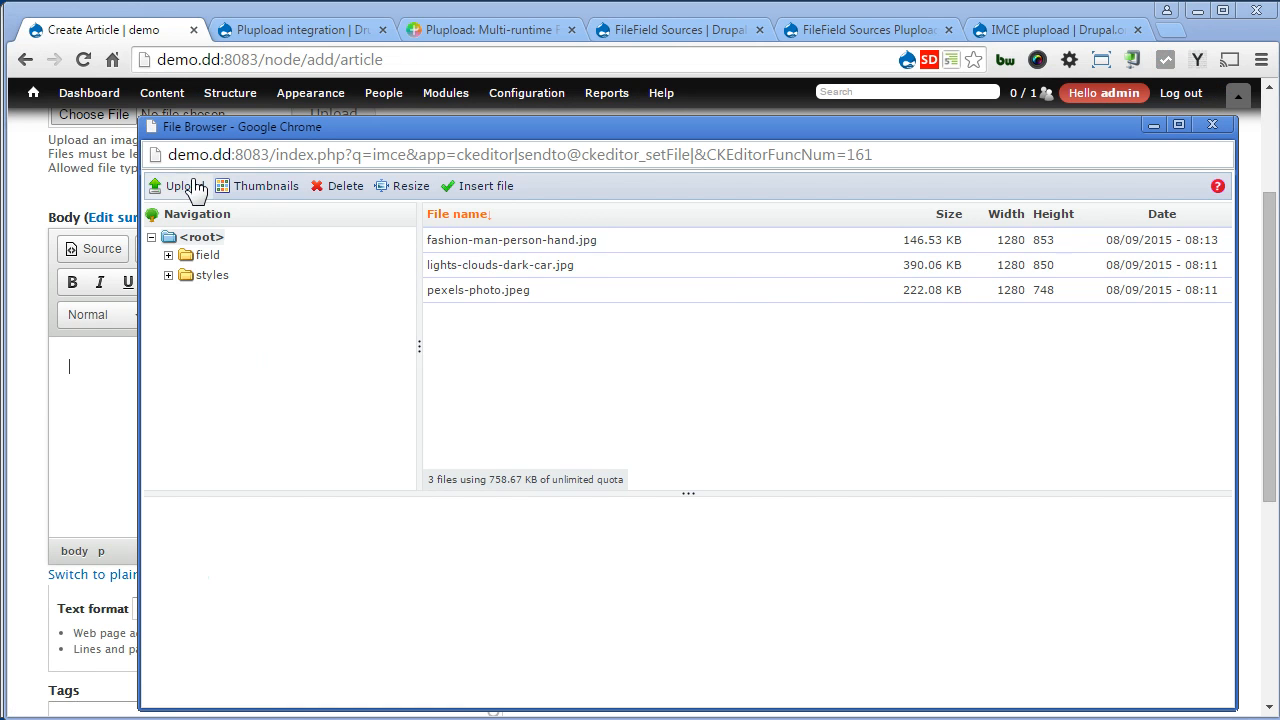
pyautogui.click(178, 186)
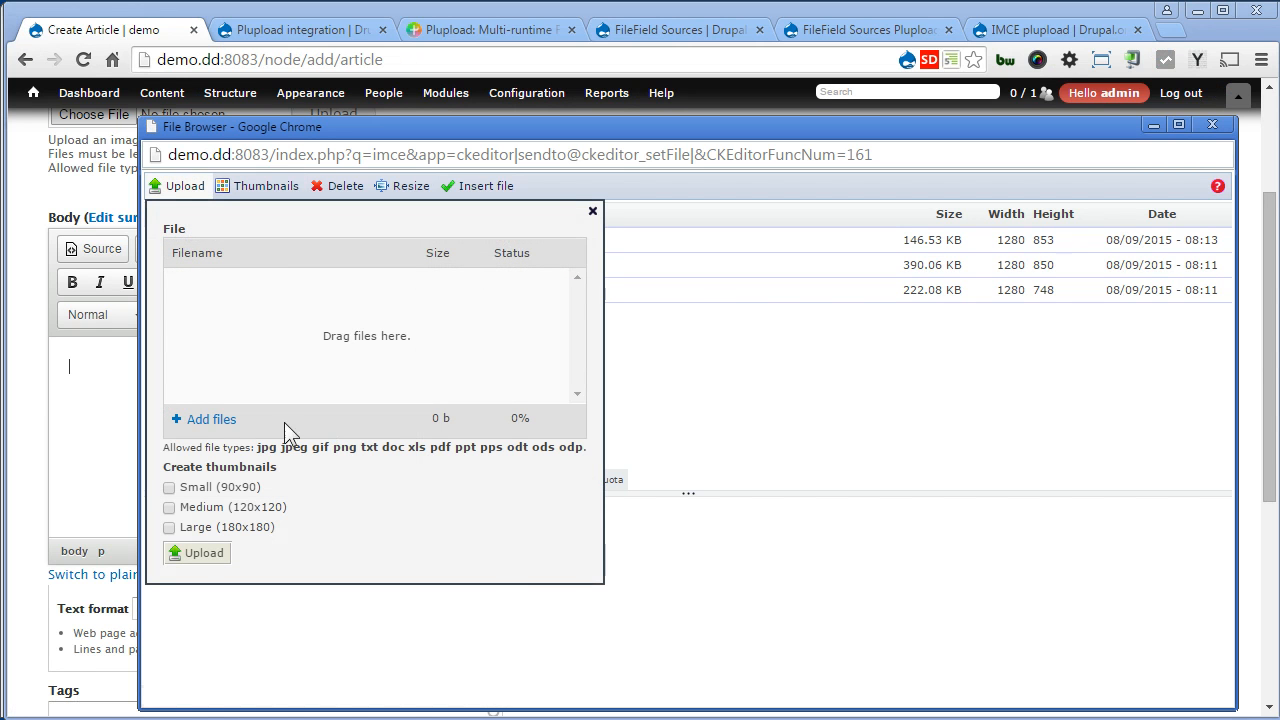
pyautogui.click(212, 420)
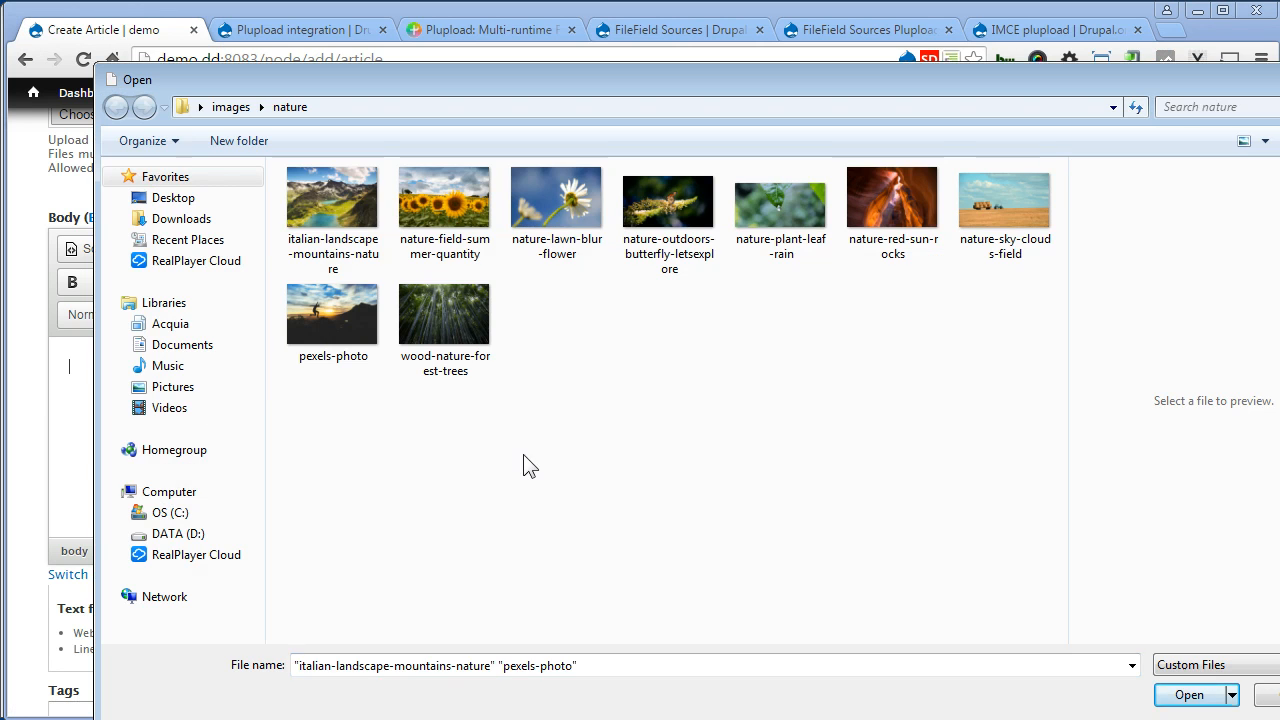
pyautogui.click(892, 198)
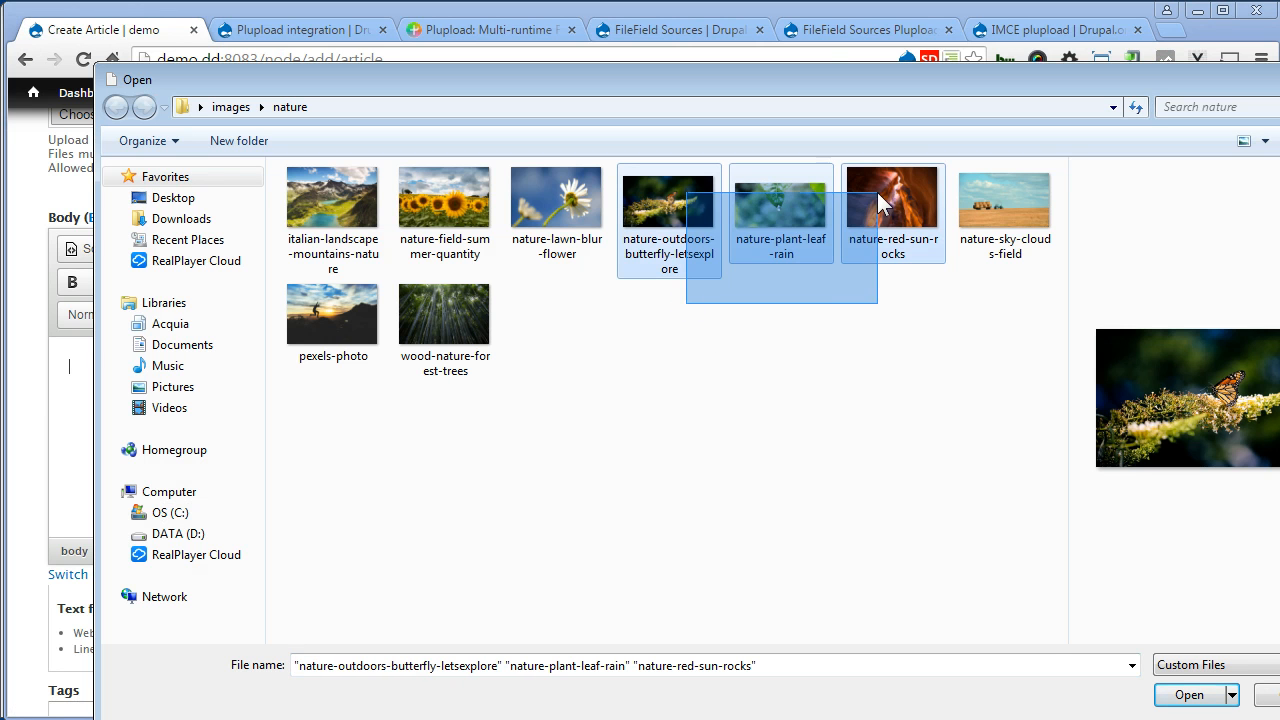
pyautogui.click(1188, 696)
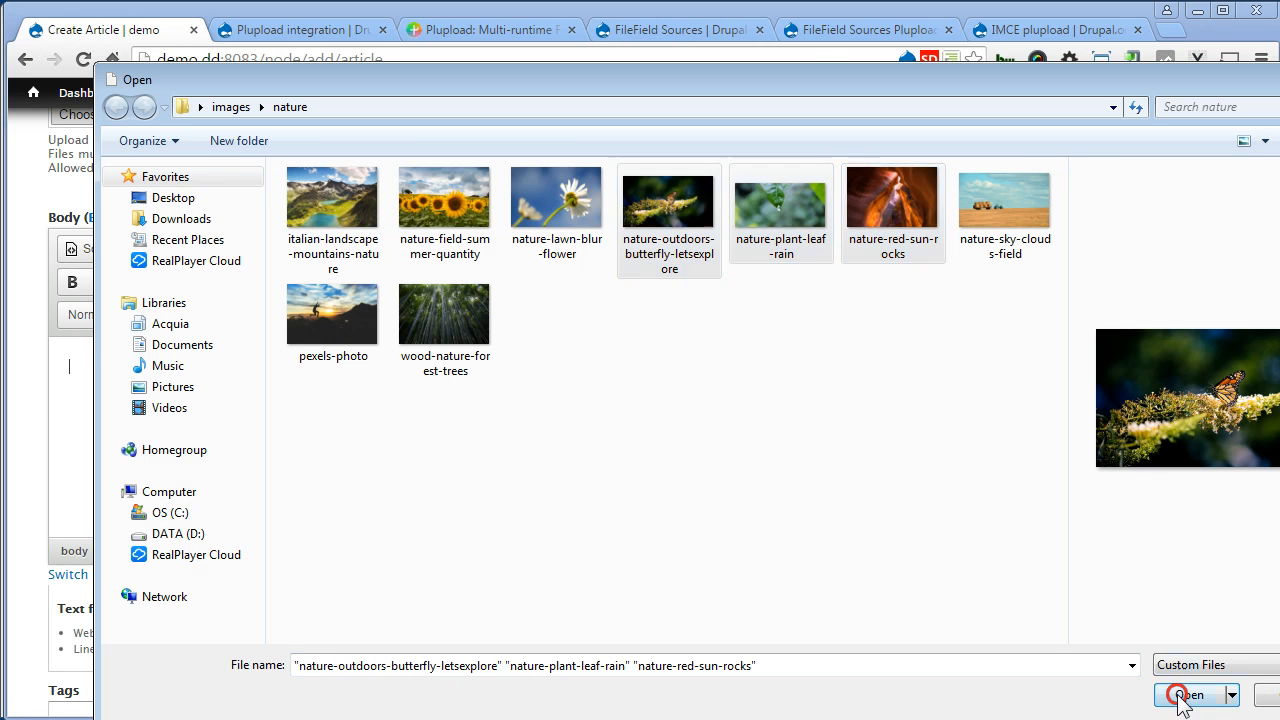
pyautogui.click(1190, 694)
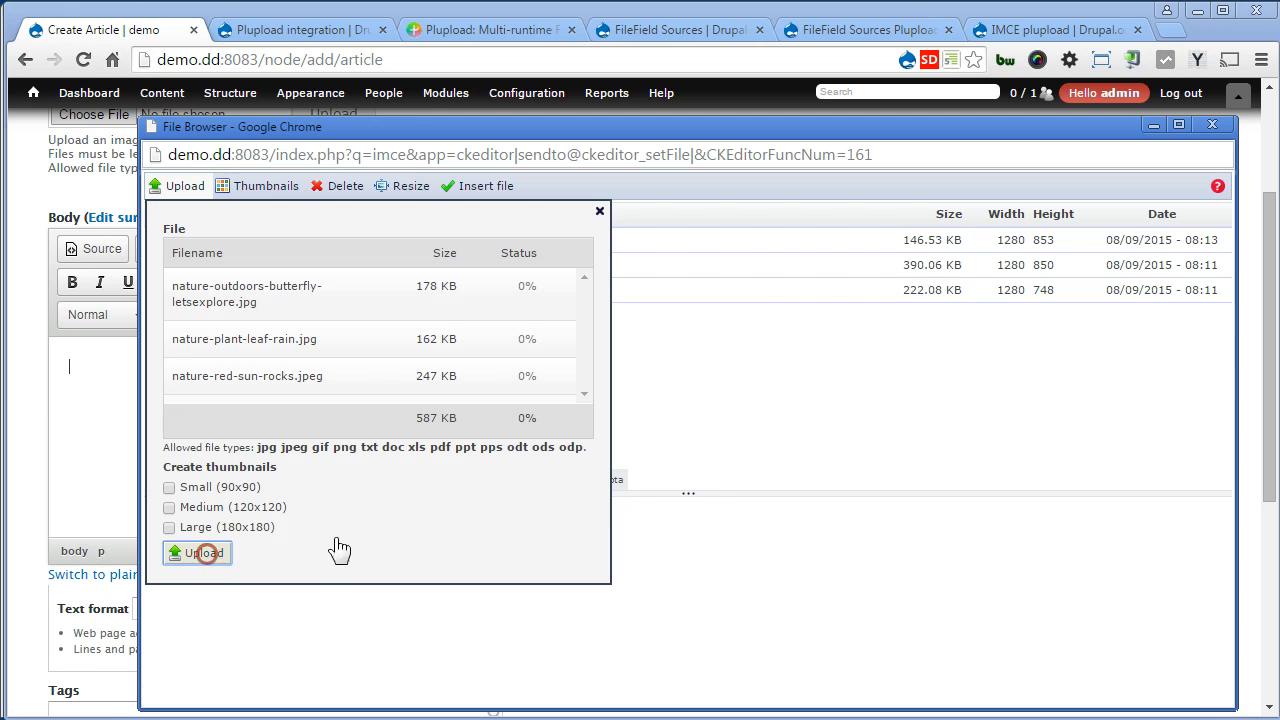
pyautogui.click(196, 552)
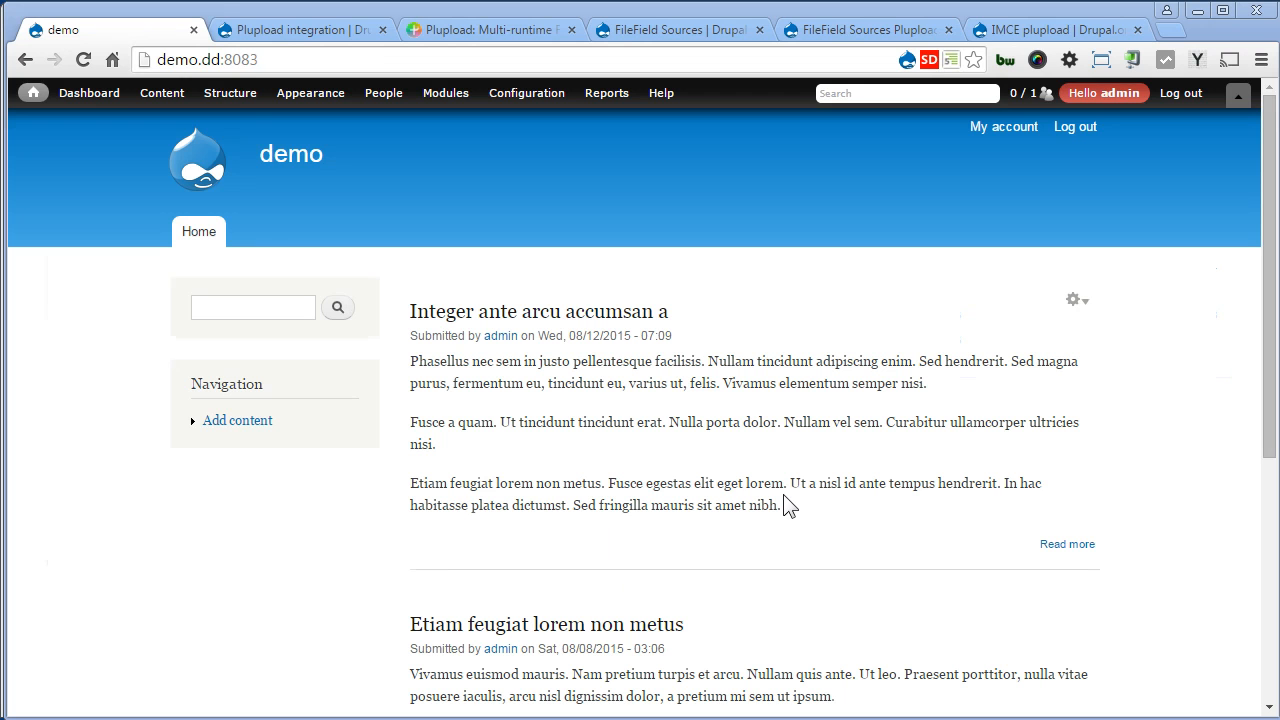
# Step: Return to the site's front page from the article editor
pyautogui.click(230, 92)
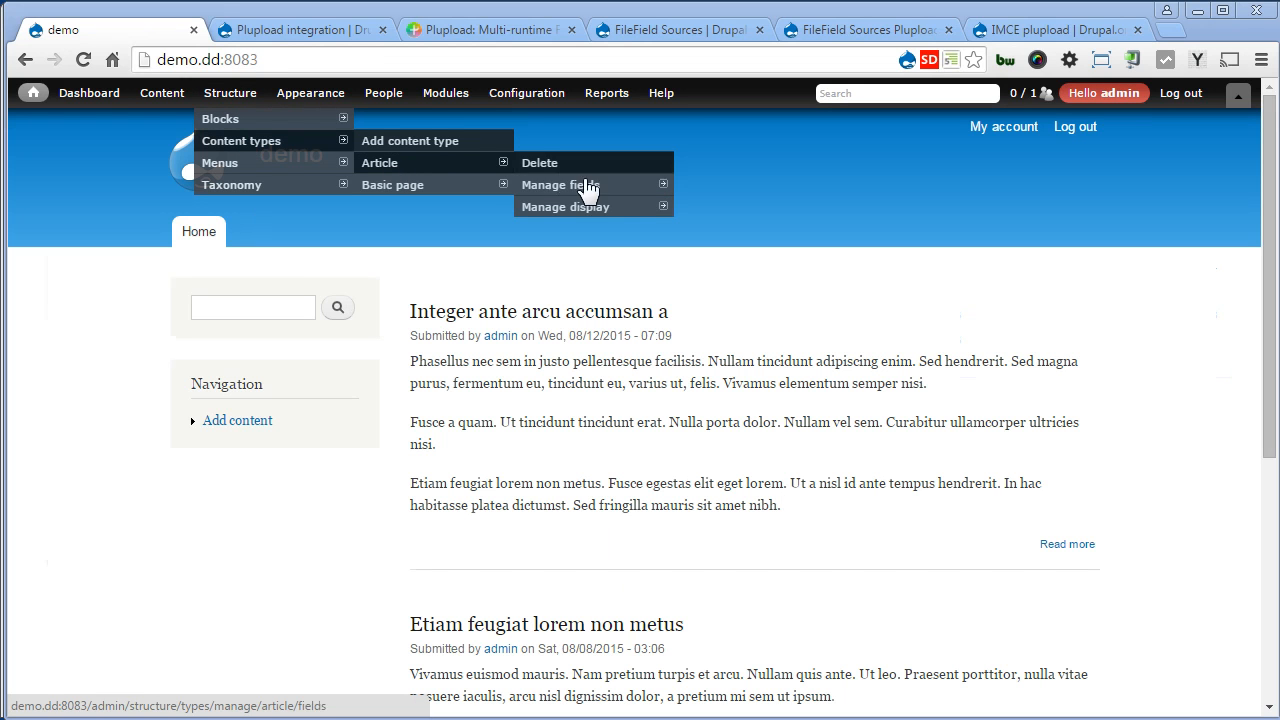
# Step: In Article's Manage fields, create a field labelled 'Images' of type Image and save it
pyautogui.click(560, 184)
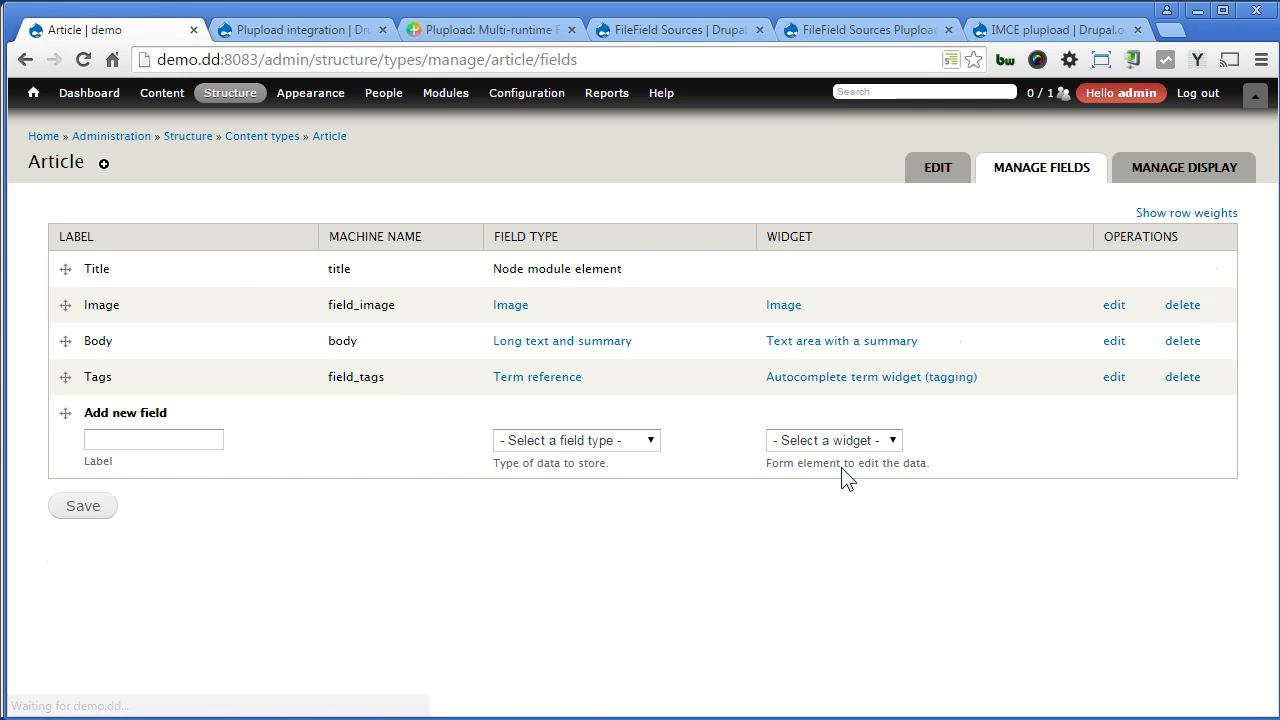
pyautogui.click(152, 440)
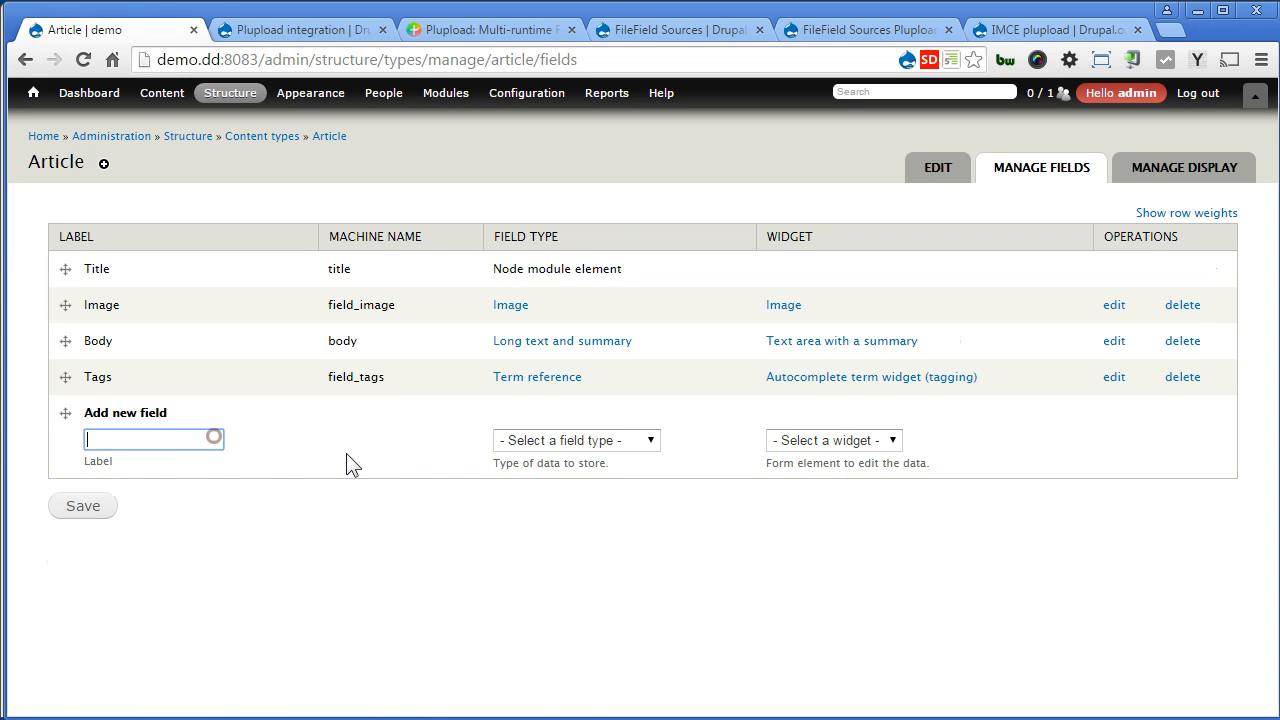
pyautogui.write('Ima')
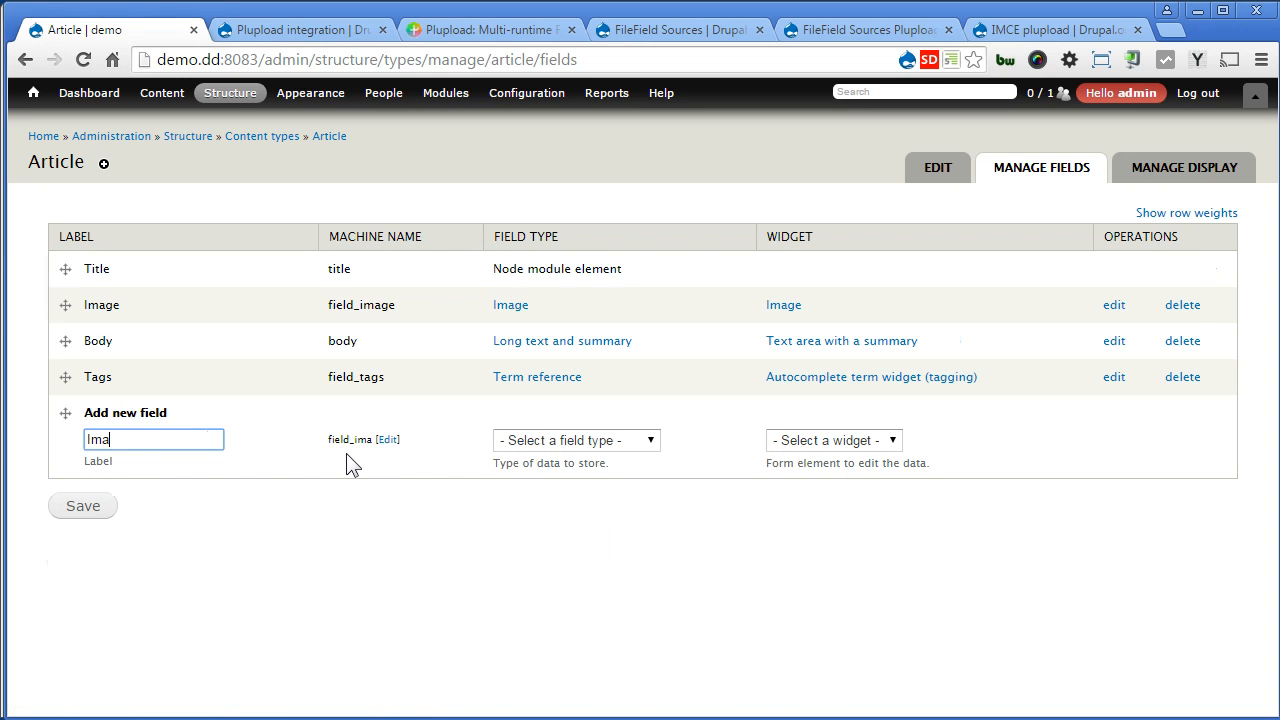
pyautogui.write('ges')
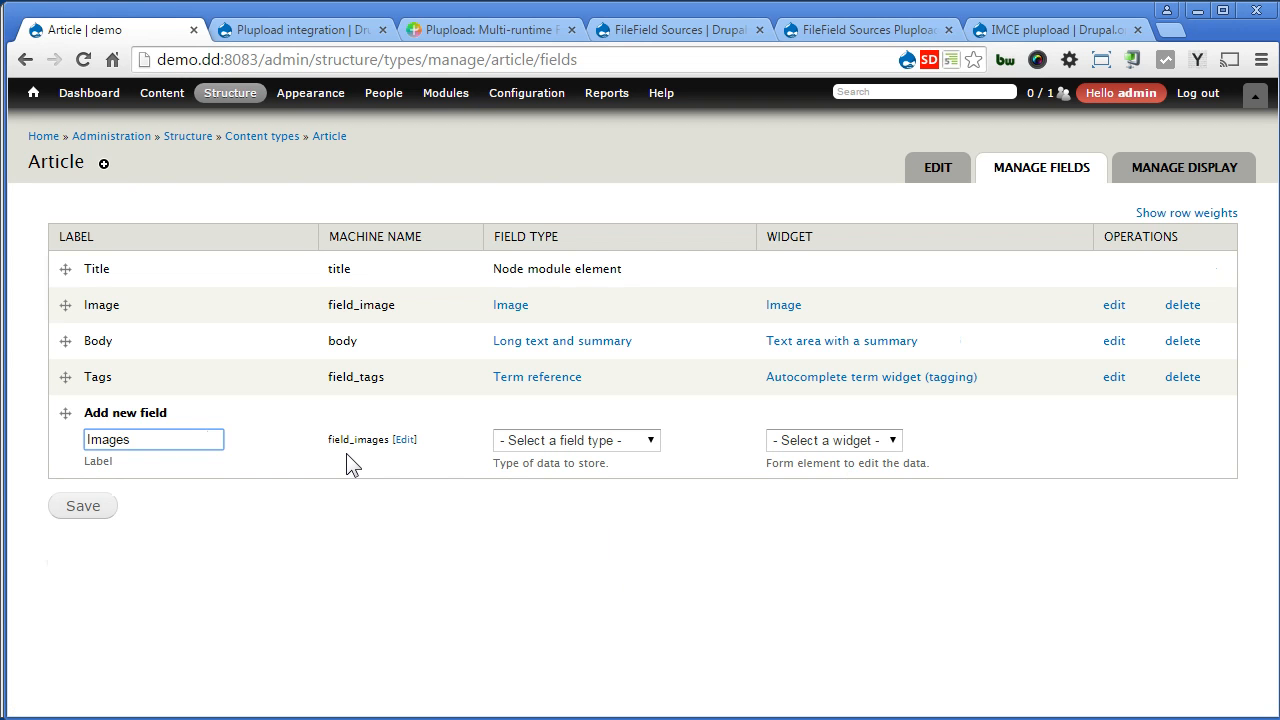
pyautogui.click(576, 440)
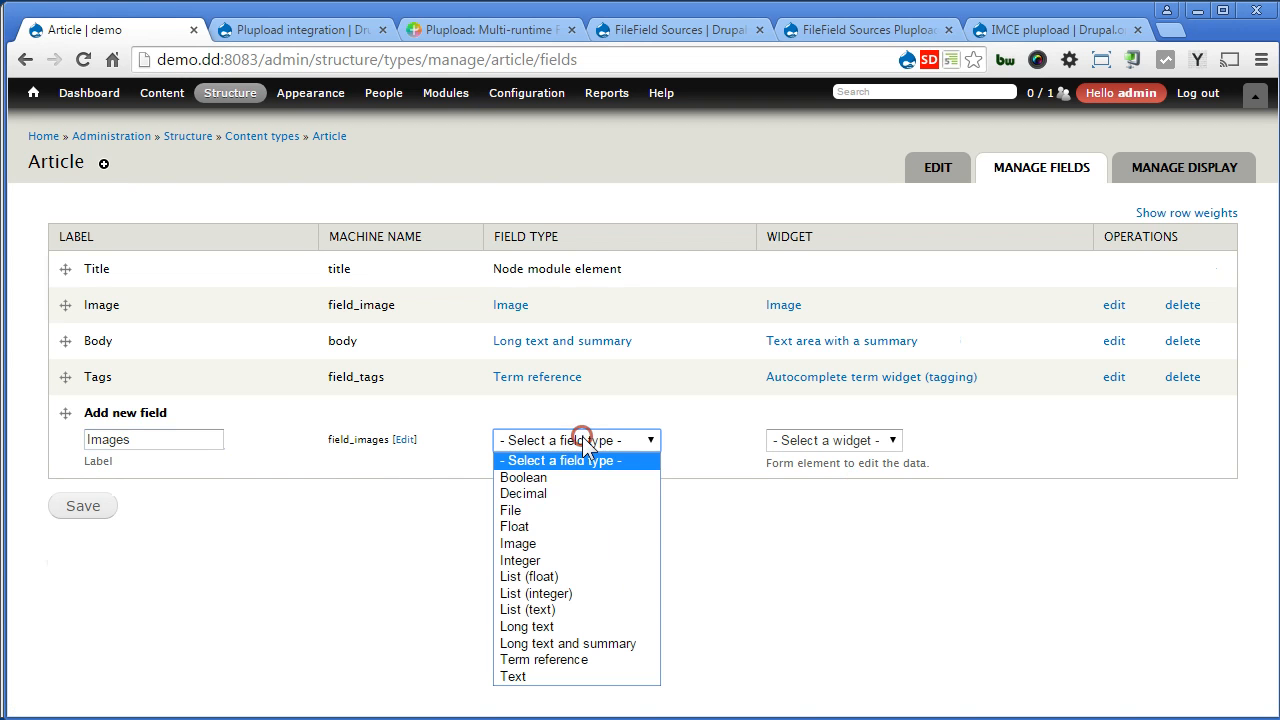
pyautogui.click(518, 544)
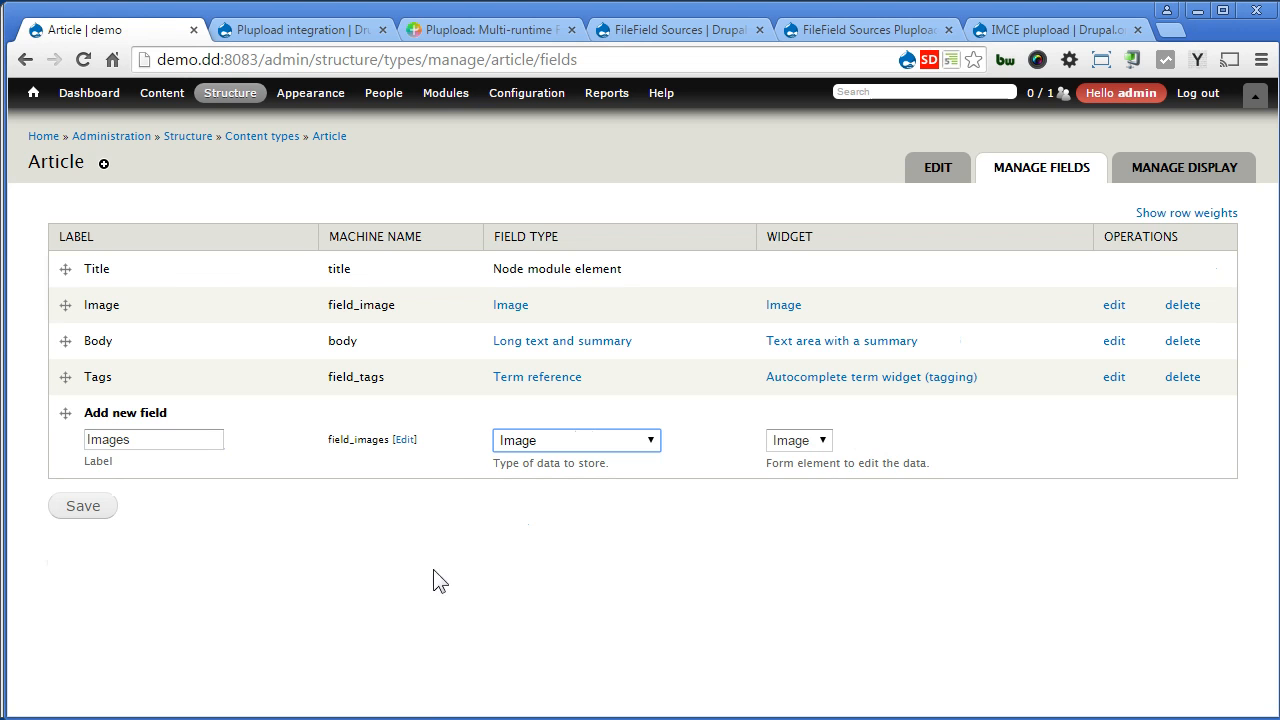
pyautogui.click(82, 504)
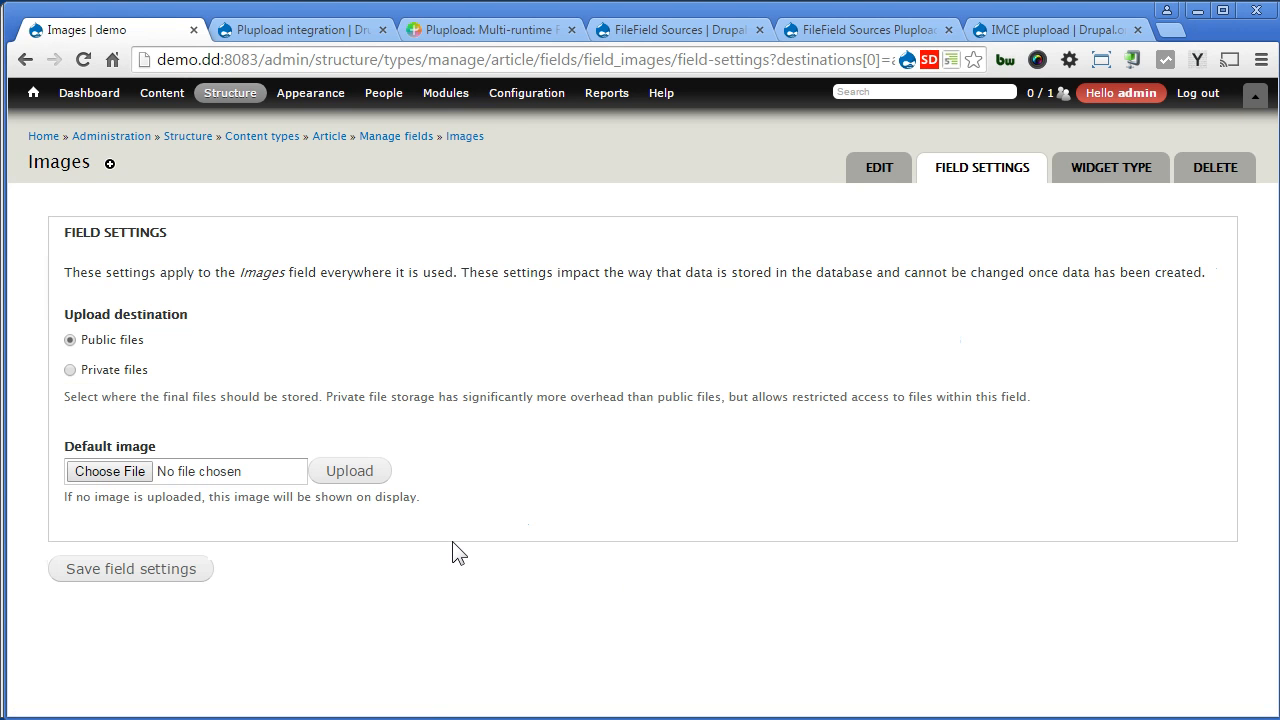
# Step: Keep public storage for Images and set its file directory to 'article/images'
pyautogui.click(132, 568)
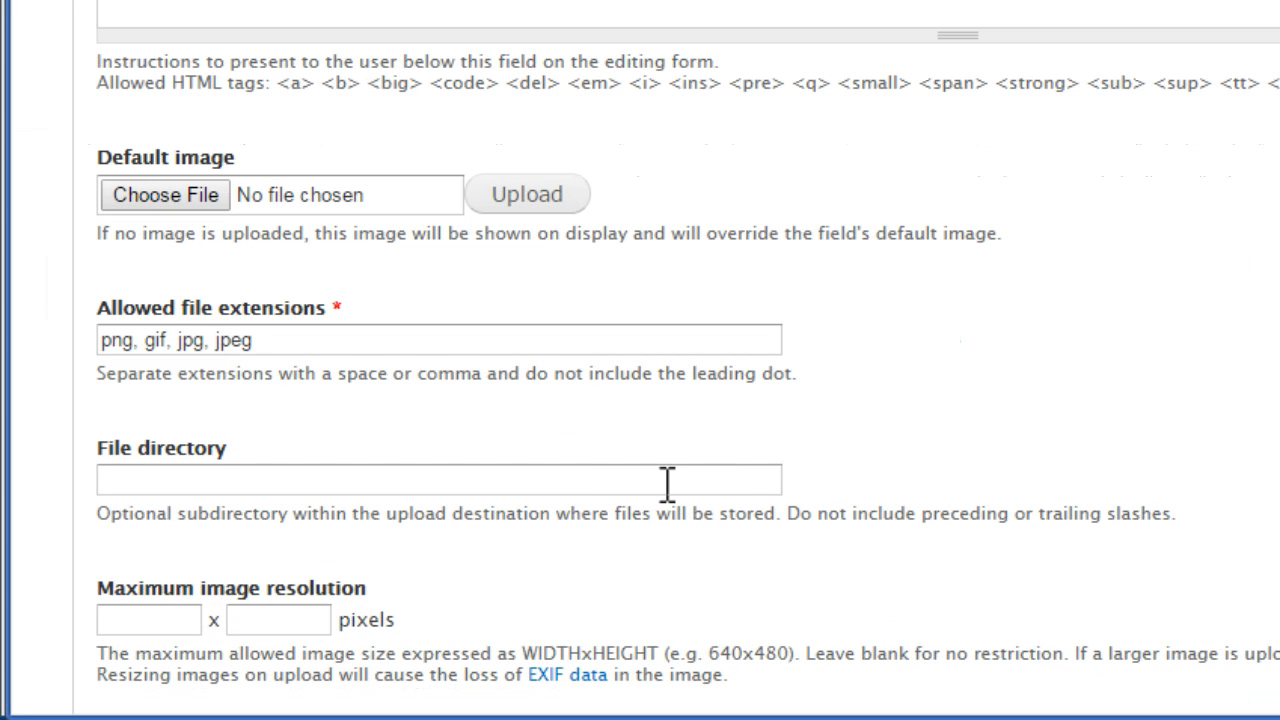
pyautogui.click(440, 480)
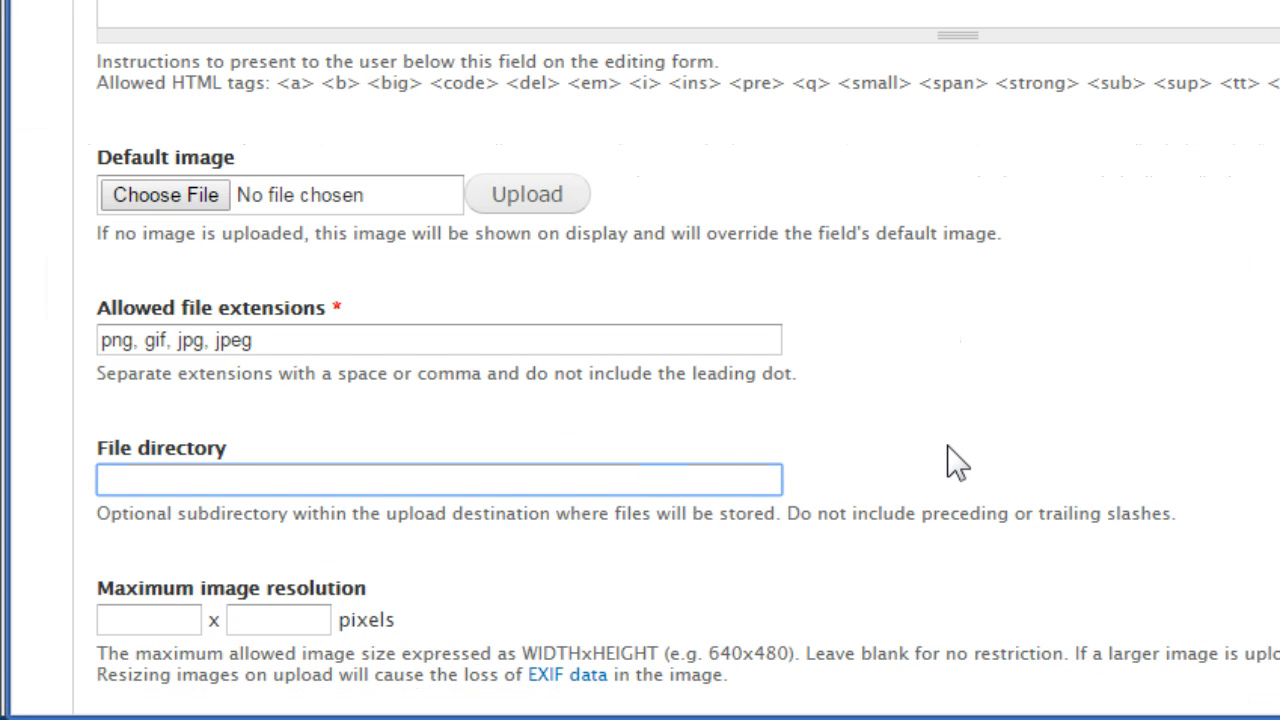
pyautogui.write('arti')
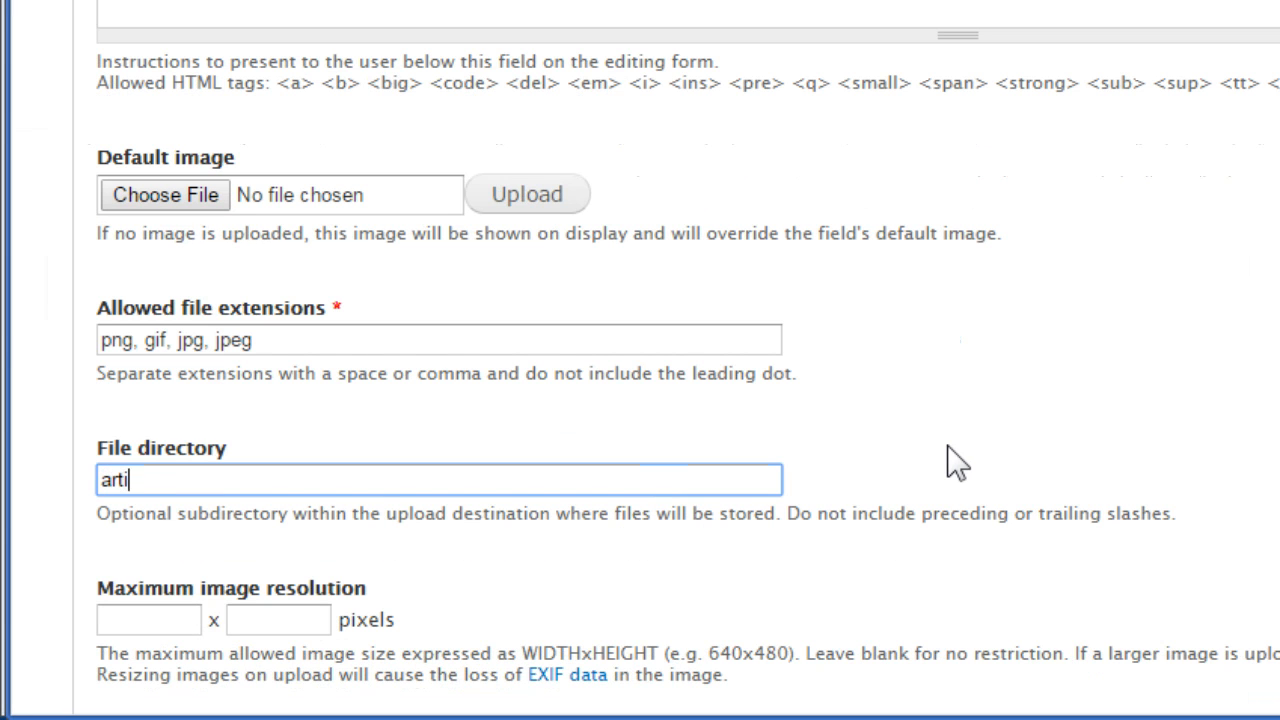
pyautogui.write('cle/')
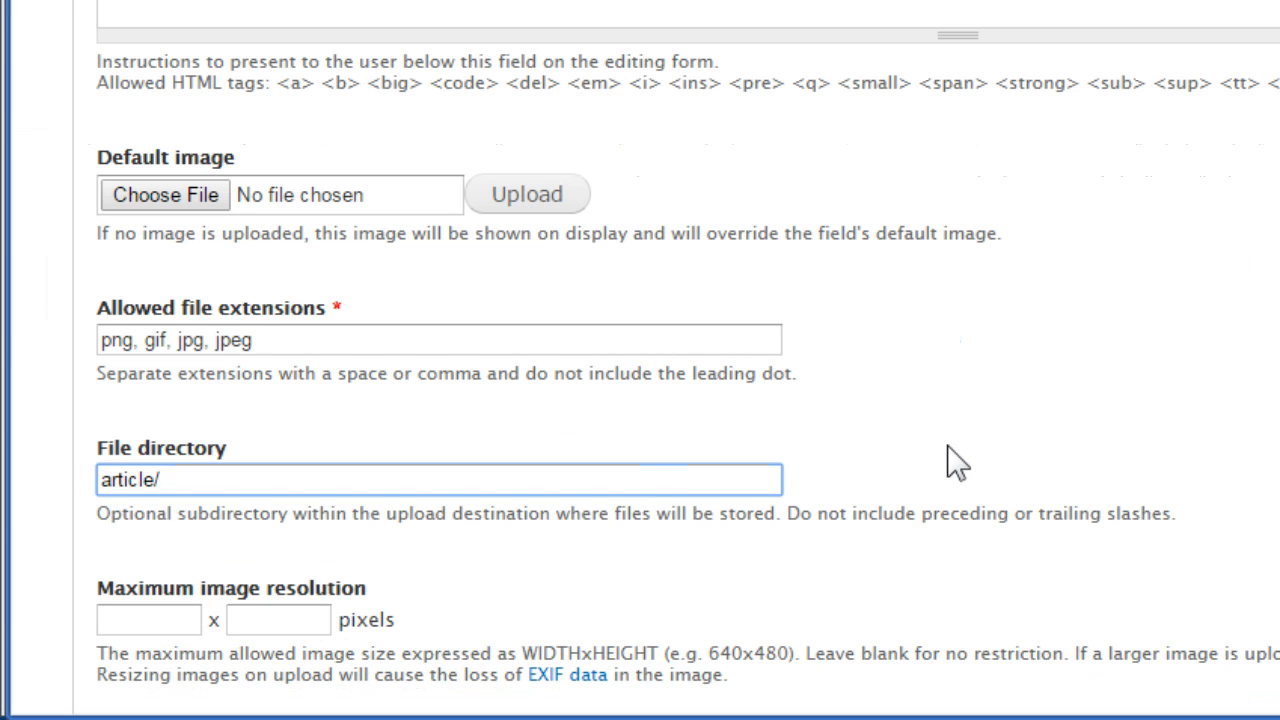
pyautogui.write('images')
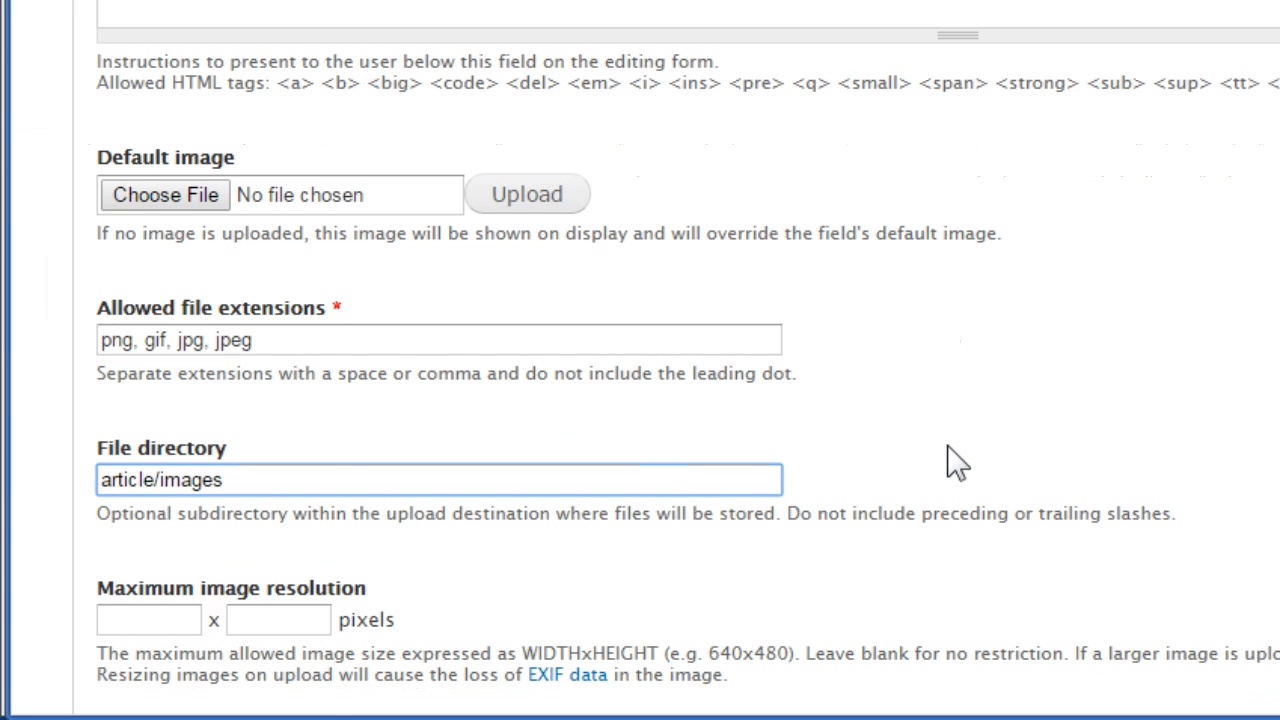
# Step: Limit the Images field's maximum resolution to 1000 by 1000 pixels
pyautogui.scroll(-3)
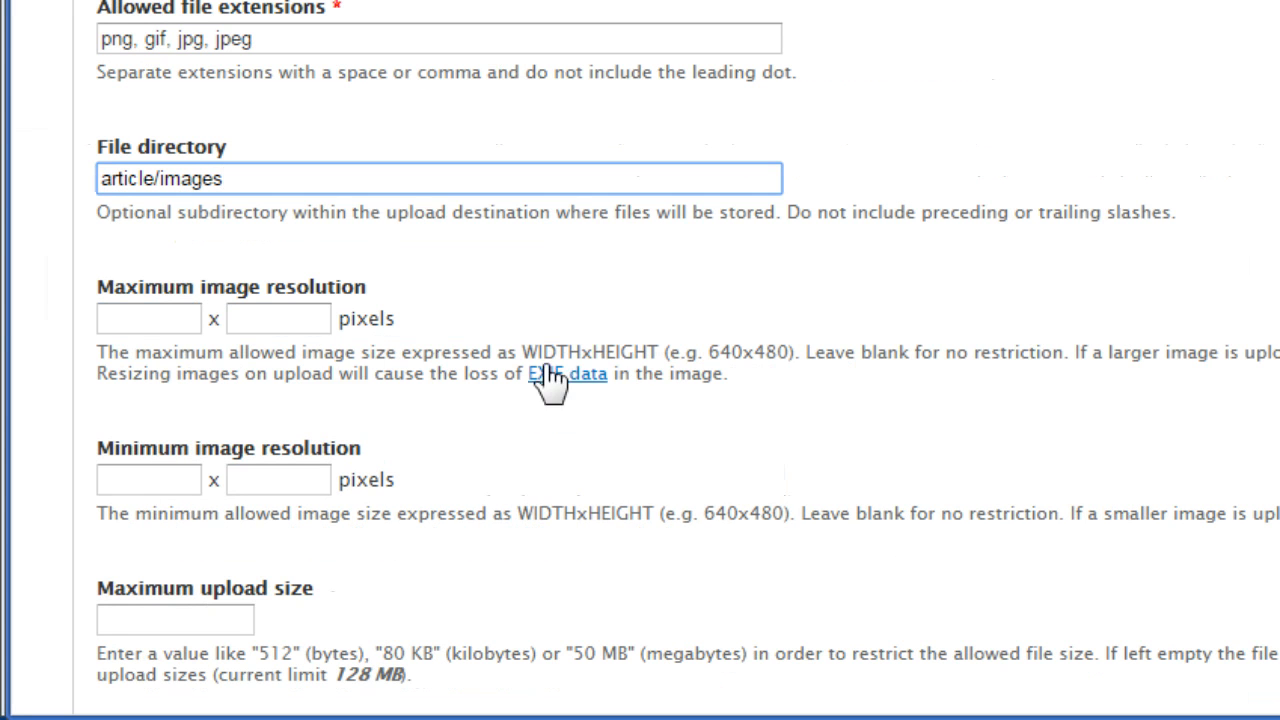
pyautogui.click(148, 318)
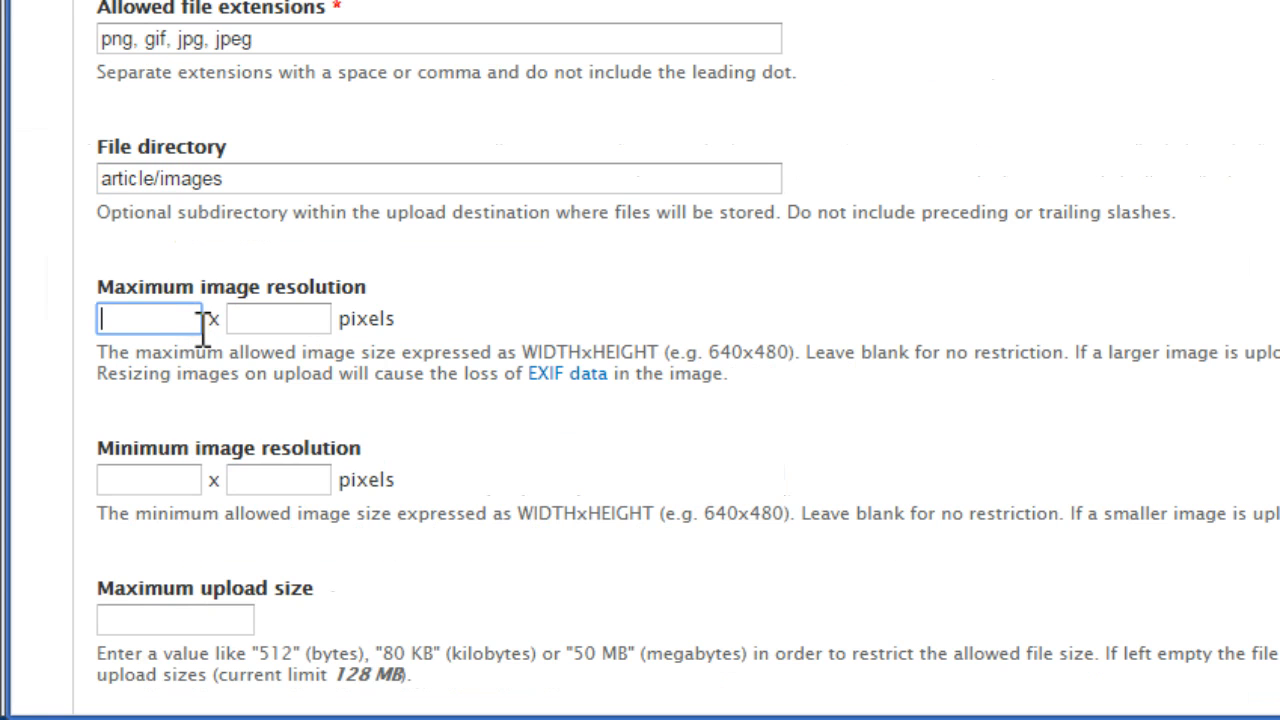
pyautogui.write('1000')
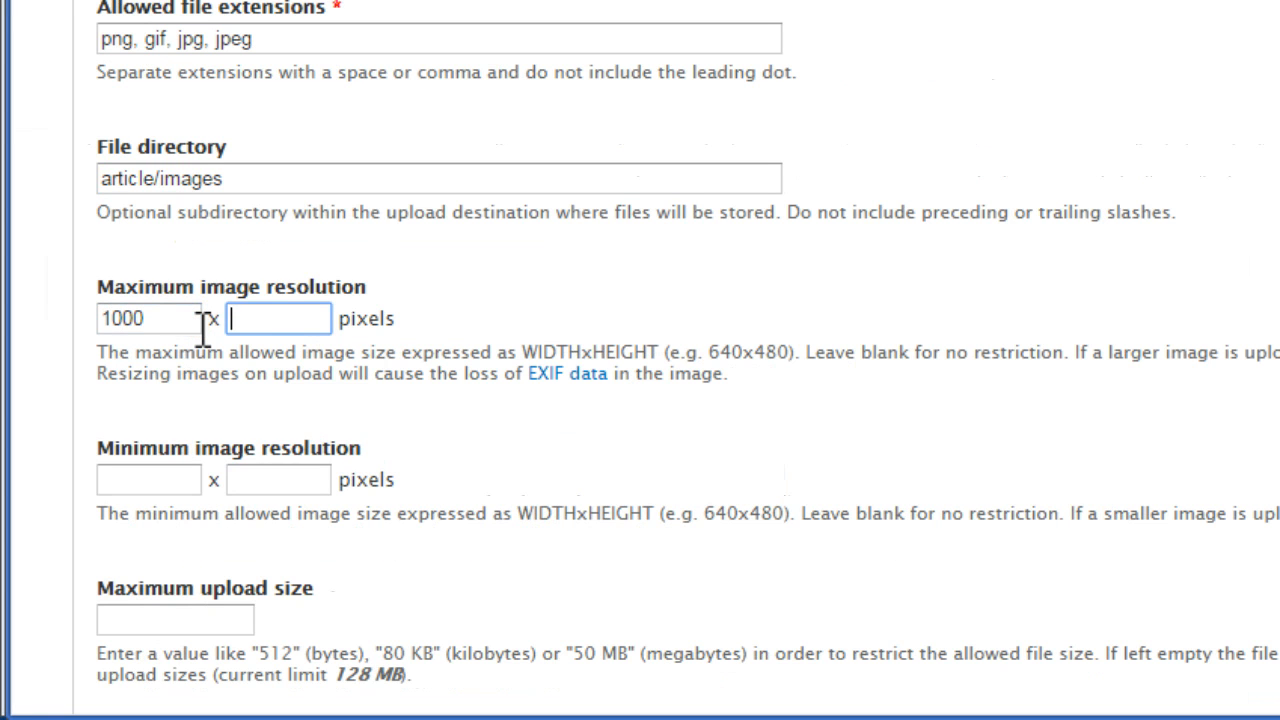
pyautogui.write('1000')
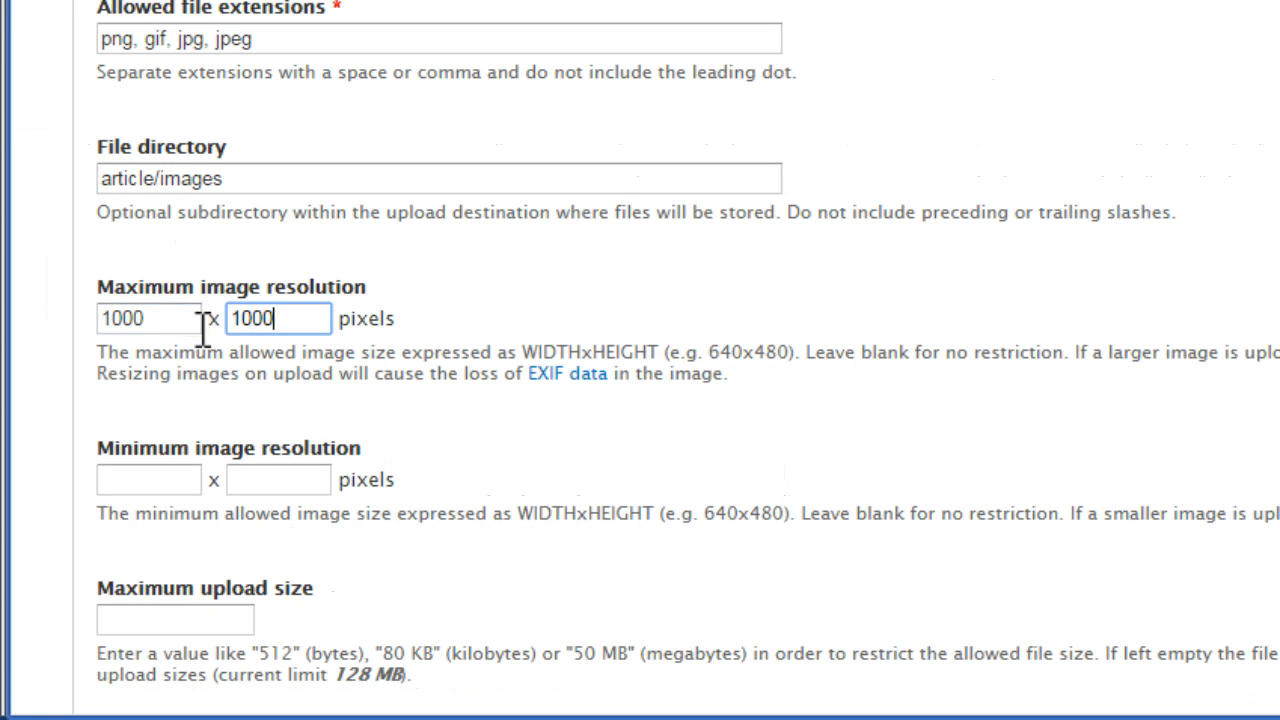
pyautogui.scroll(-3)
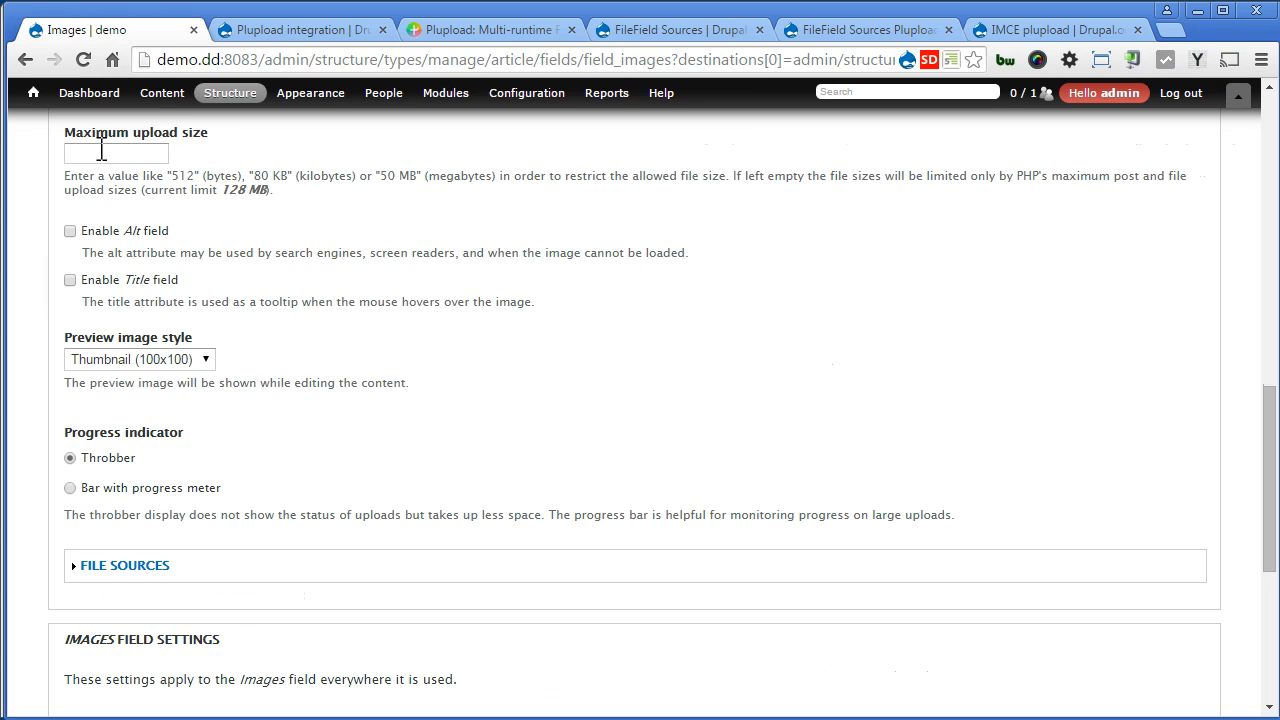
pyautogui.moveTo(732, 176)
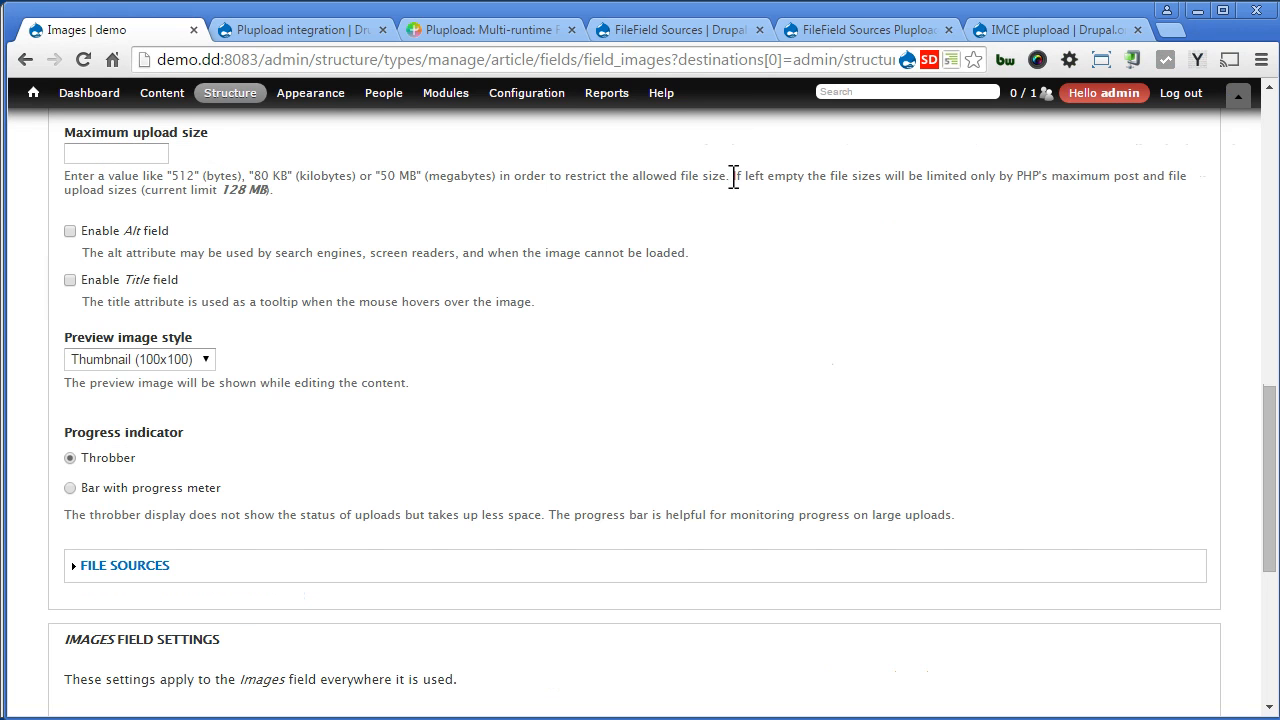
pyautogui.moveTo(732, 176); pyautogui.dragTo(270, 190)
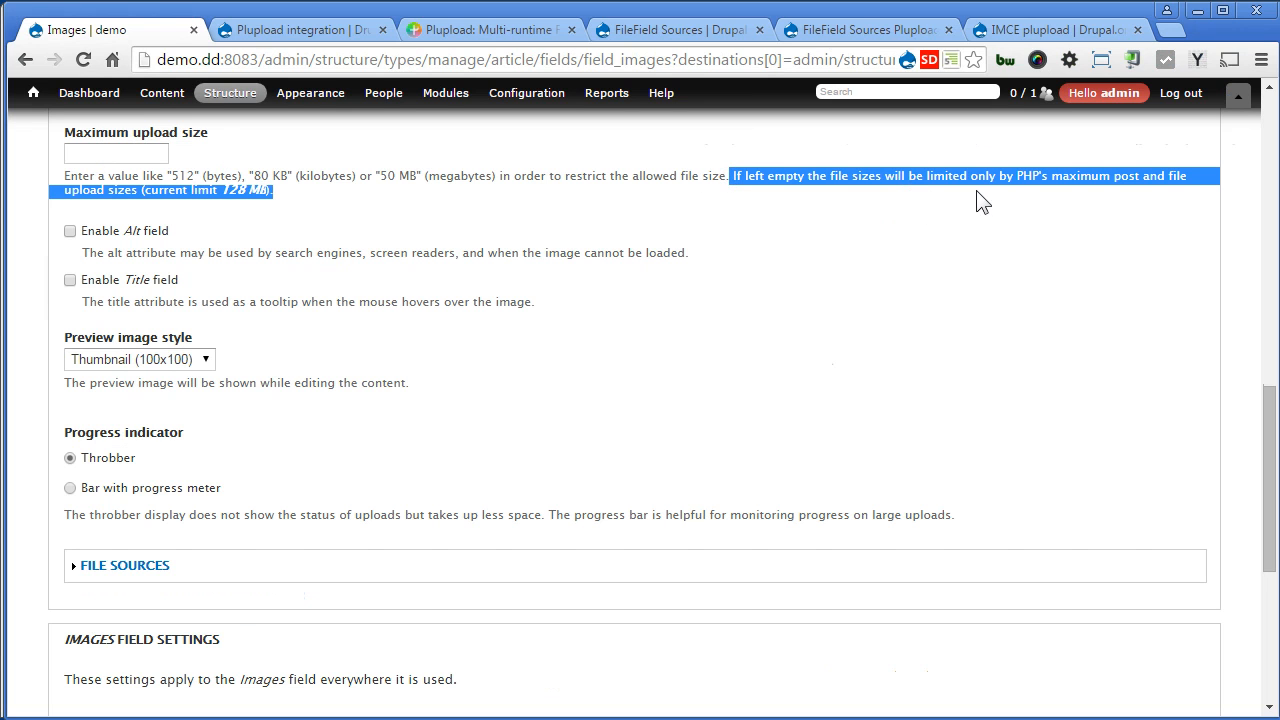
pyautogui.moveTo(1132, 198)
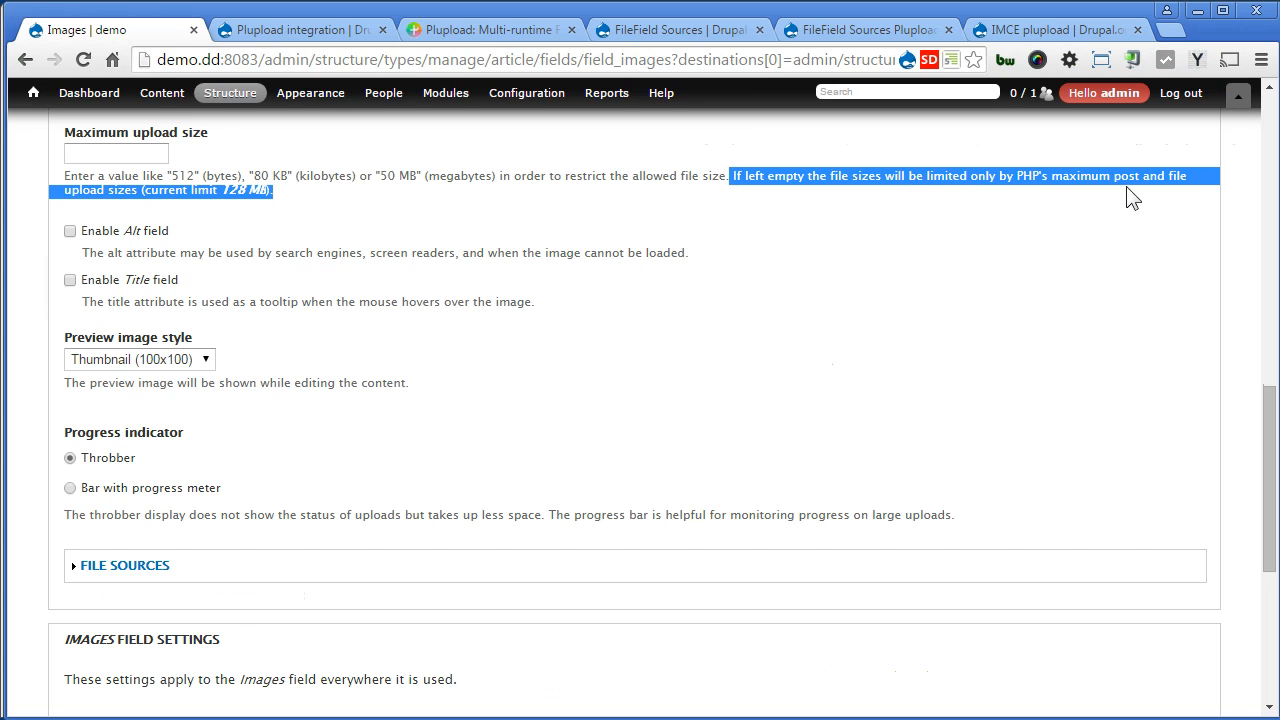
pyautogui.moveTo(200, 192)
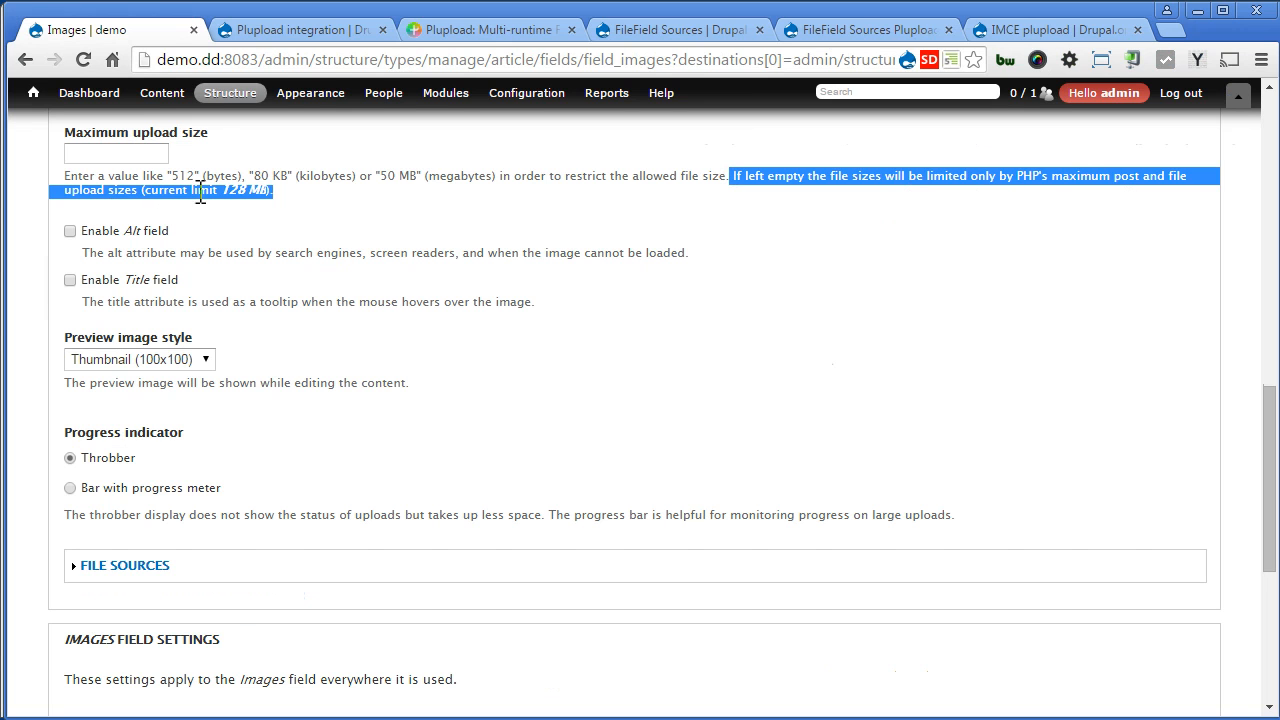
pyautogui.click(228, 198)
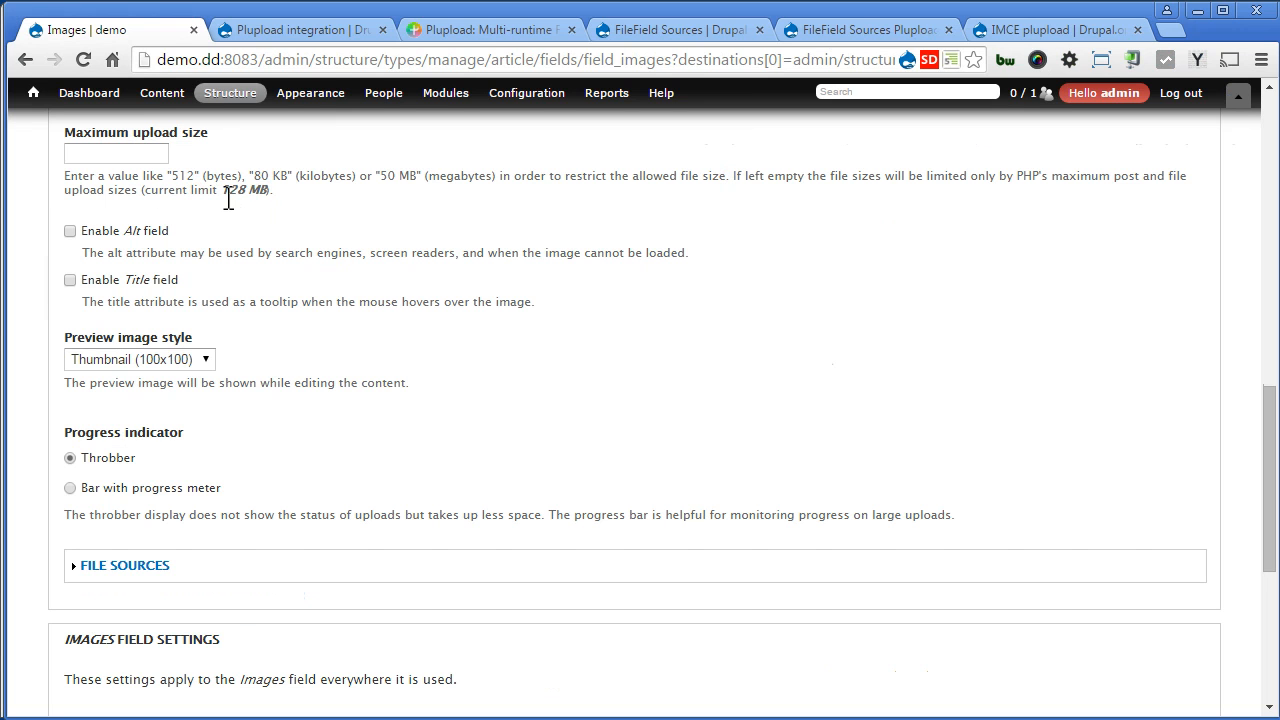
pyautogui.moveTo(304, 222)
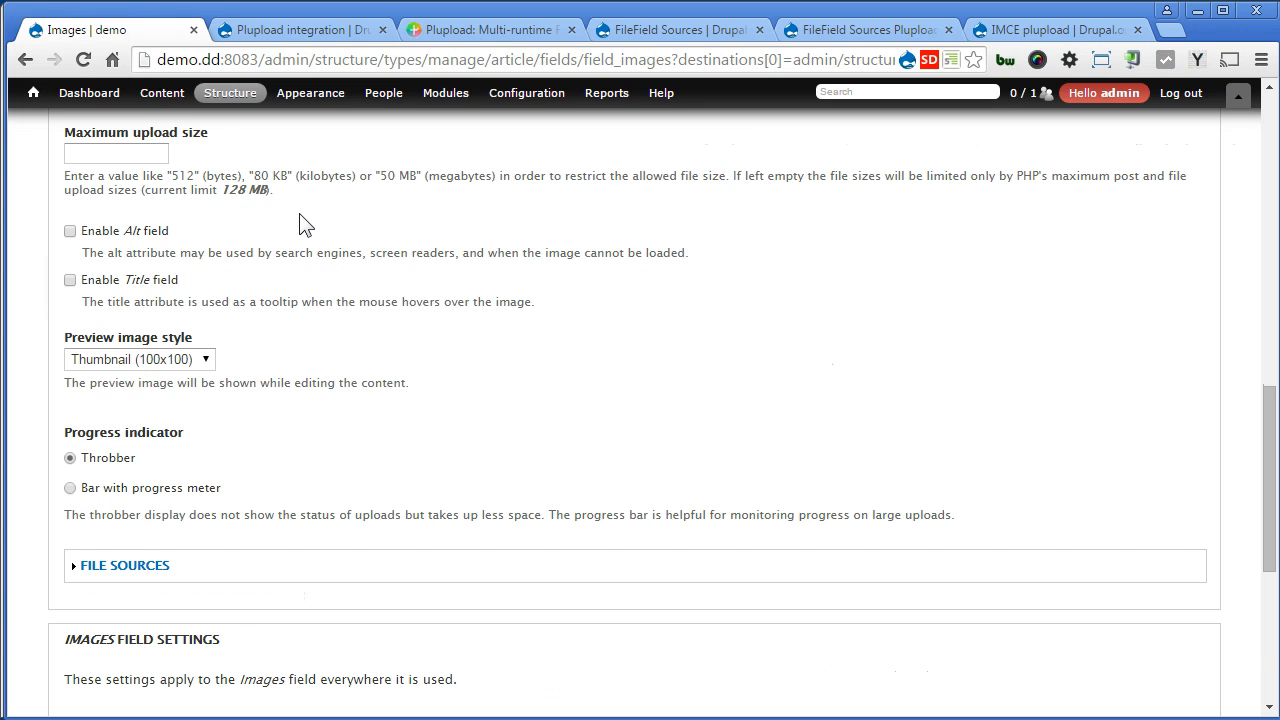
pyautogui.scroll(-3)
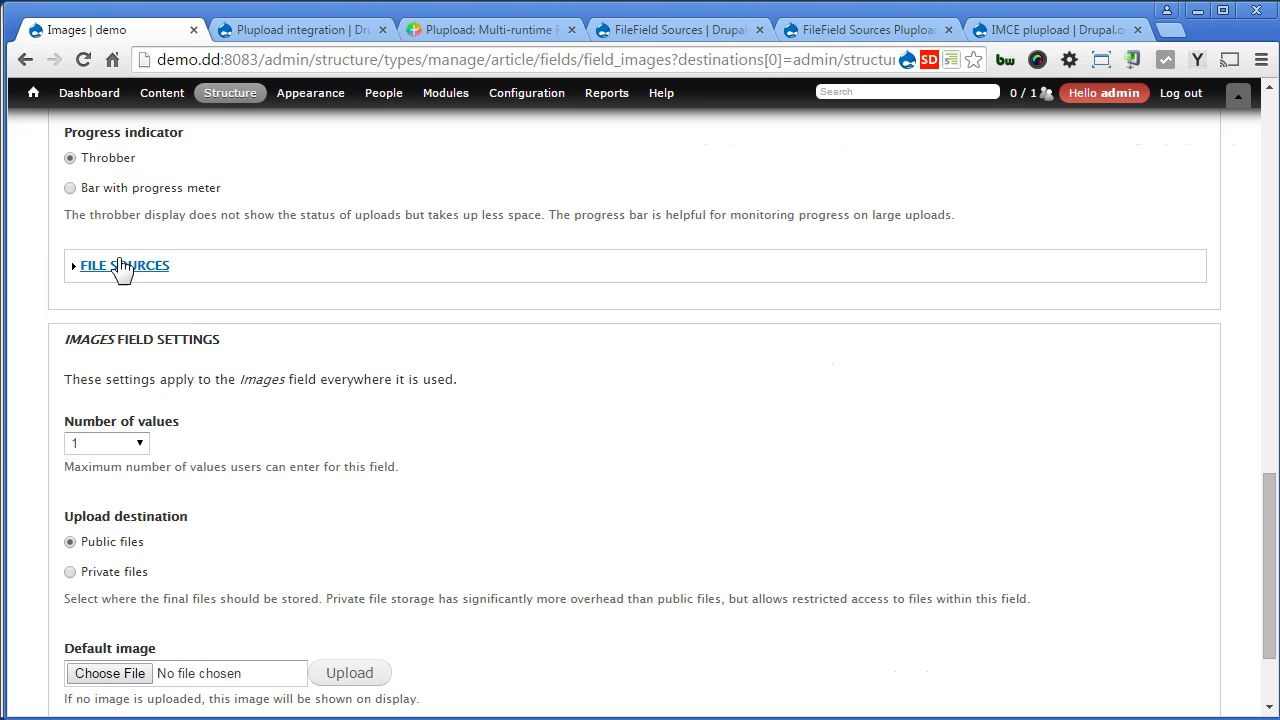
# Step: Enable the Plupload advanced upload source for Images and allow an unlimited number of values
pyautogui.click(124, 264)
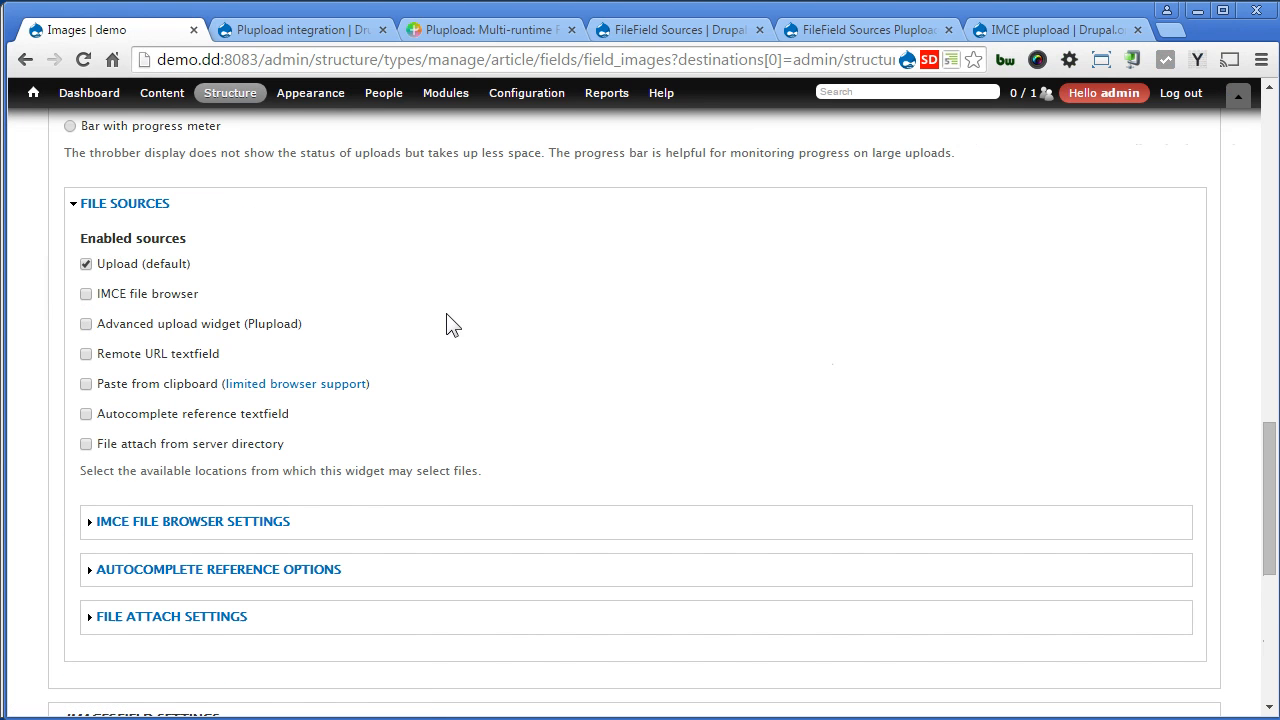
pyautogui.click(86, 324)
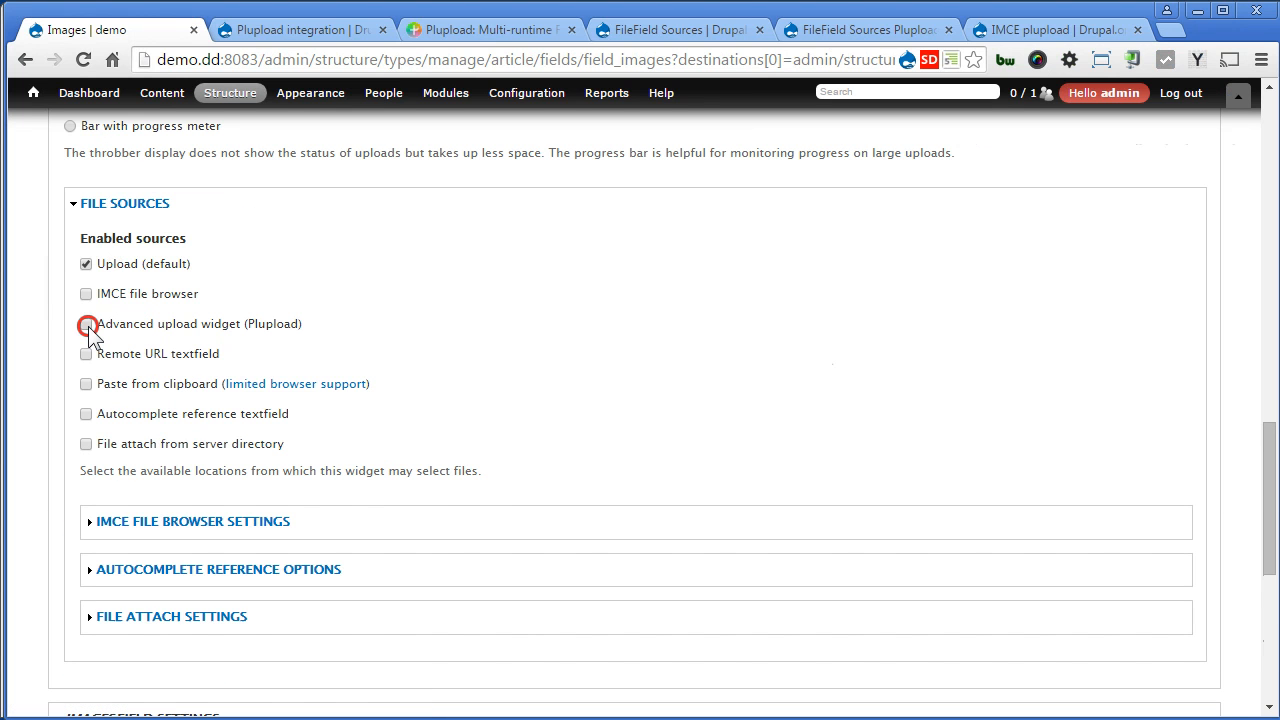
pyautogui.scroll(-3)
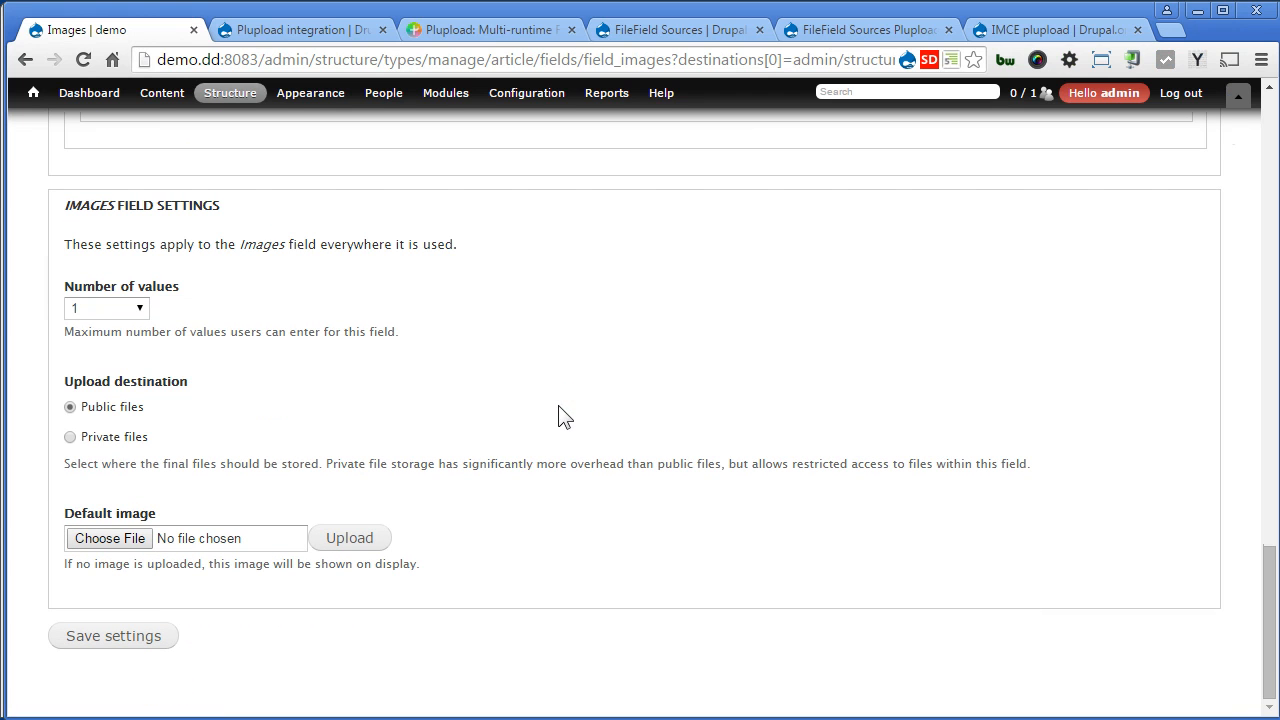
pyautogui.click(106, 308)
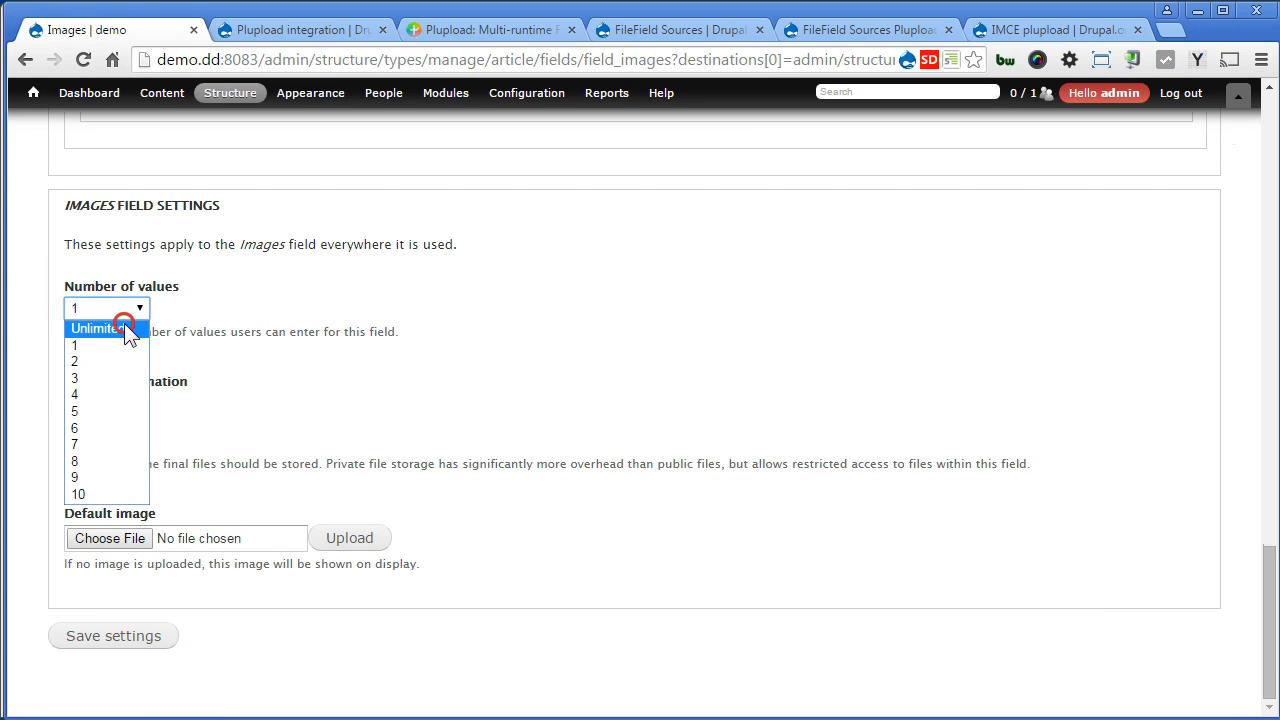
pyautogui.click(96, 328)
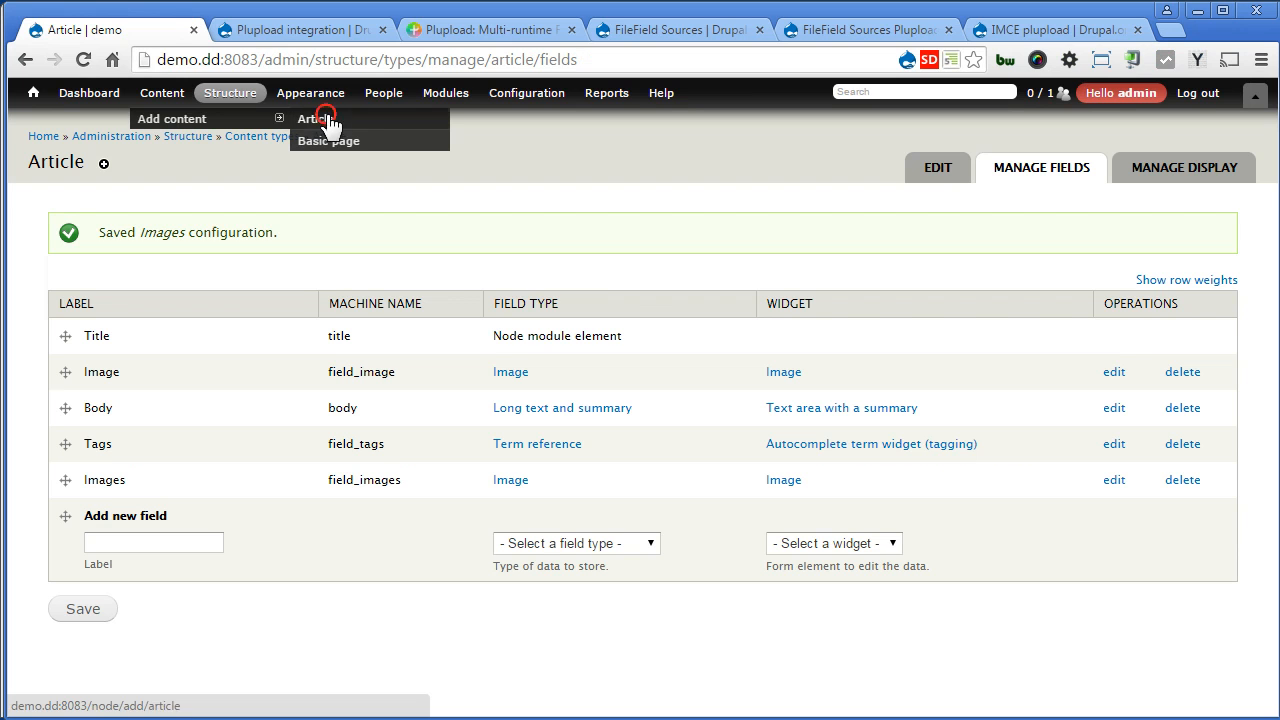
# Step: Start a new Article, switch Images to the advanced uploader and begin adding files
pyautogui.click(316, 118)
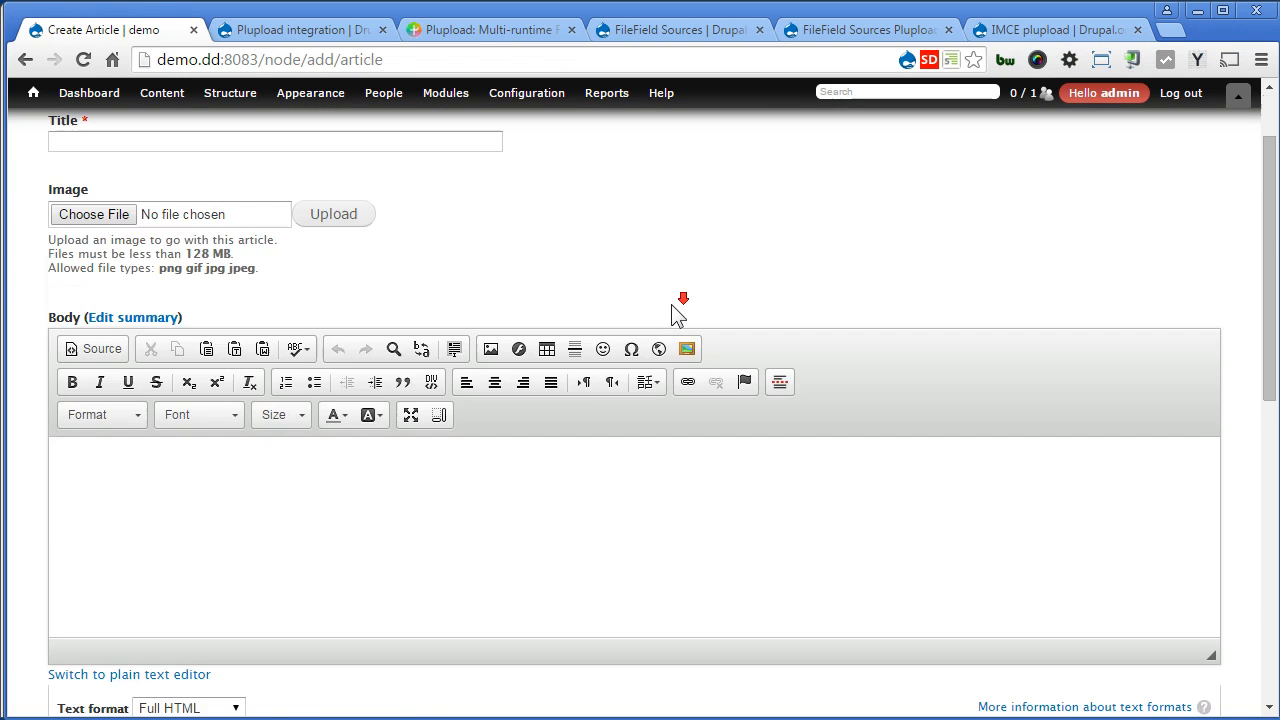
pyautogui.scroll(-3)
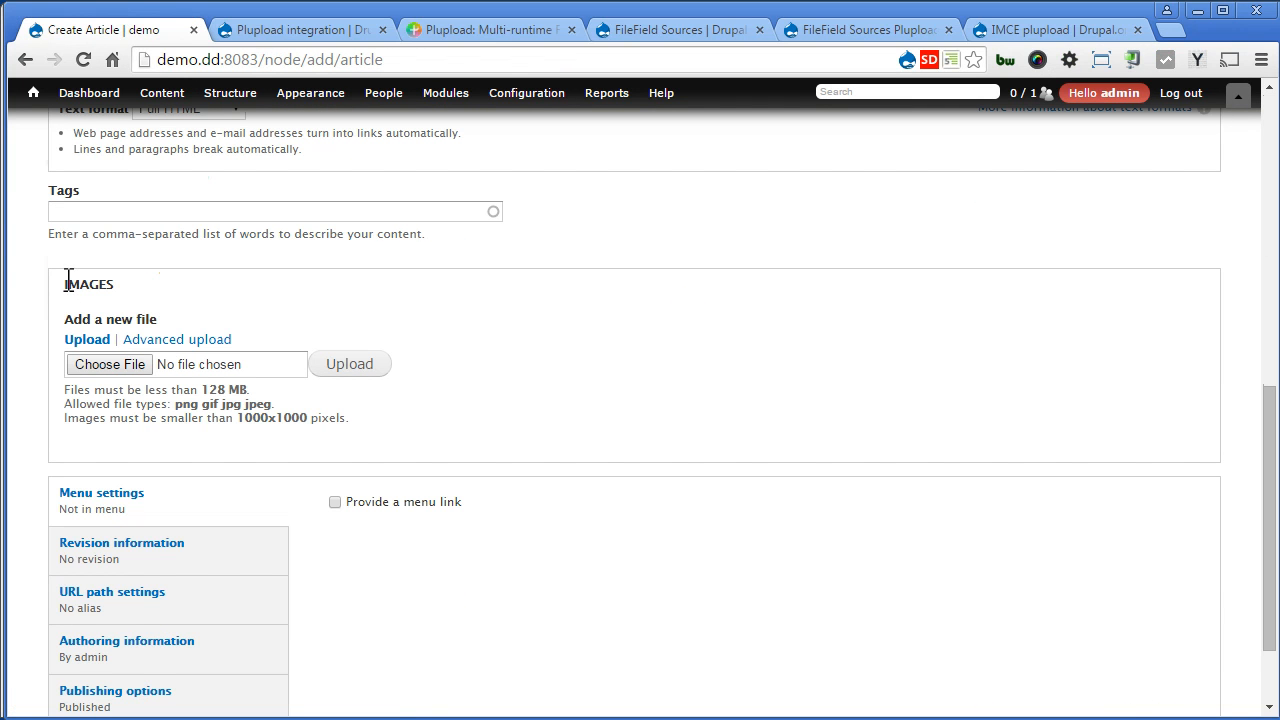
pyautogui.moveTo(120, 290)
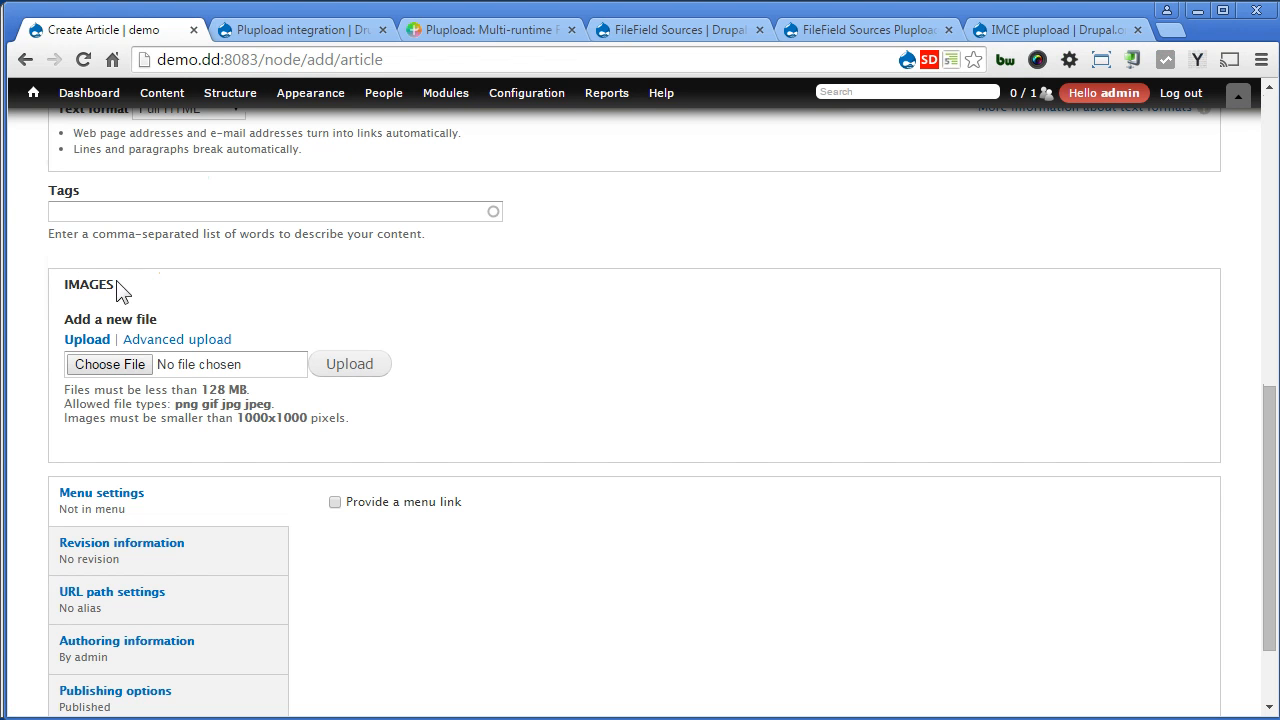
pyautogui.click(176, 340)
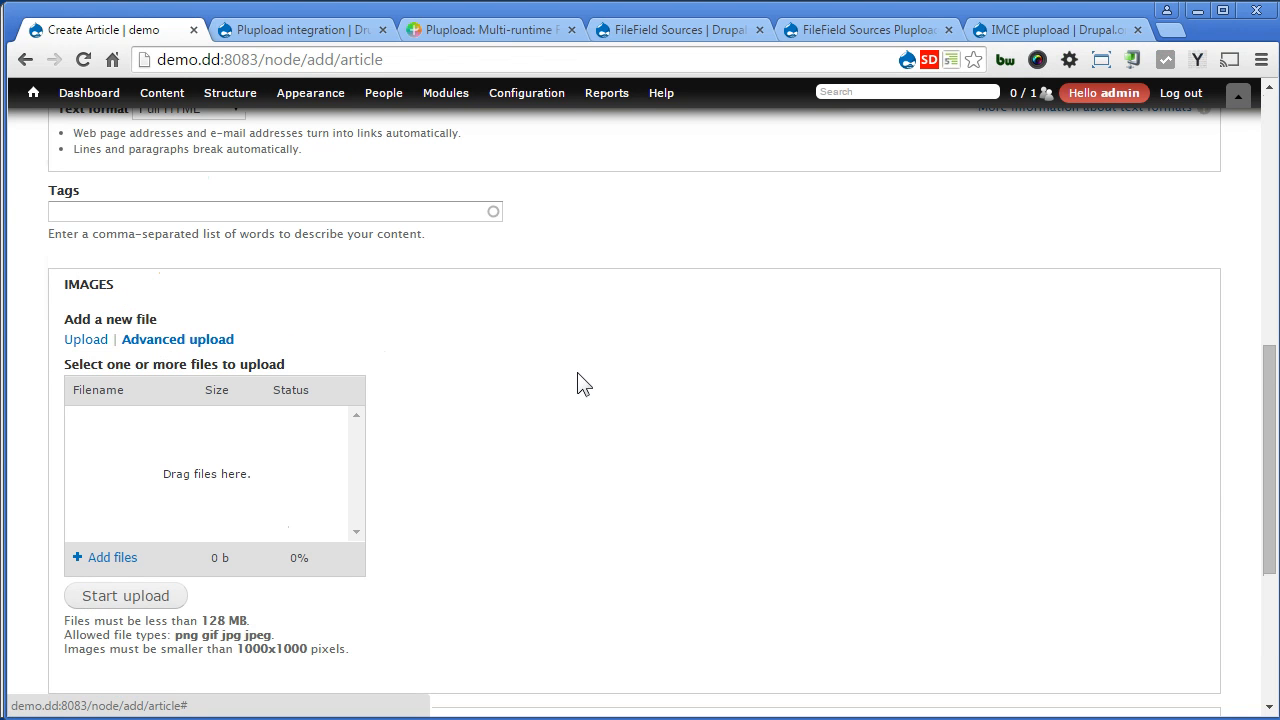
pyautogui.click(112, 556)
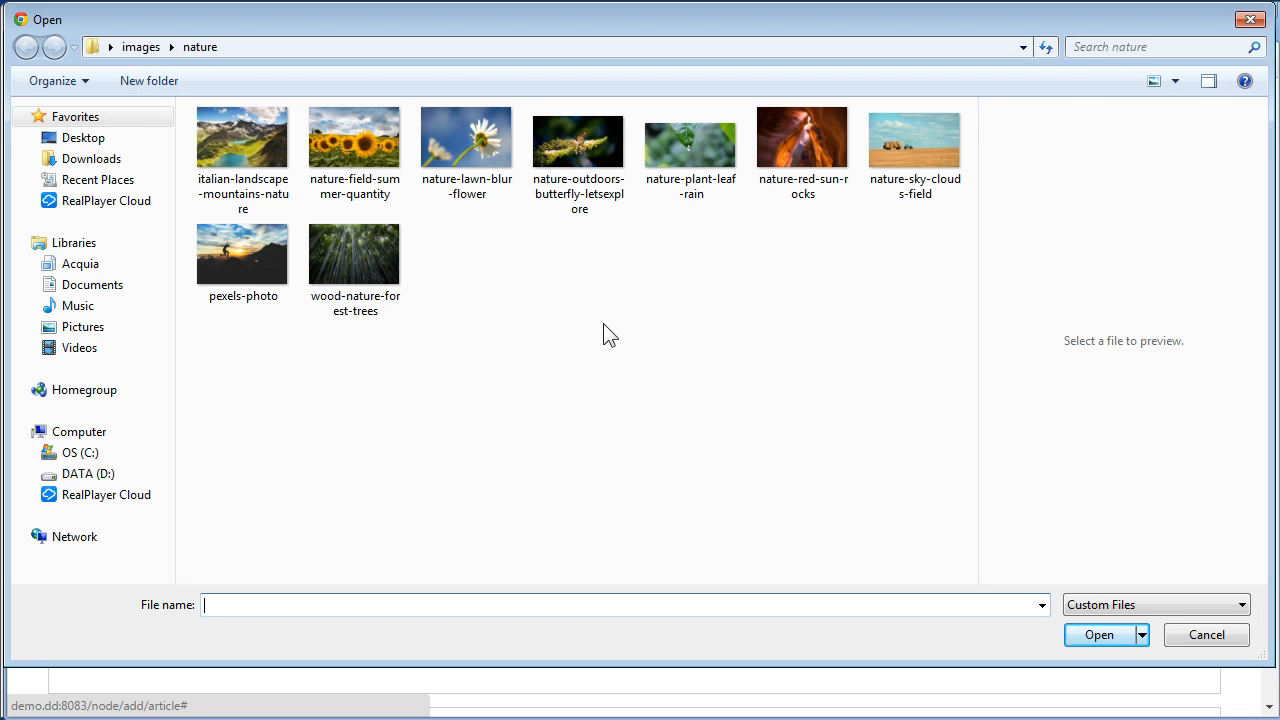
# Step: Select three nature photos, upload them to Images, then return to the front page
pyautogui.click(466, 136)
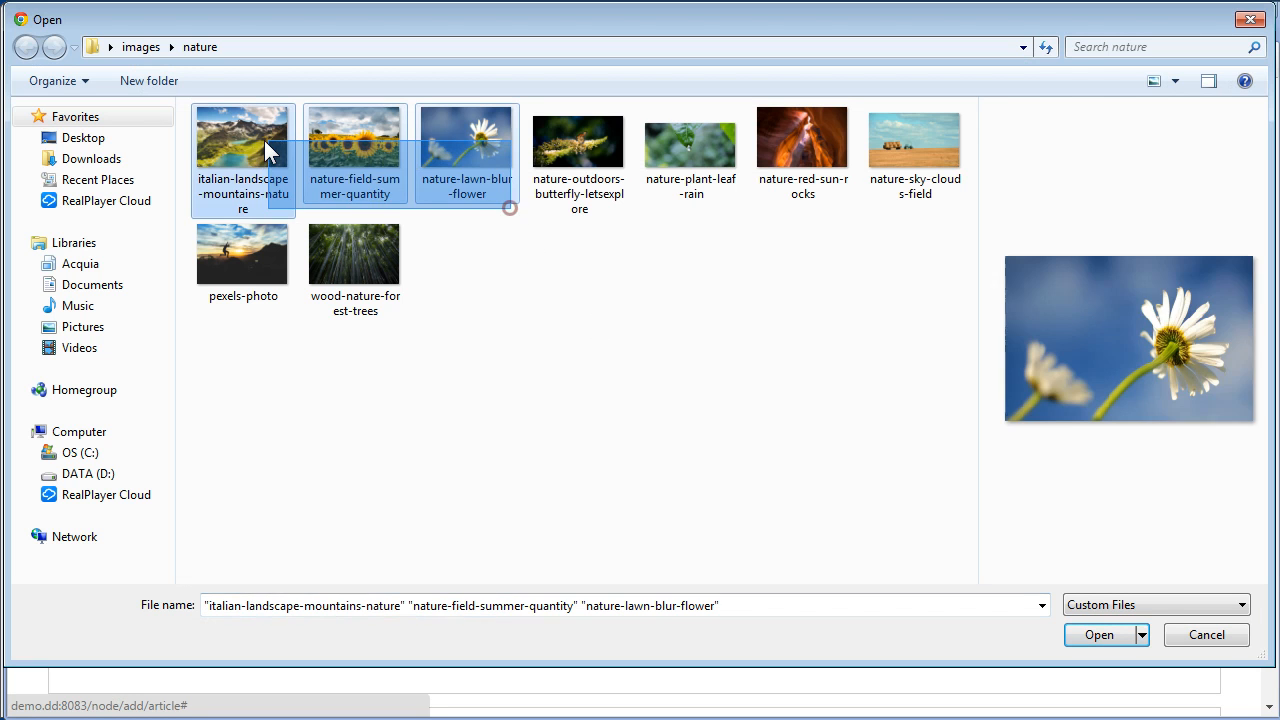
pyautogui.click(242, 136)
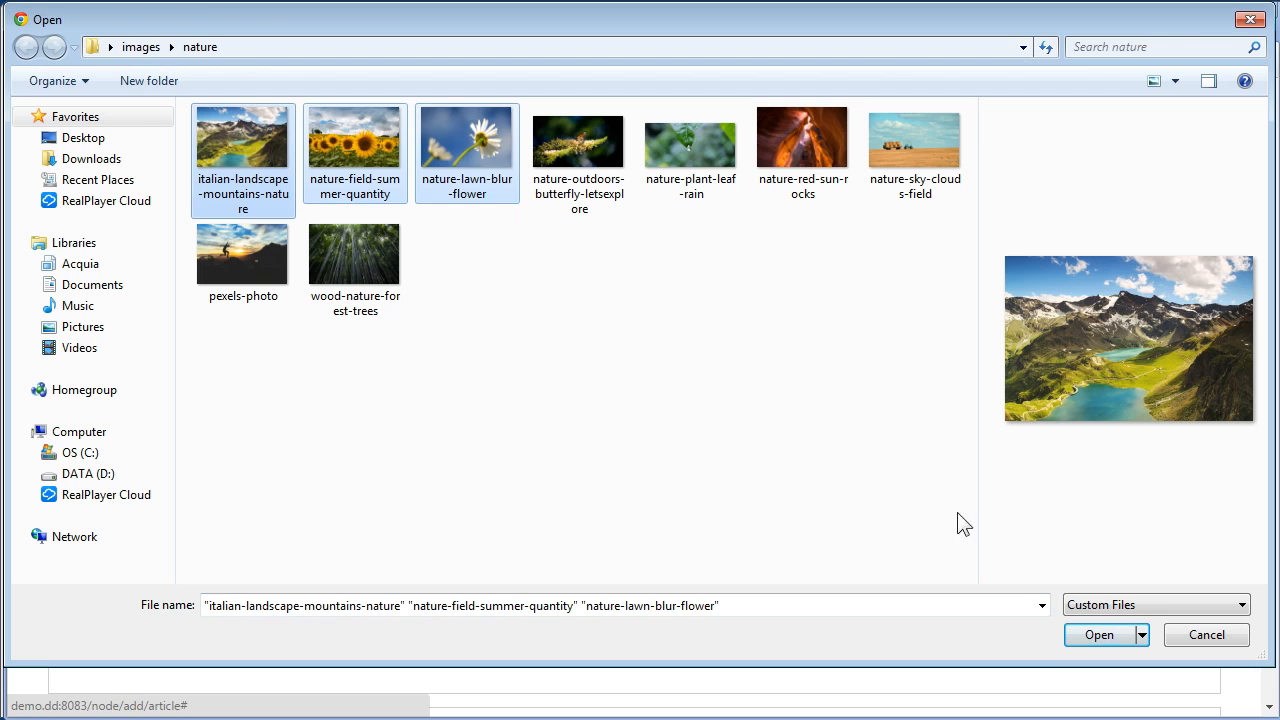
pyautogui.click(1098, 634)
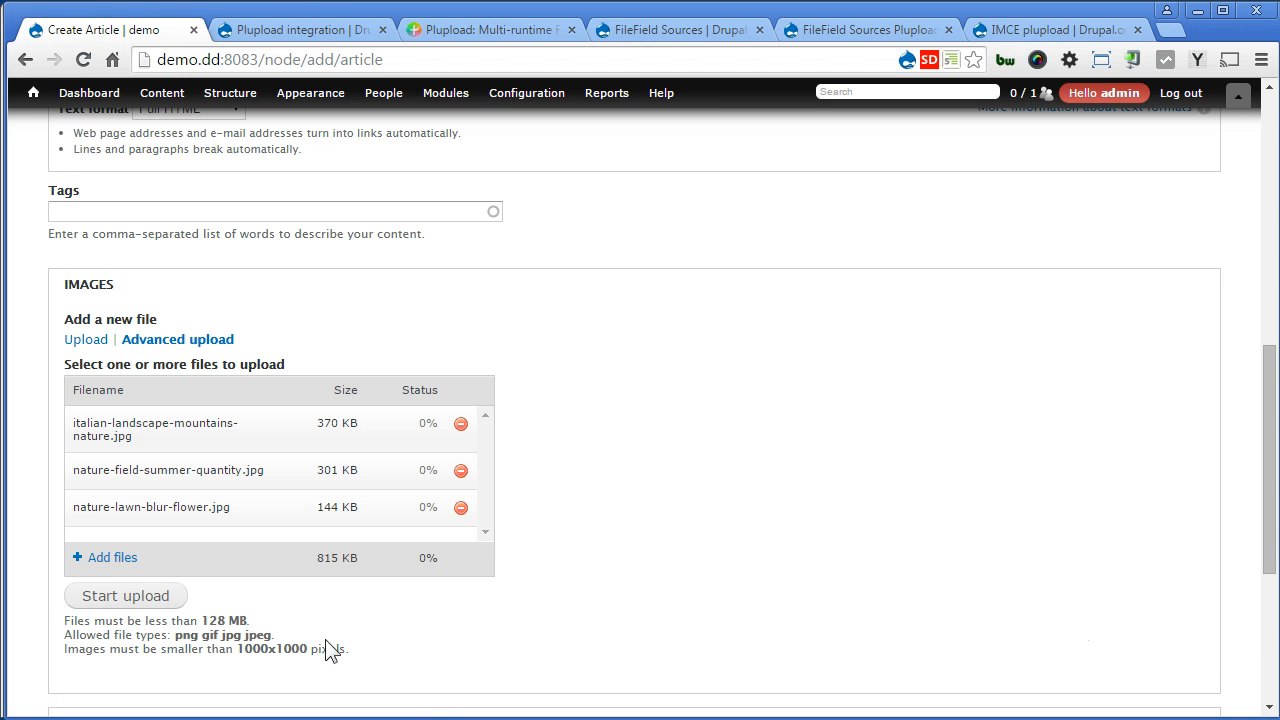
pyautogui.click(124, 596)
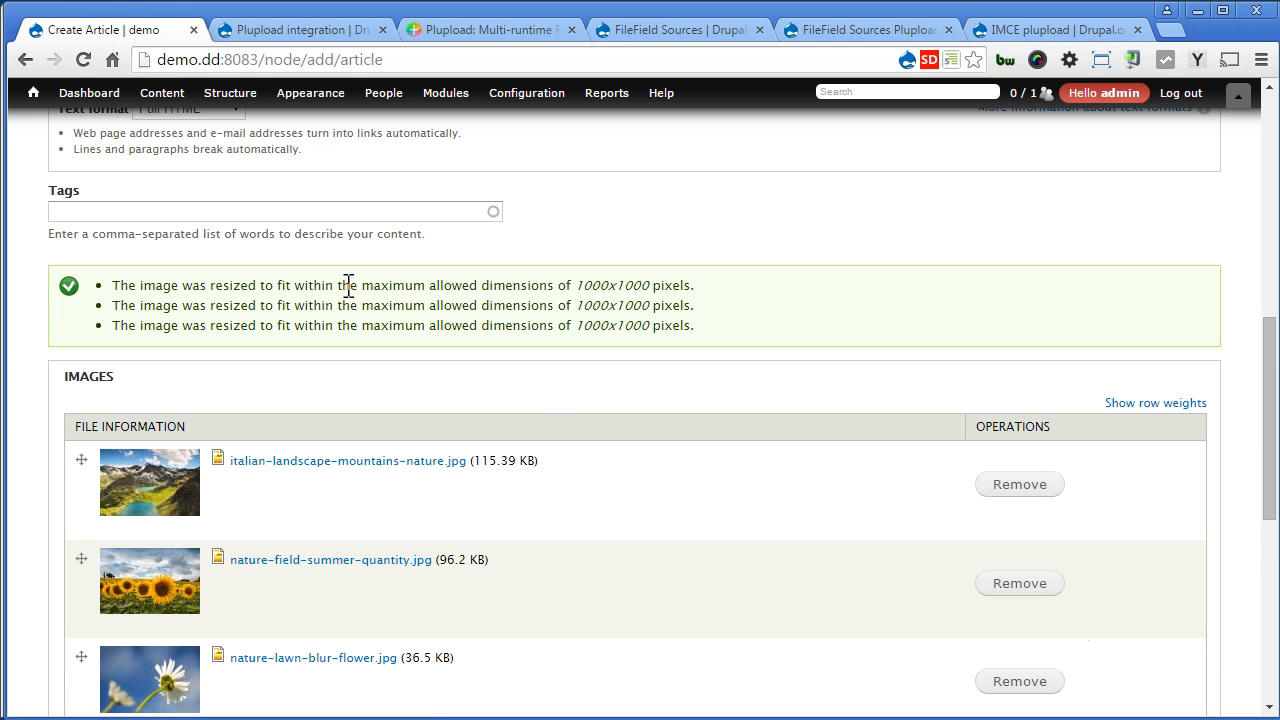
pyautogui.moveTo(536, 284)
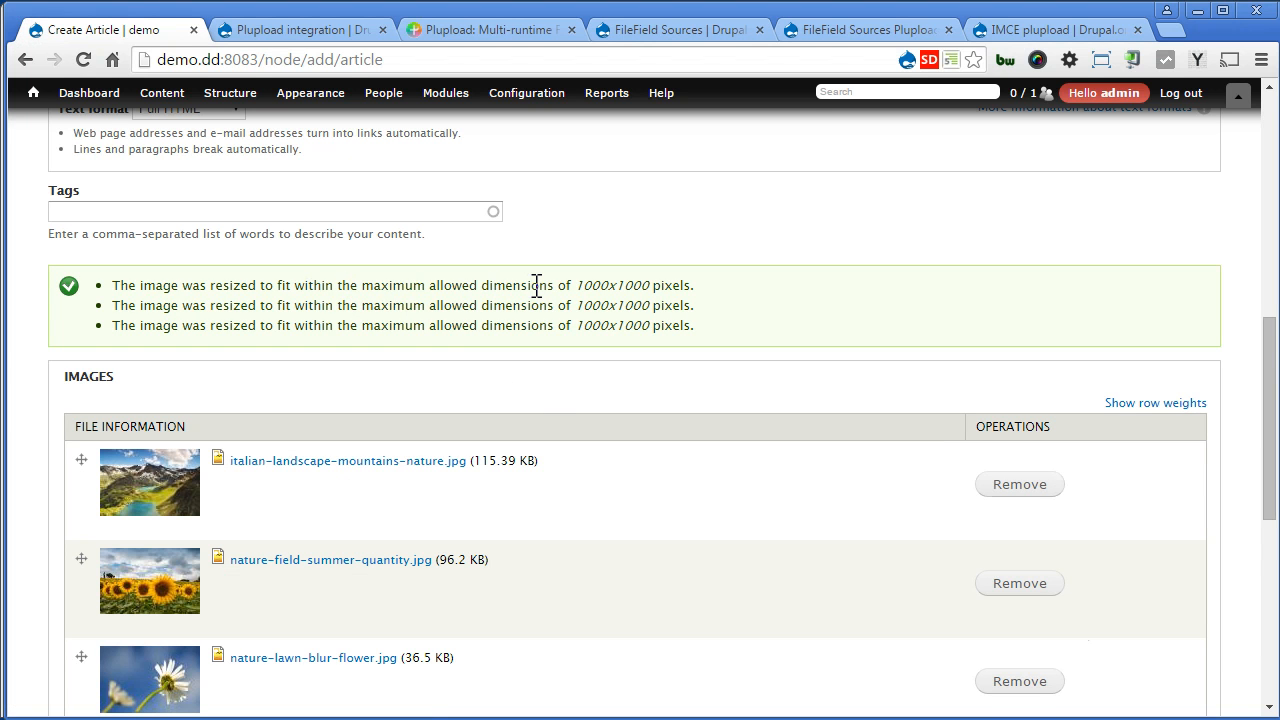
pyautogui.moveTo(604, 286)
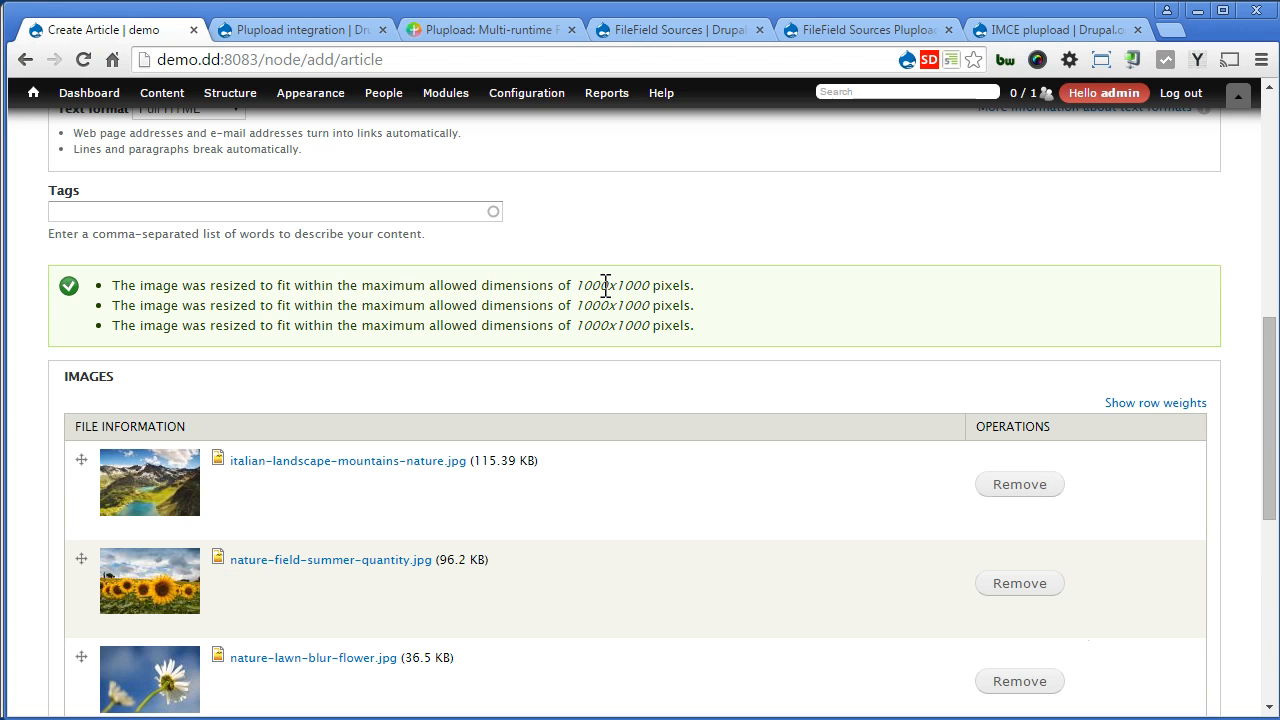
pyautogui.click(230, 92)
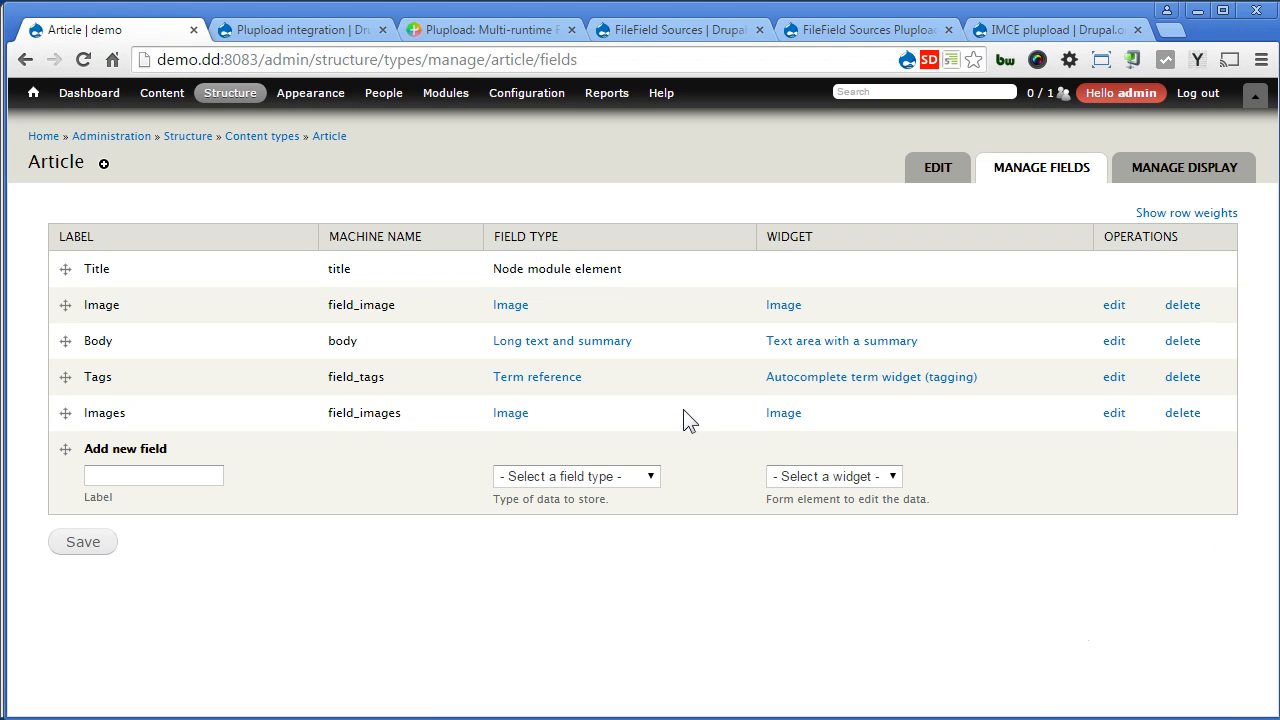
# Step: Create a field labelled 'File' of type File on Article and save it
pyautogui.write('F')
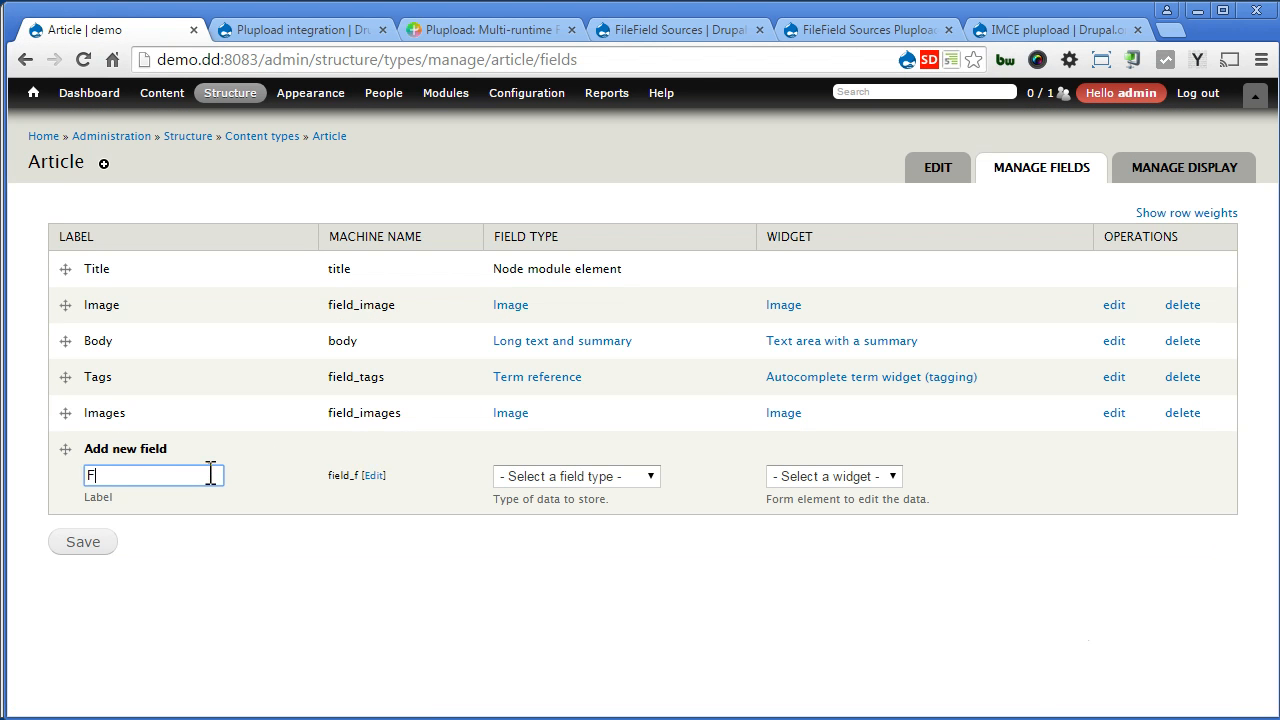
pyautogui.write('ile')
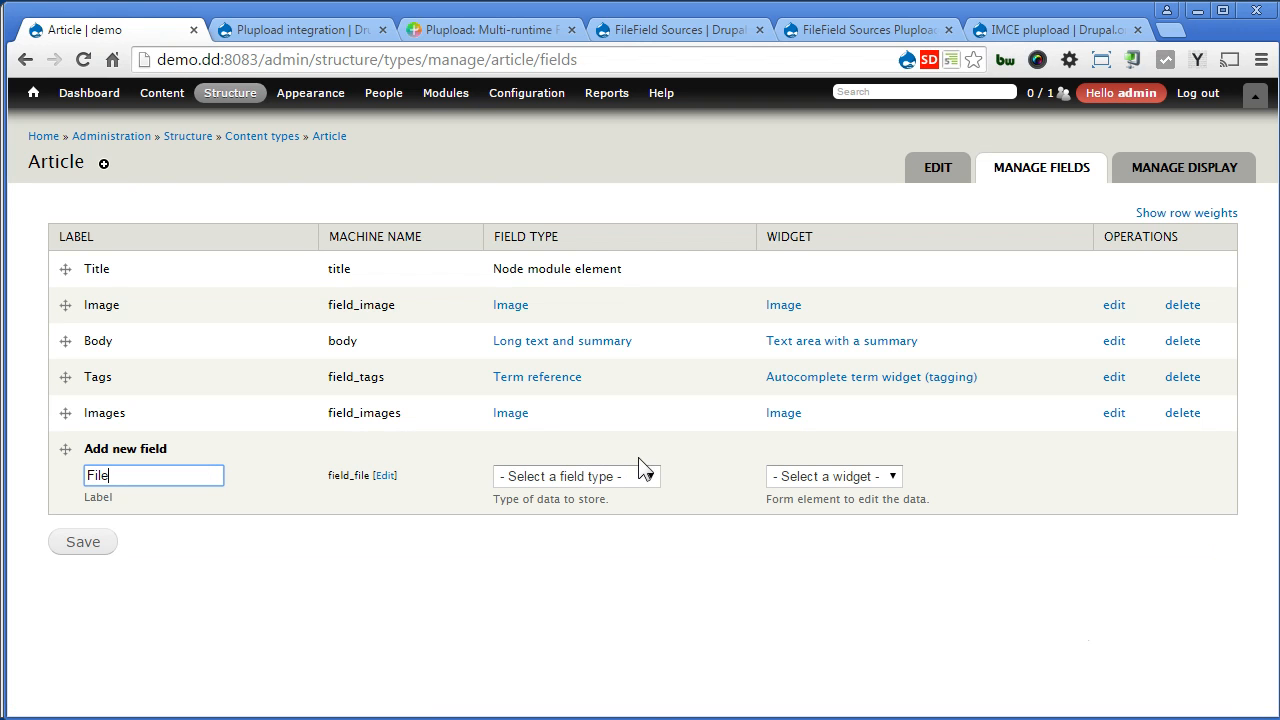
pyautogui.click(576, 476)
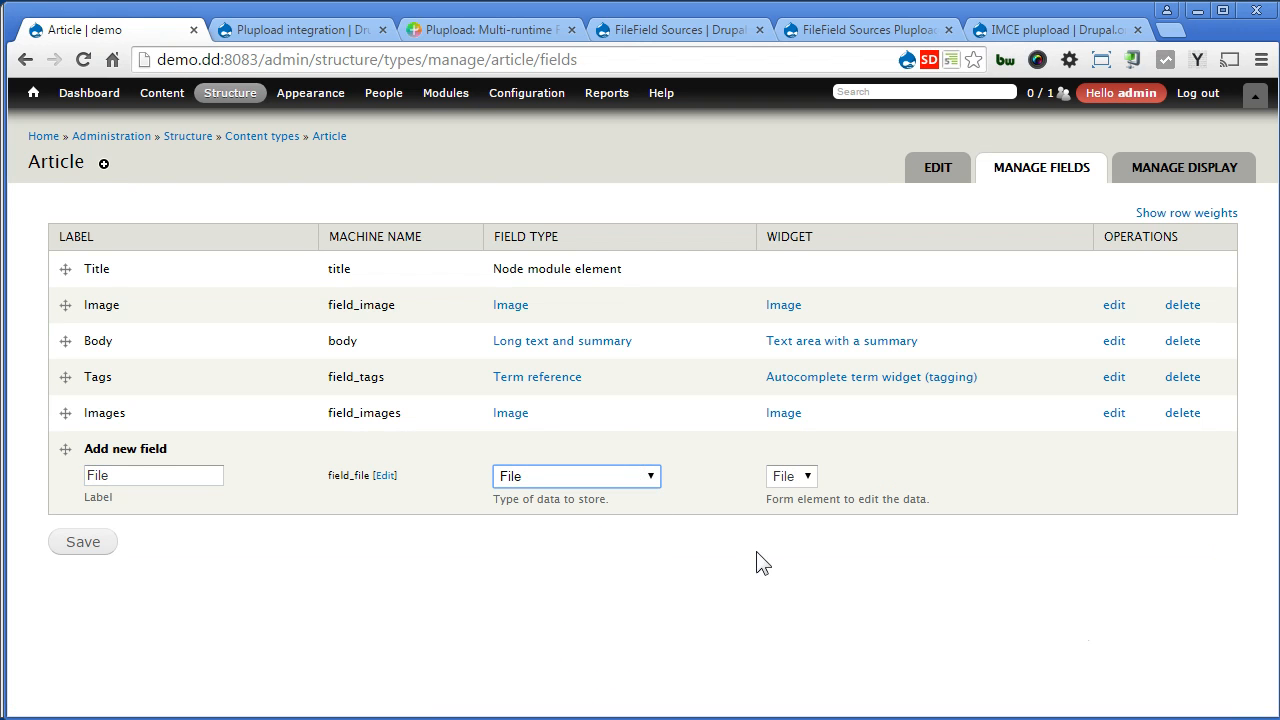
pyautogui.click(82, 540)
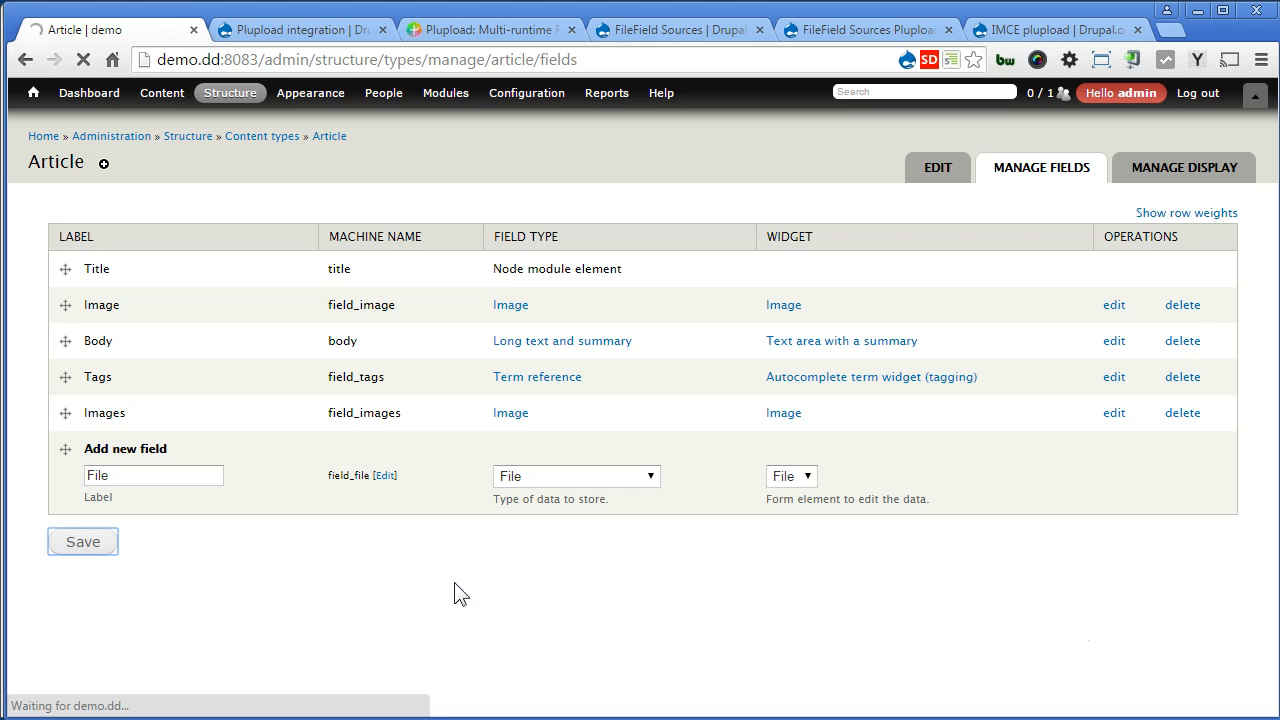
pyautogui.click(82, 540)
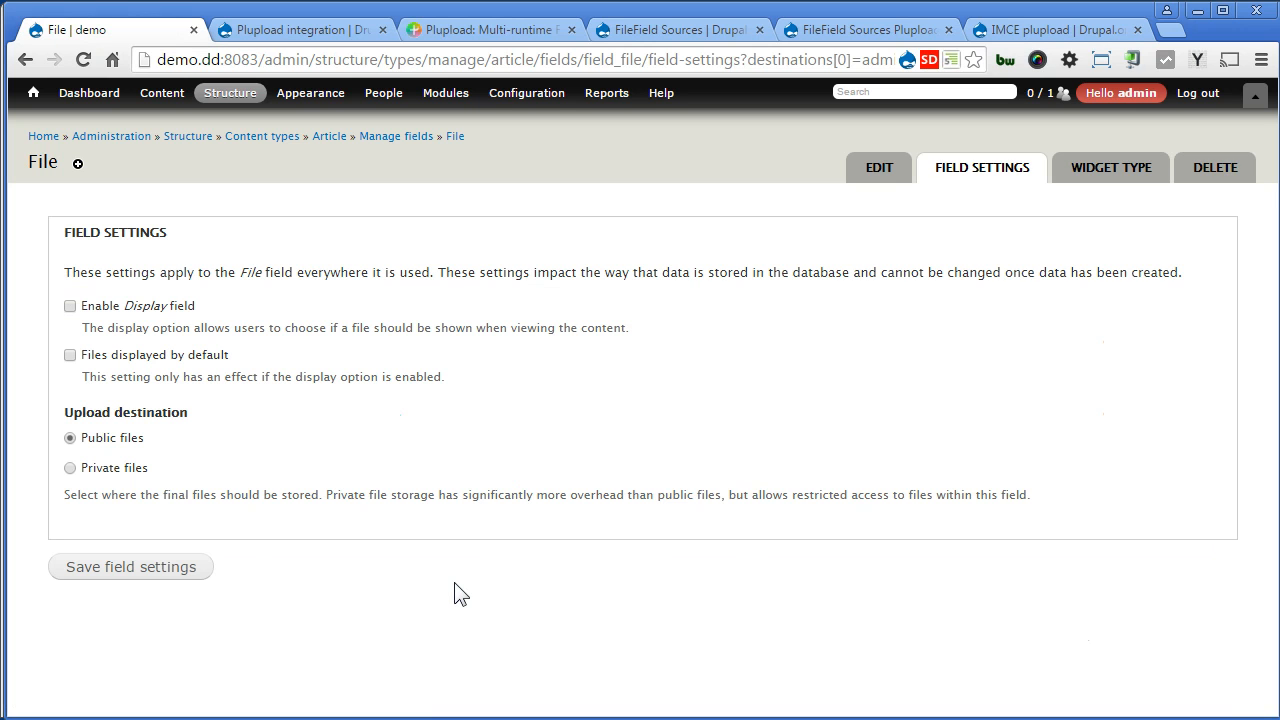
pyautogui.moveTo(452, 592)
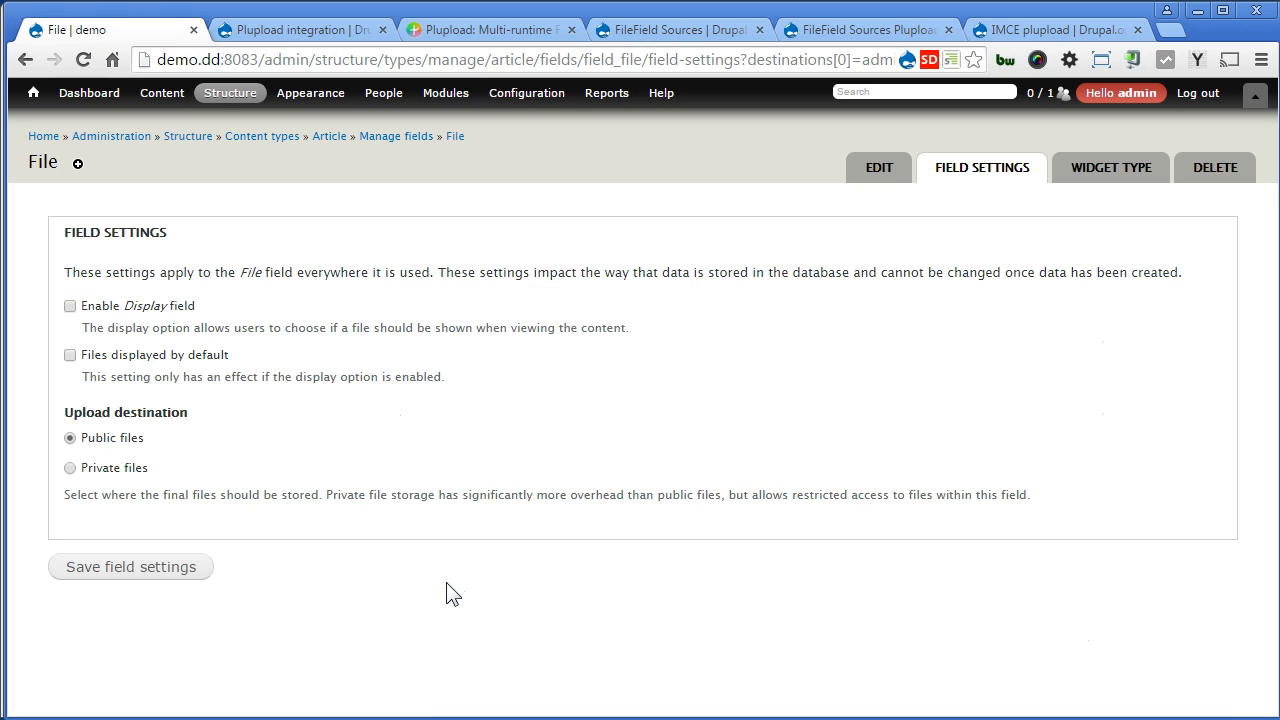
# Step: Keep public storage and allow txt, doc, docx, pdf, png, jpg, zip and gz extensions
pyautogui.click(130, 566)
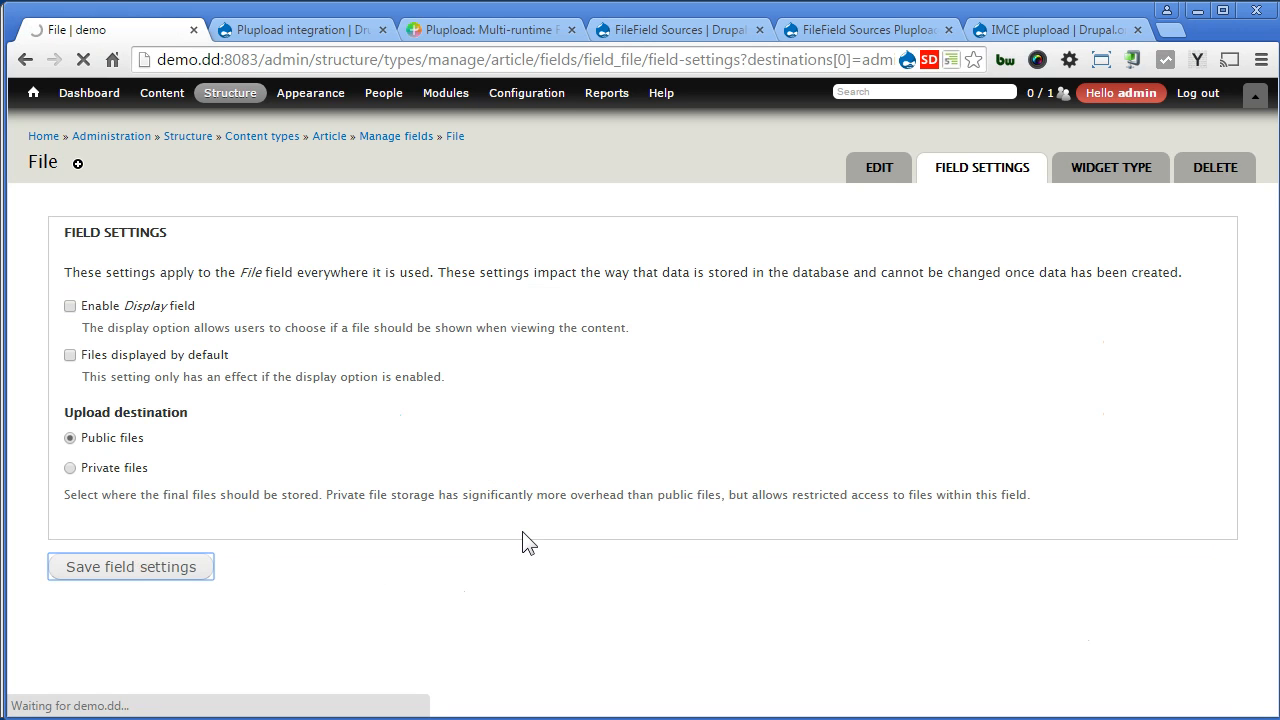
pyautogui.click(130, 566)
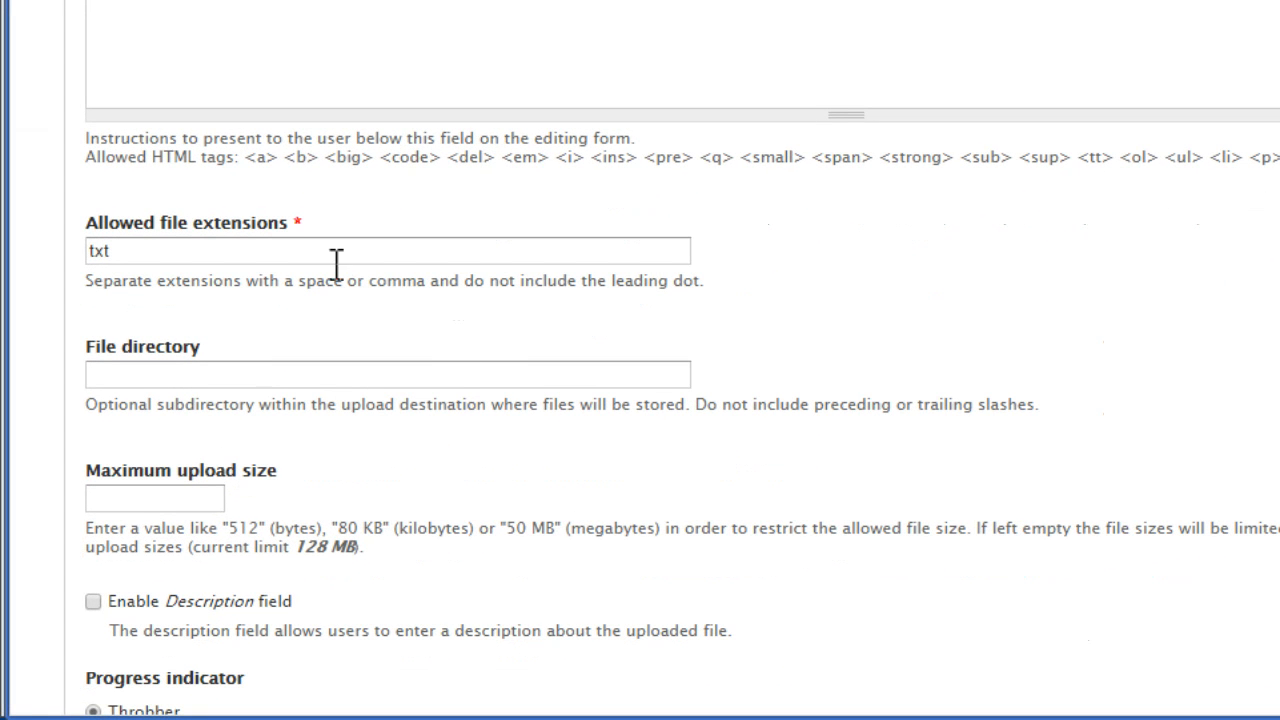
pyautogui.click(388, 252)
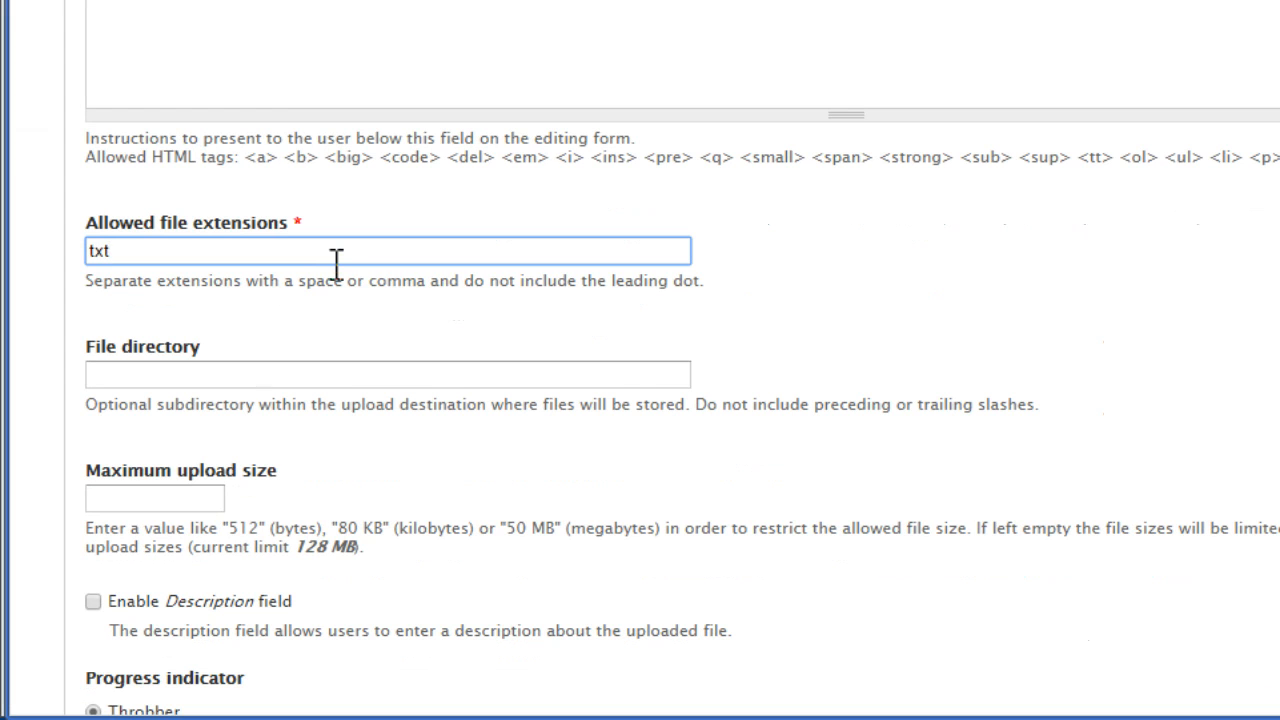
pyautogui.write('doc')
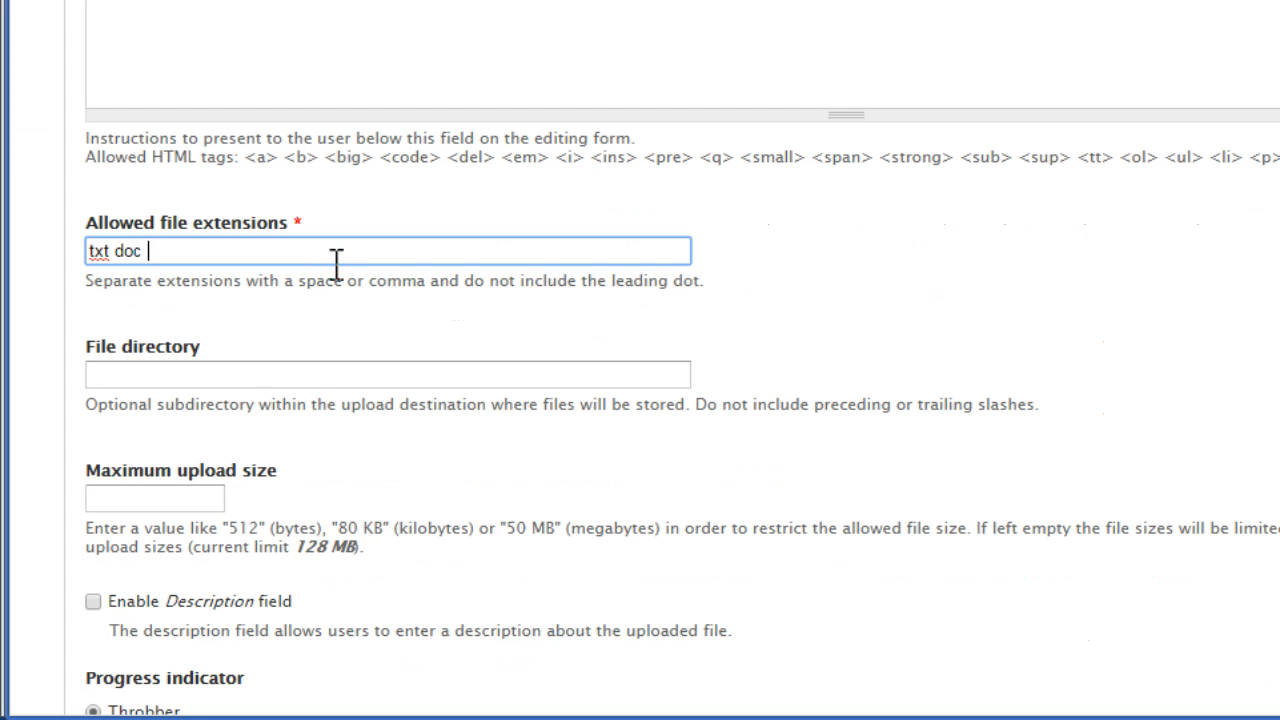
pyautogui.write('docx')
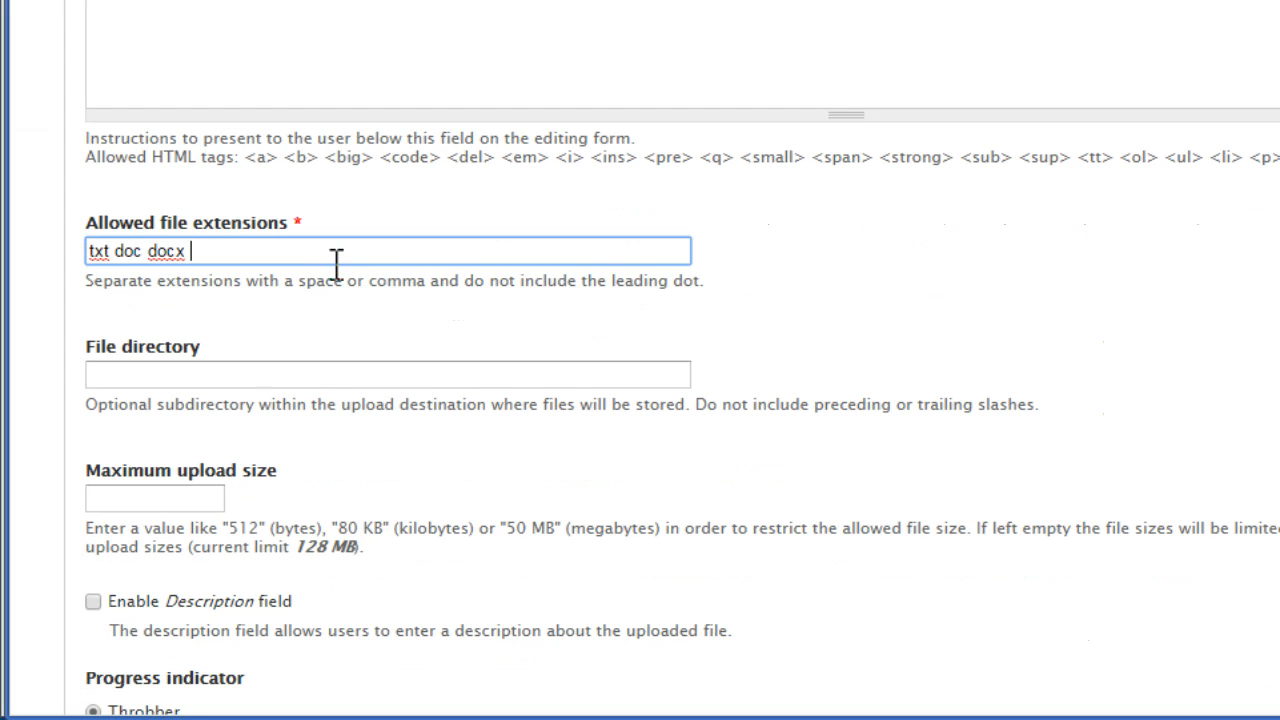
pyautogui.write('pdf')
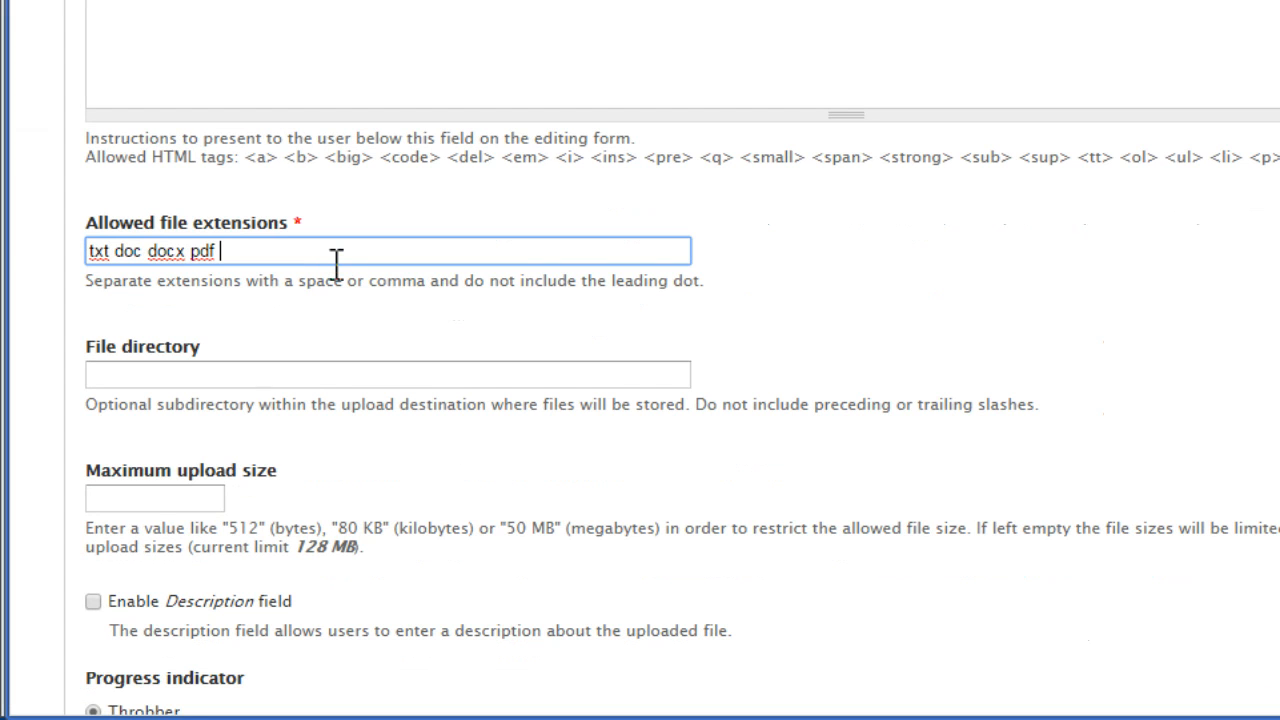
pyautogui.write('pn')
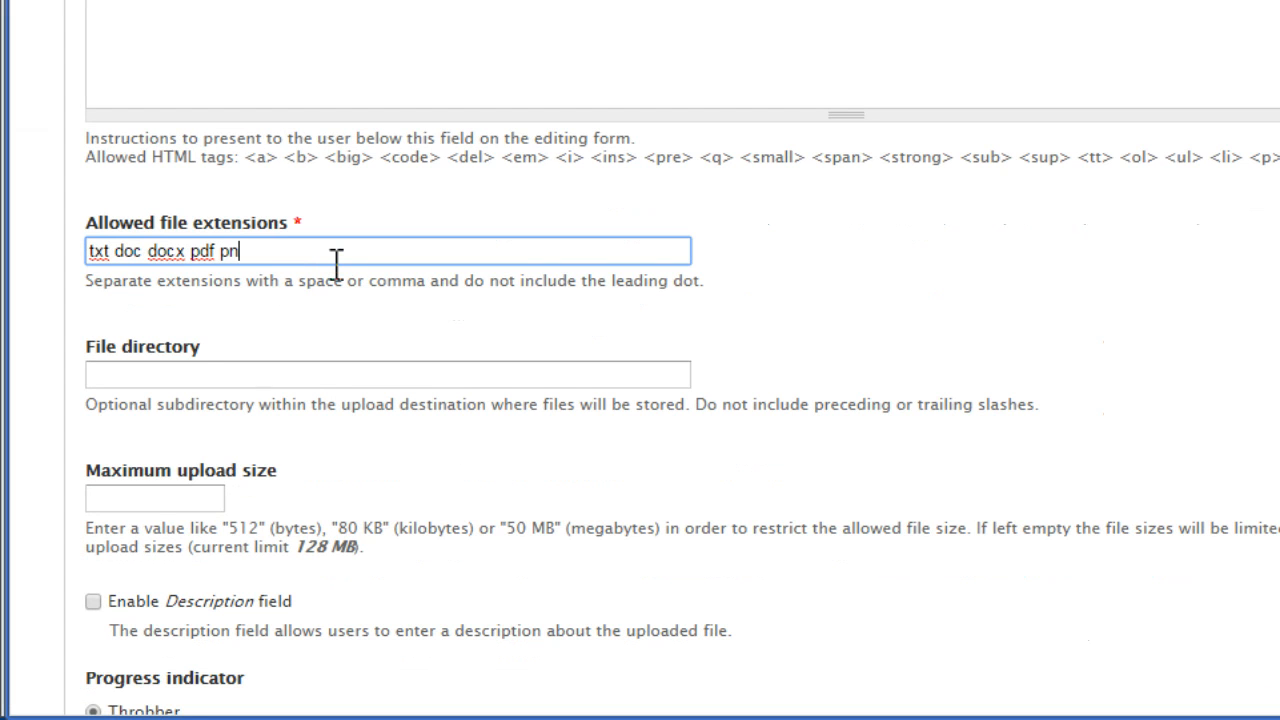
pyautogui.write('g jp')
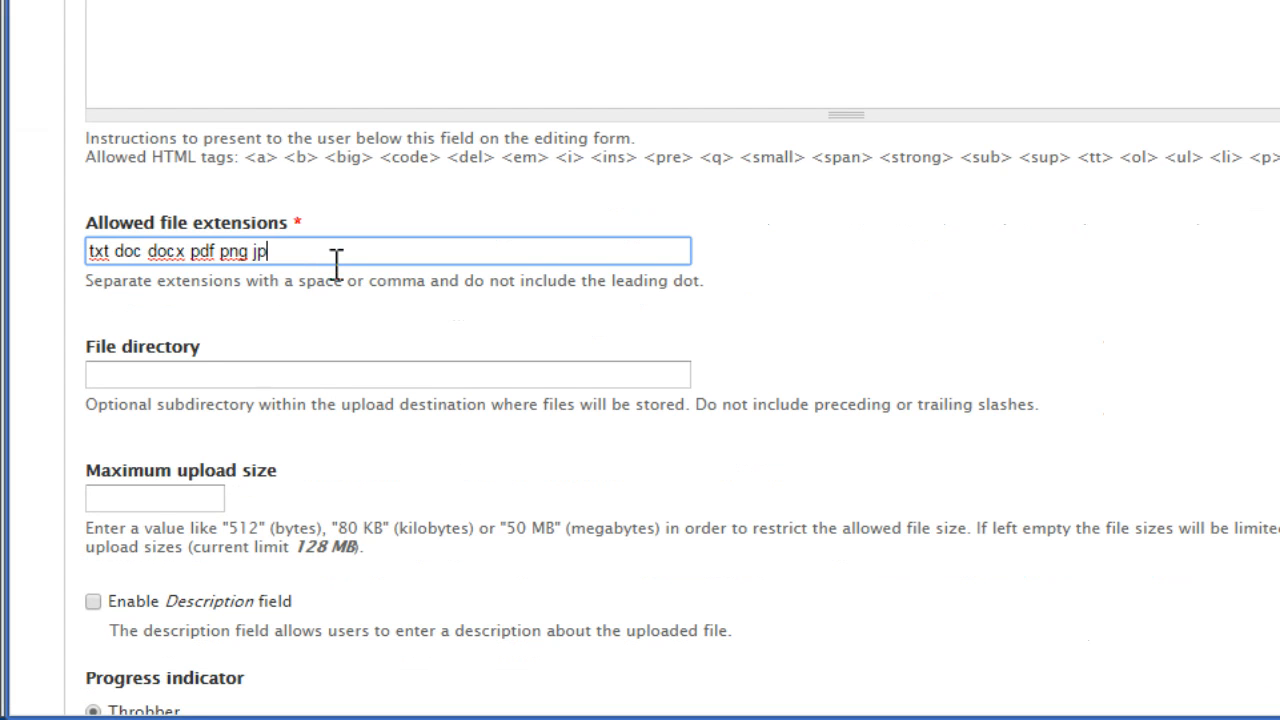
pyautogui.write('g')
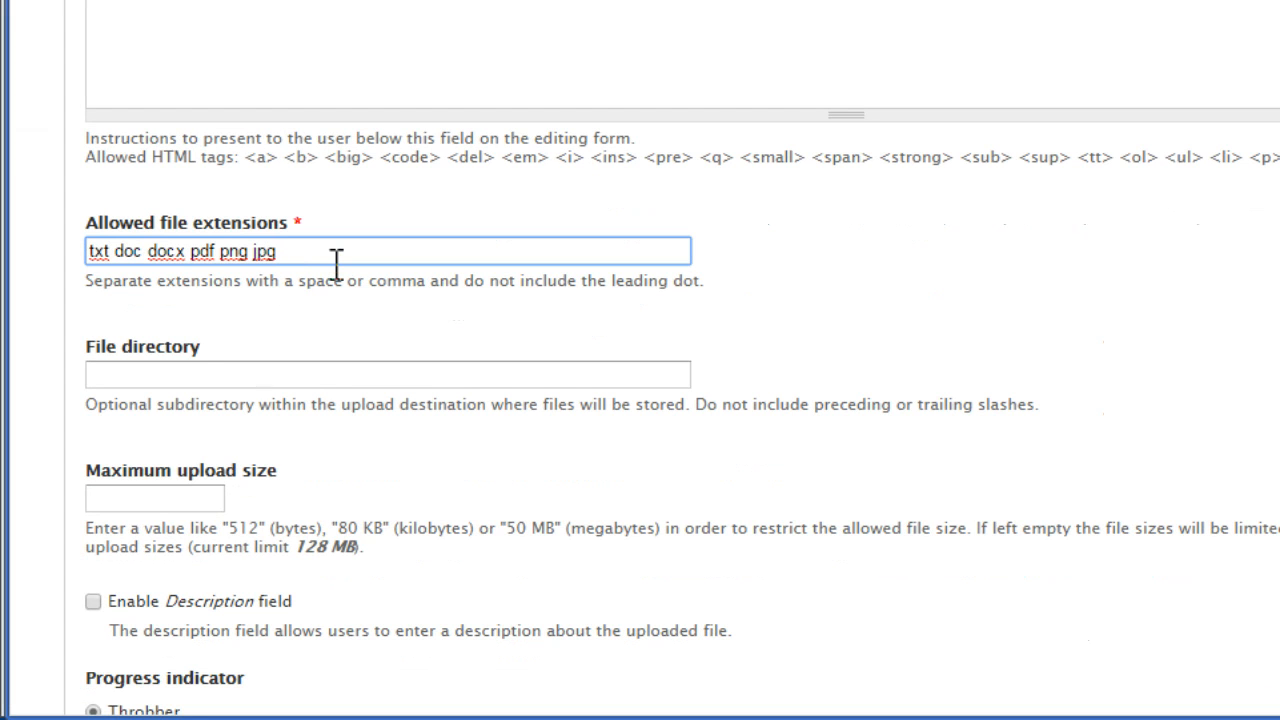
pyautogui.write('zip g')
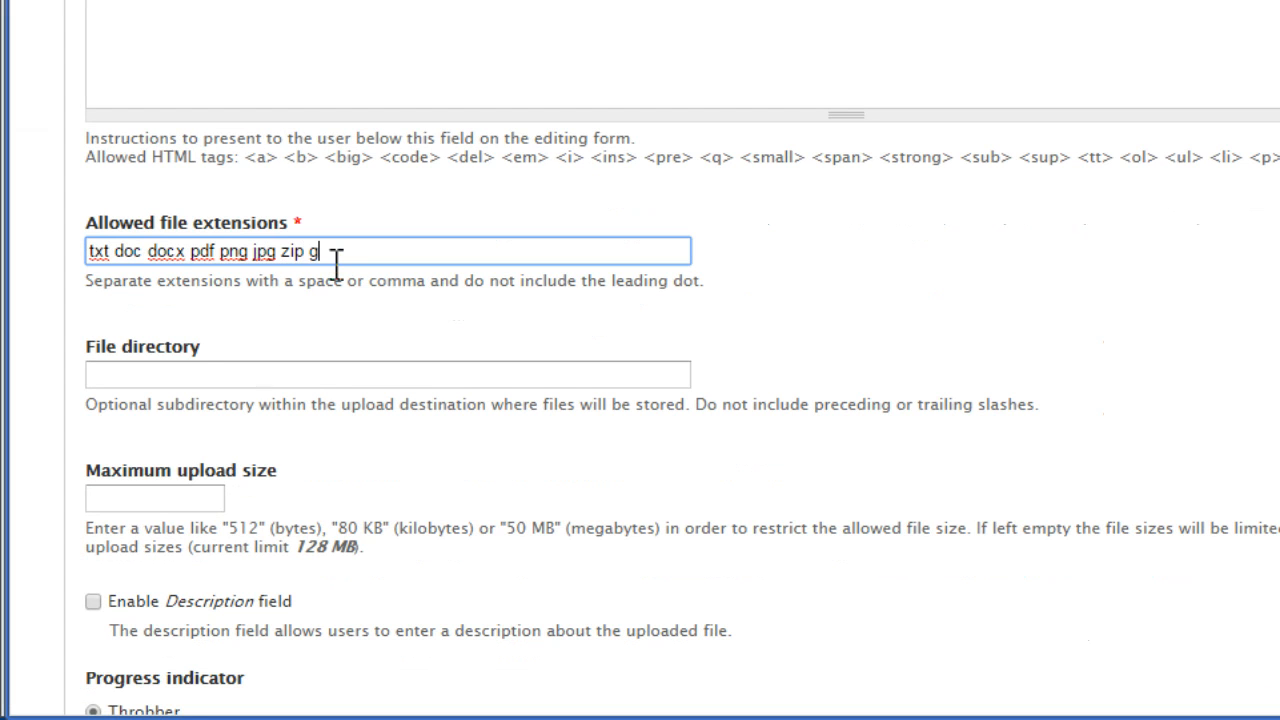
pyautogui.write('z')
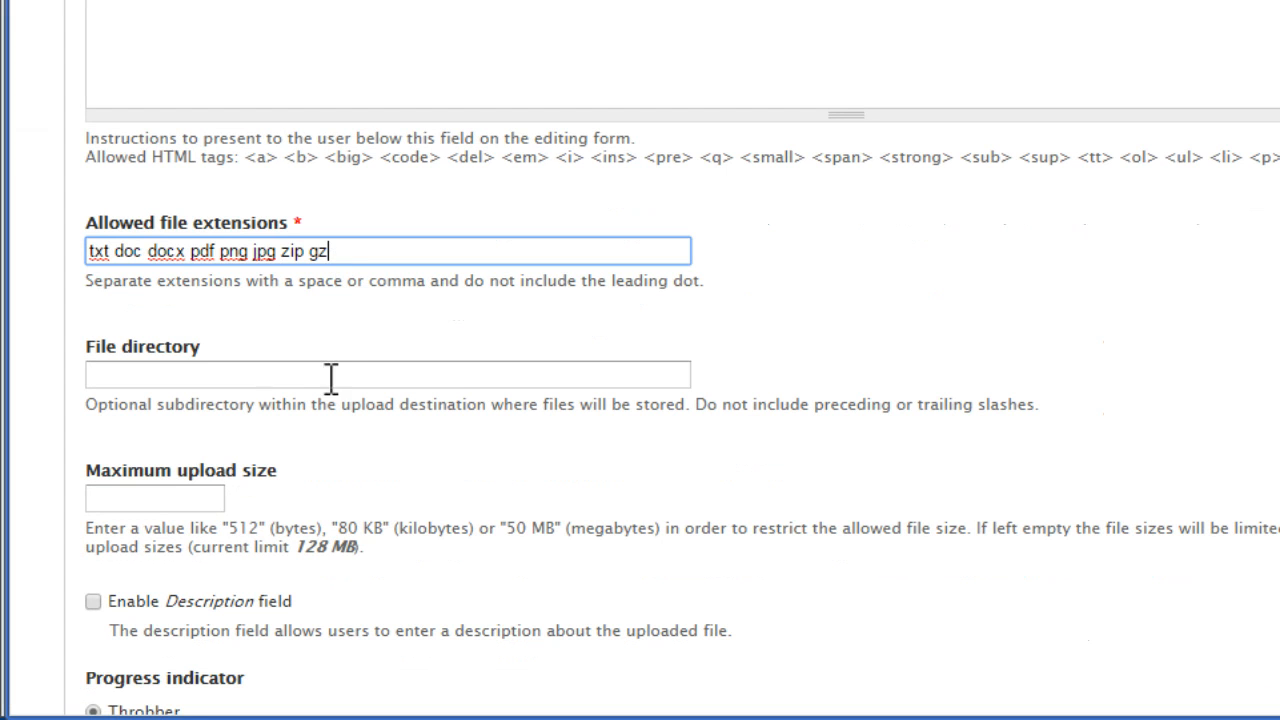
# Step: Set the File field's upload directory to 'article'
pyautogui.write('a')
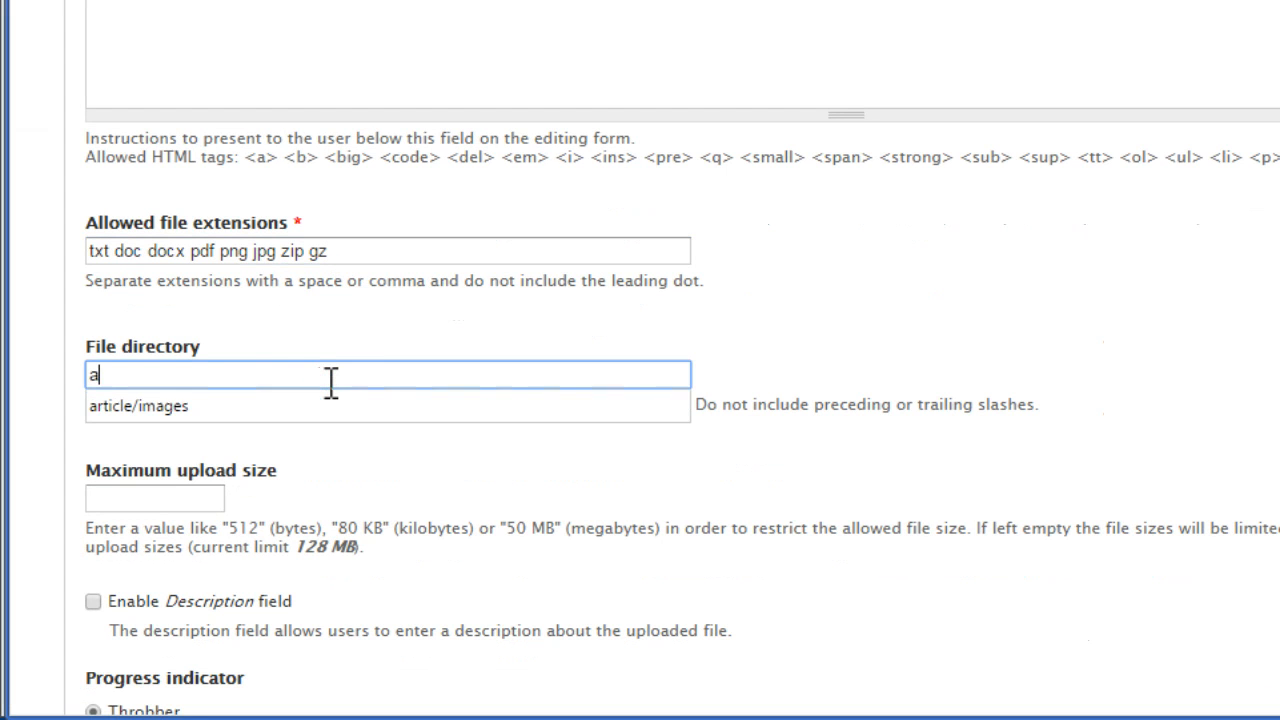
pyautogui.write('rticle')
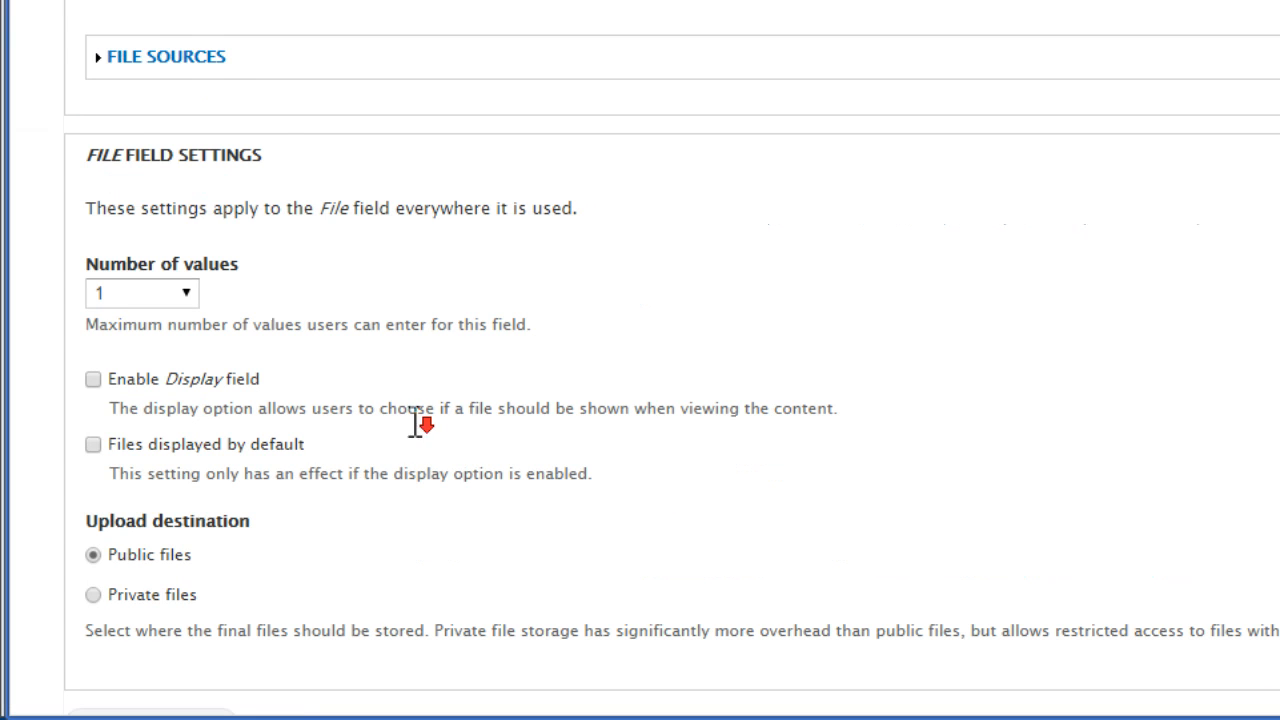
# Step: Enable the Plupload advanced upload source for the File field and save its settings
pyautogui.click(164, 56)
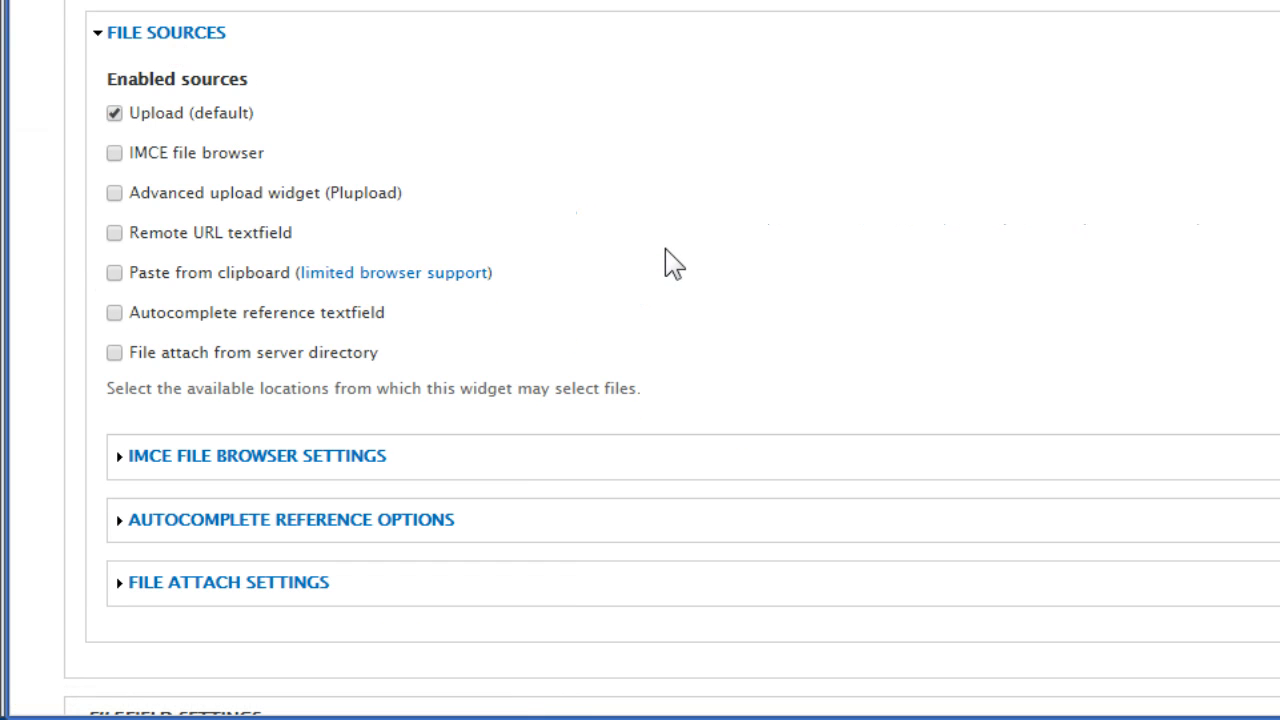
pyautogui.click(114, 192)
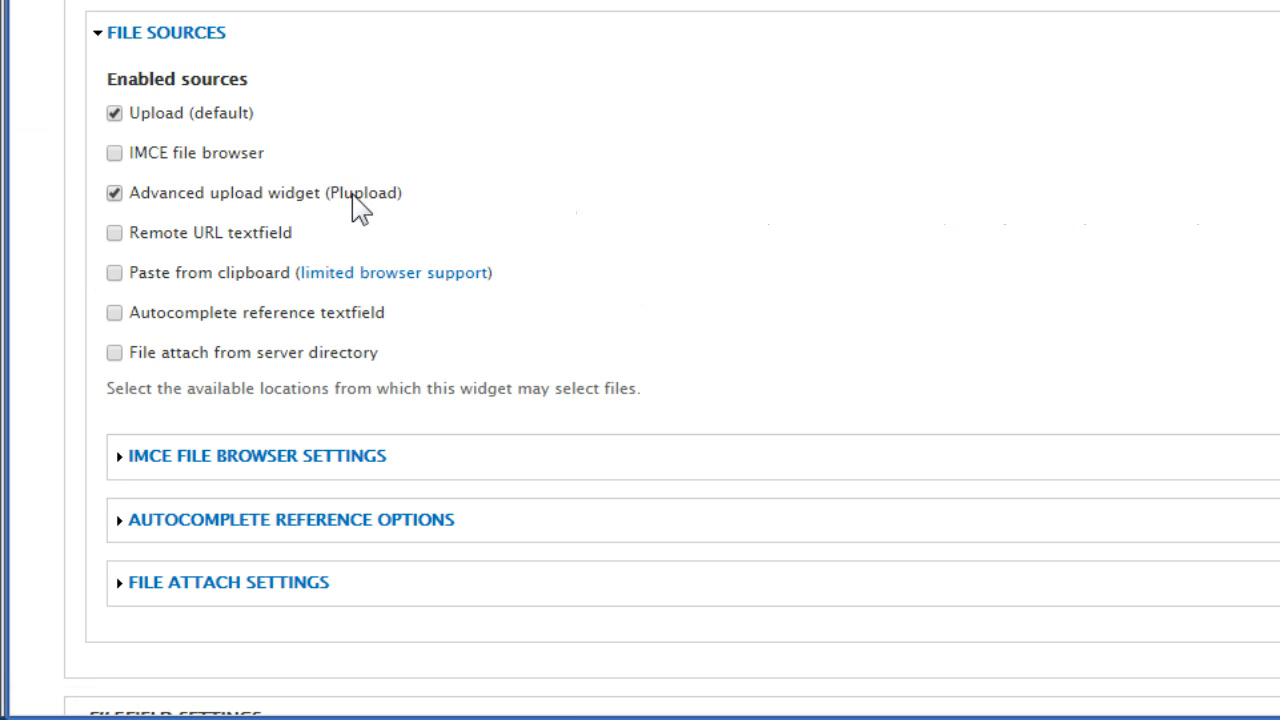
pyautogui.scroll(-3)
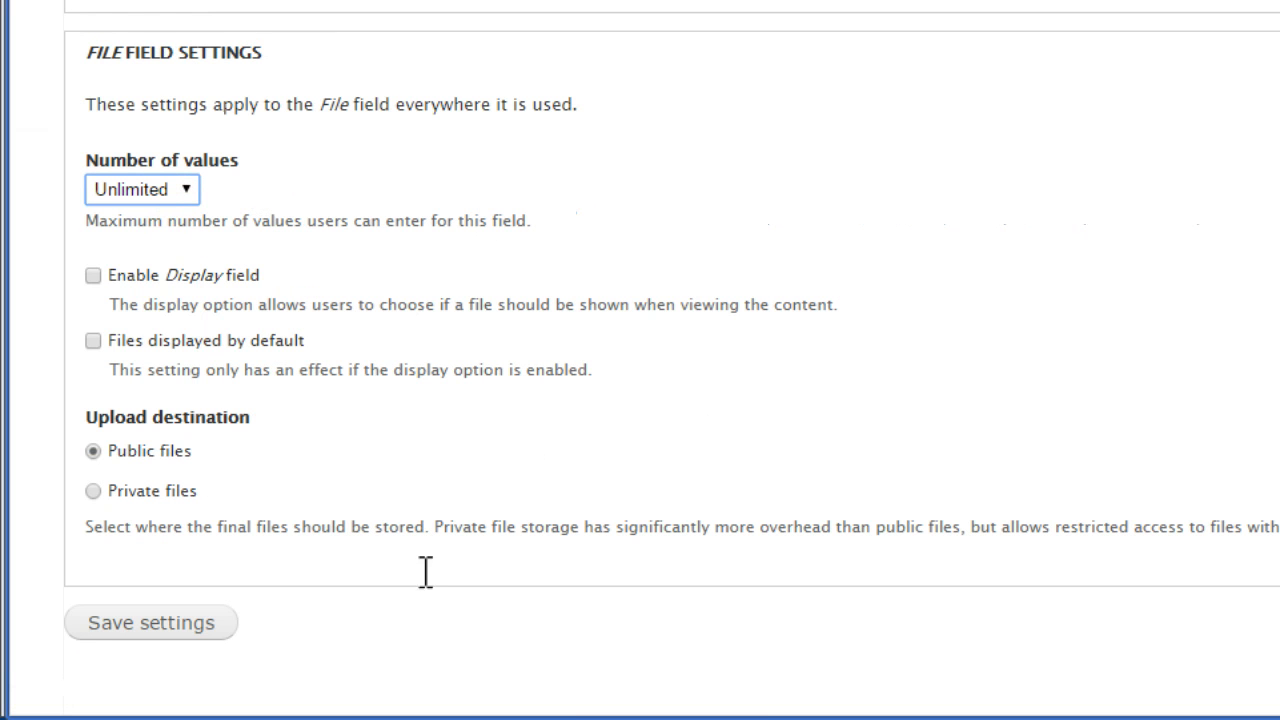
pyautogui.click(150, 622)
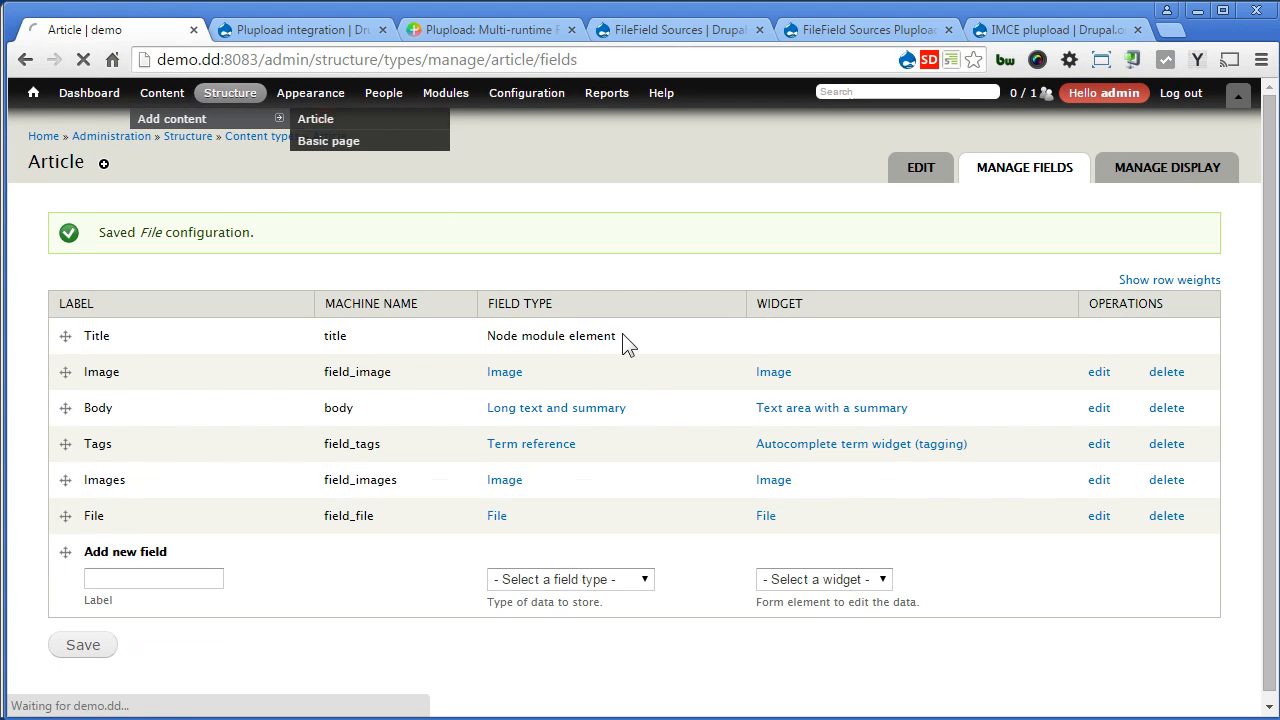
# Step: Start a new Article, switch its File field to advanced upload and begin choosing files
pyautogui.click(316, 118)
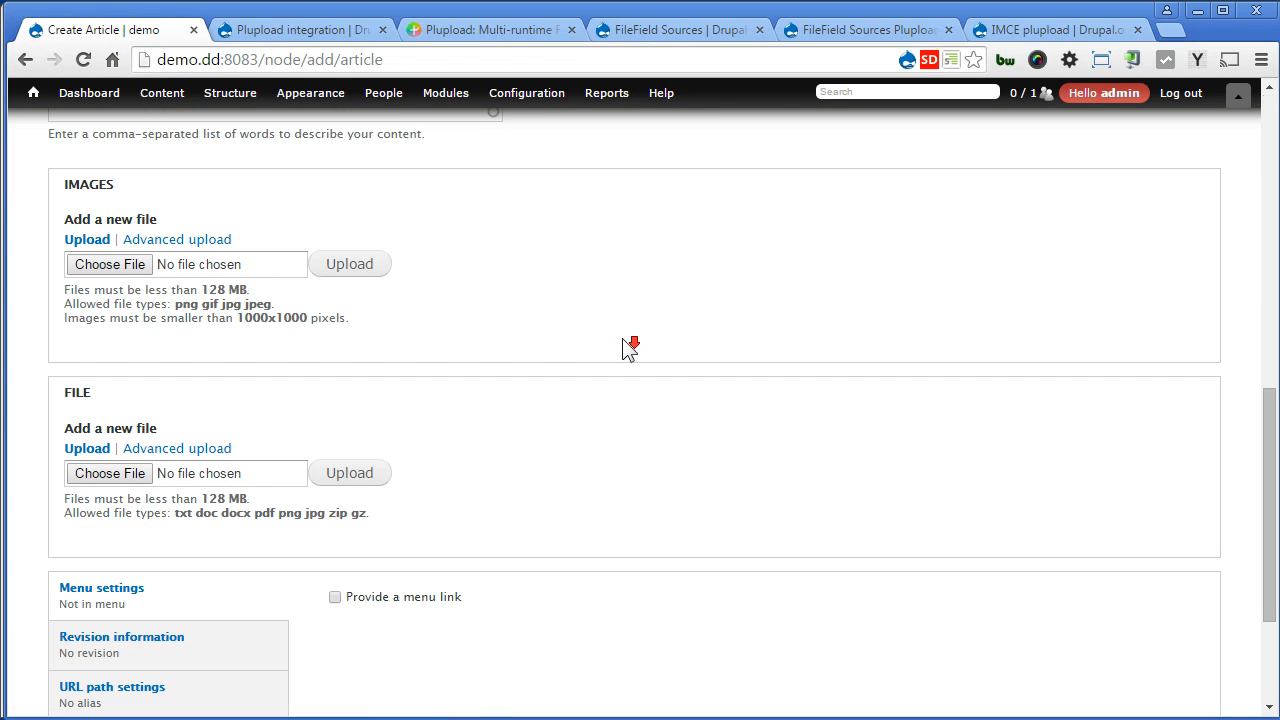
pyautogui.moveTo(76, 392)
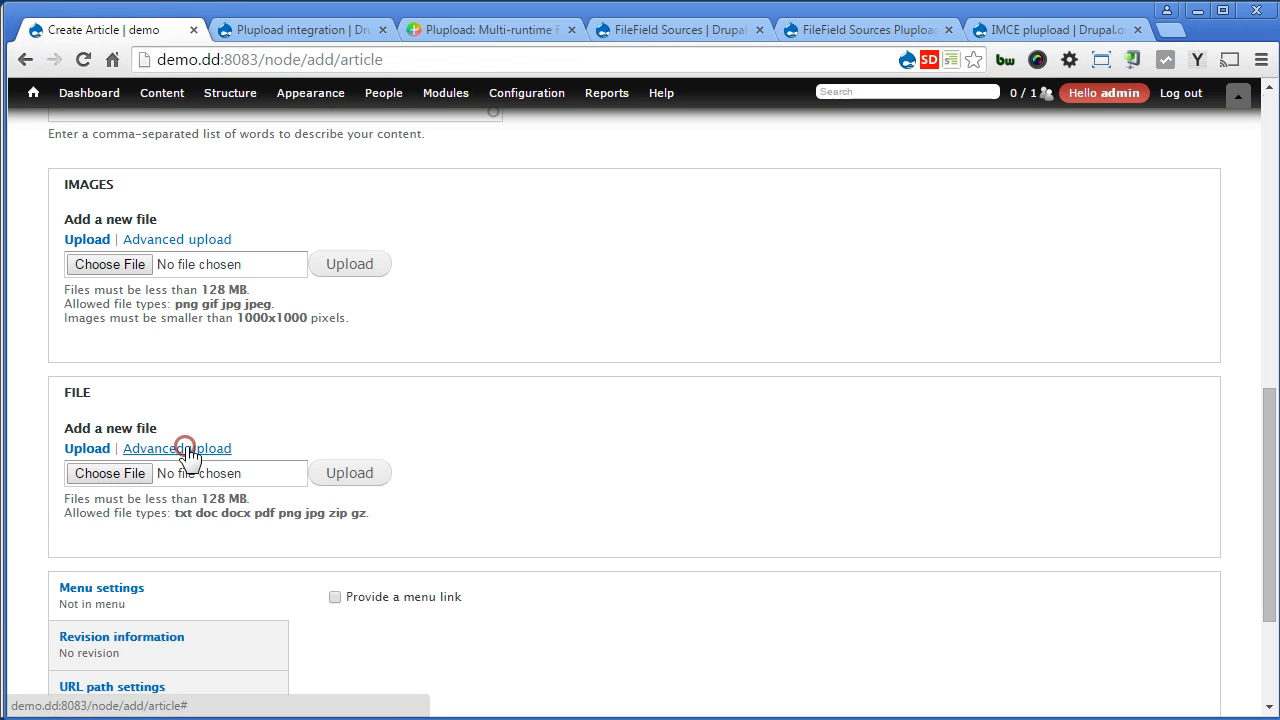
pyautogui.click(176, 448)
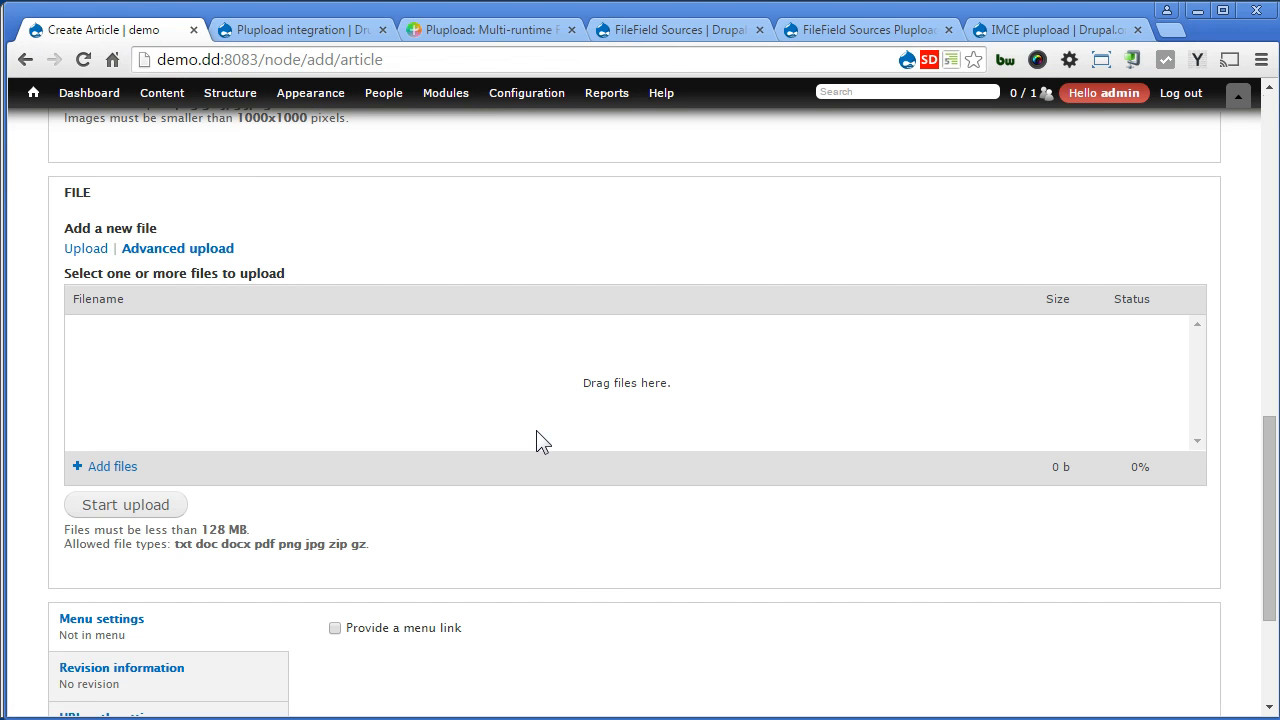
pyautogui.click(112, 466)
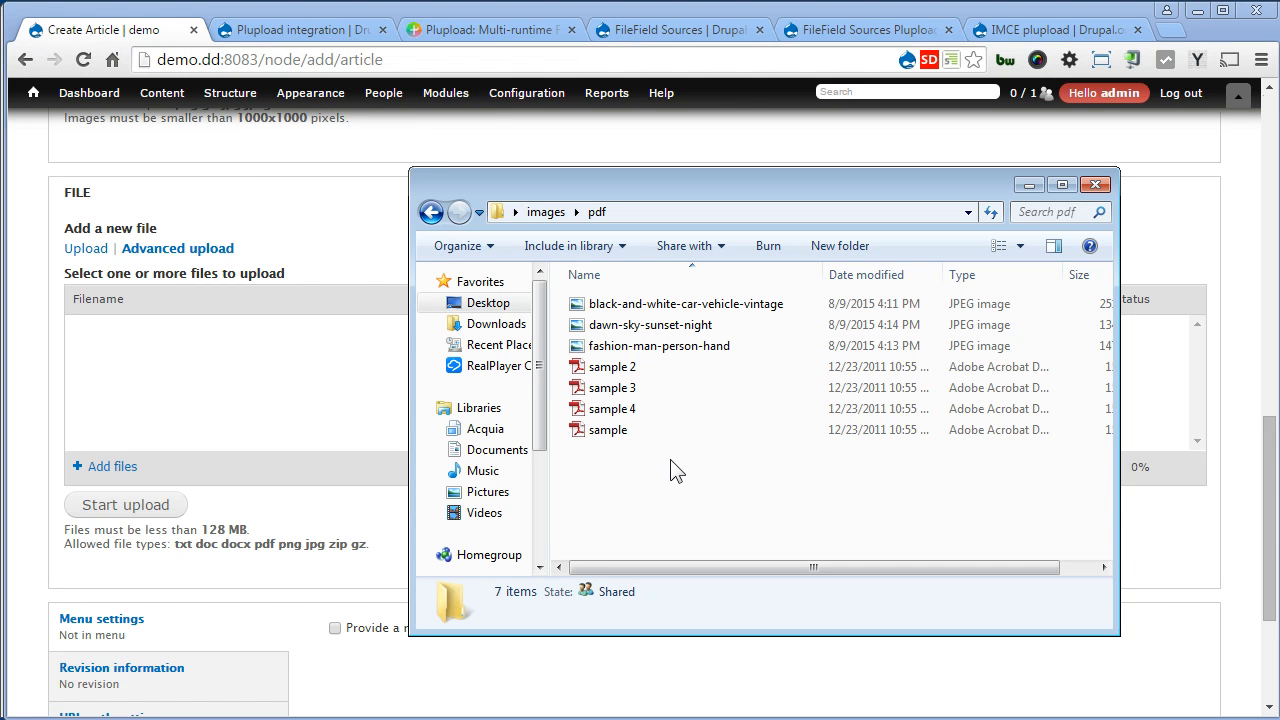
# Step: Queue the four sample PDFs in the File field's Plupload area and start the upload
pyautogui.moveTo(610, 378); pyautogui.dragTo(724, 468)
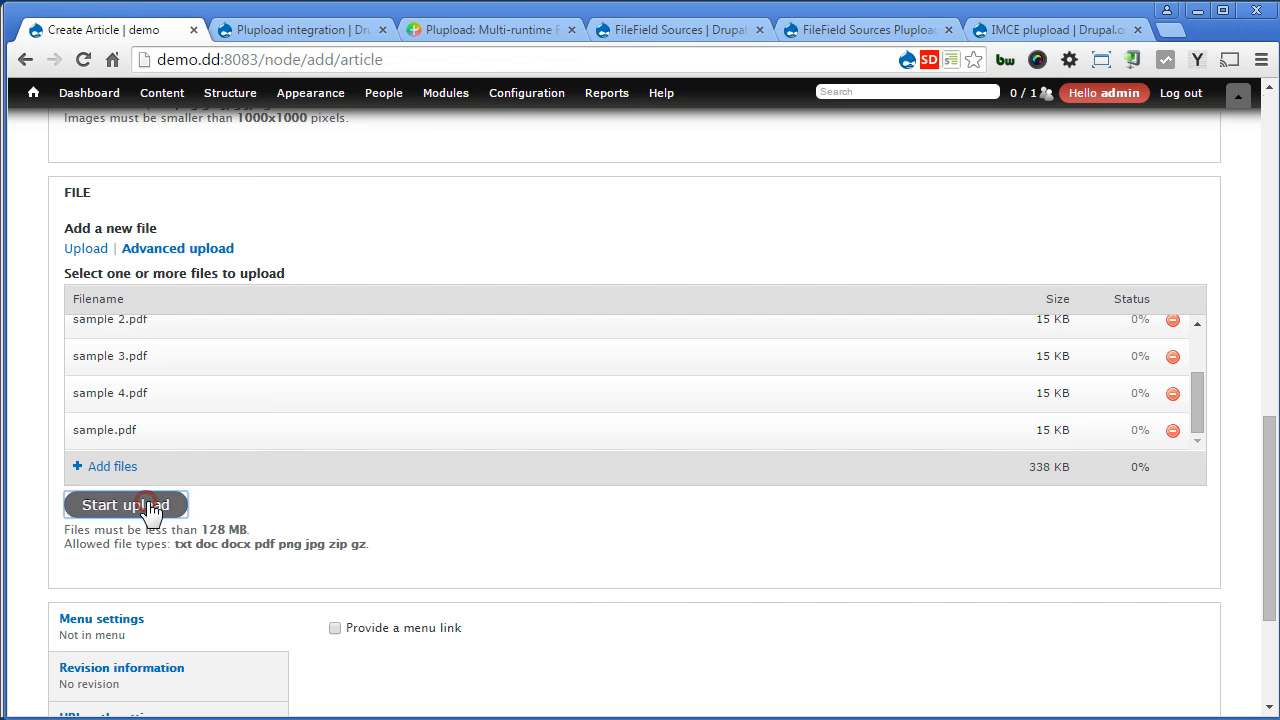
pyautogui.click(126, 504)
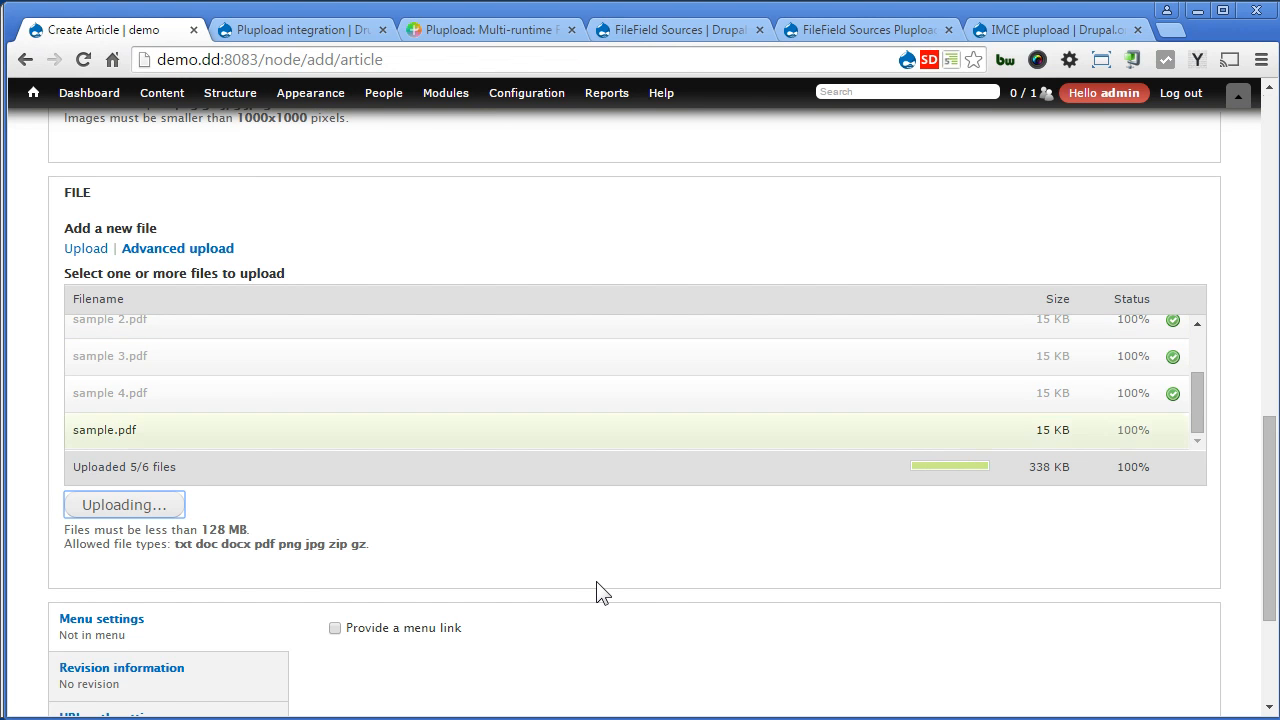